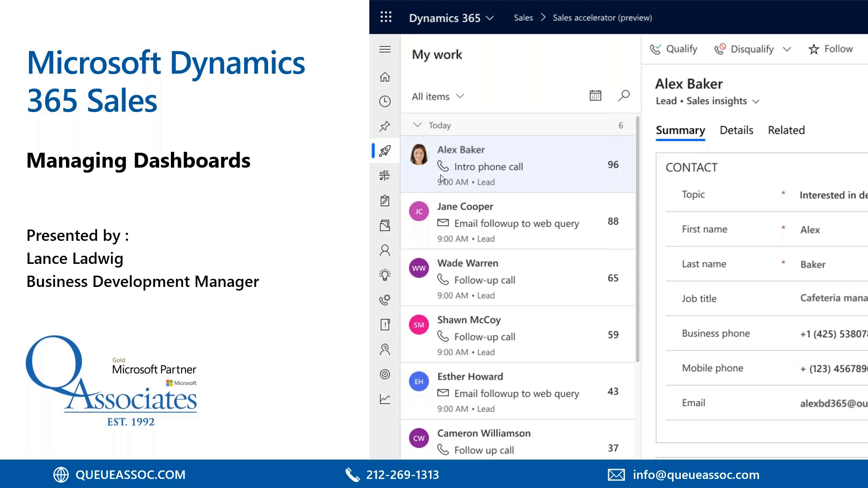
mouse_move(524, 98)
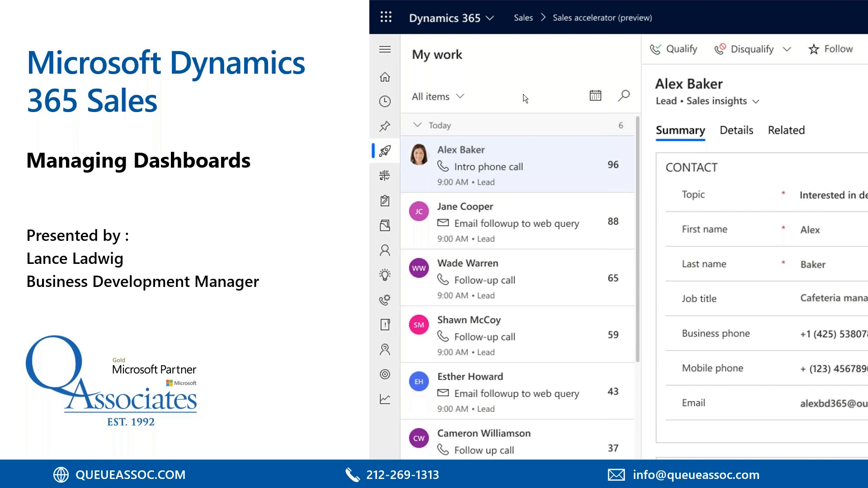
mouse_move(80, 185)
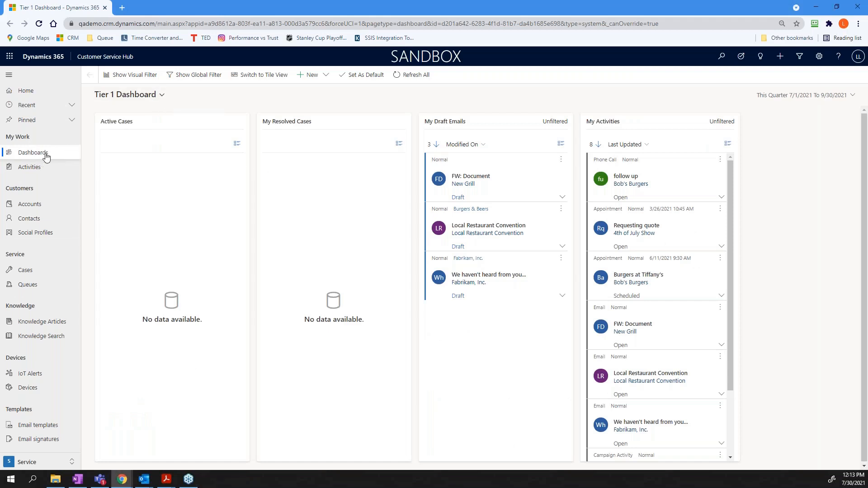
Step: Switch to the Customer Service Manager Dashboard, then to the Customer Service Operations Dashboard
left_click(129, 94)
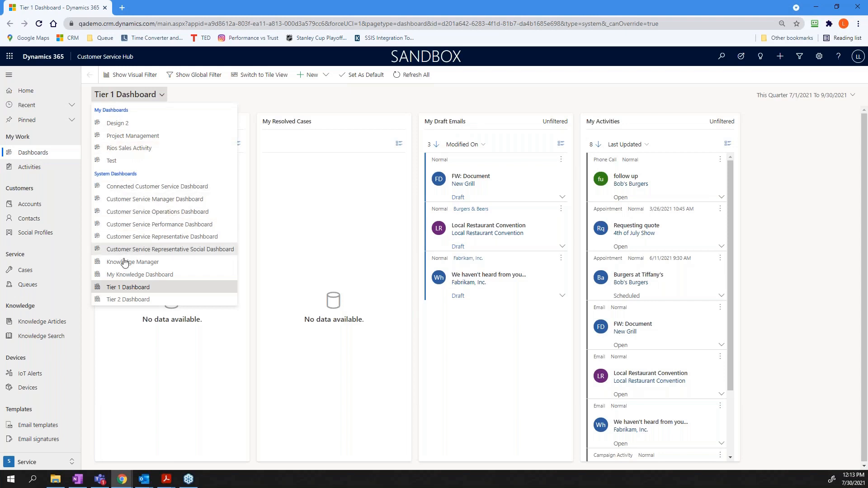
left_click(154, 199)
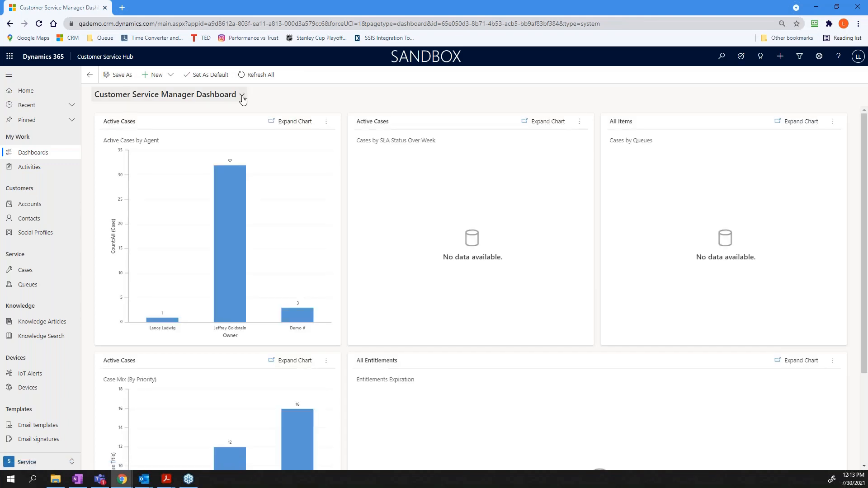
left_click(241, 94)
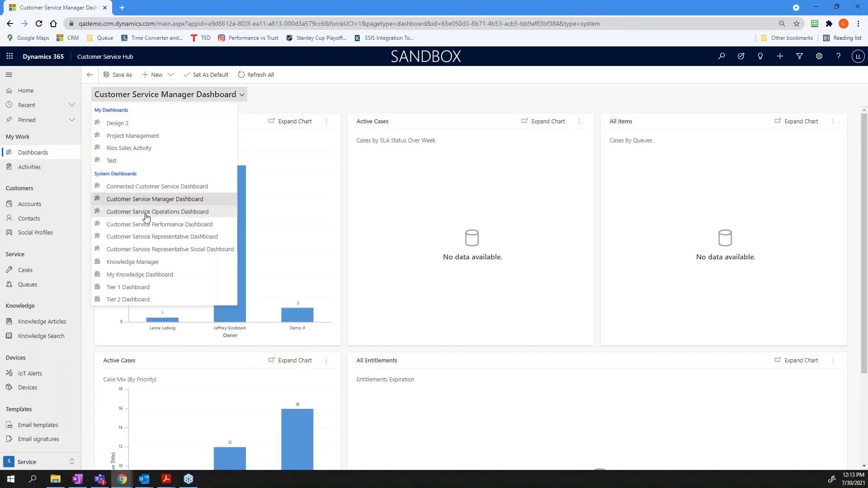
mouse_move(157, 212)
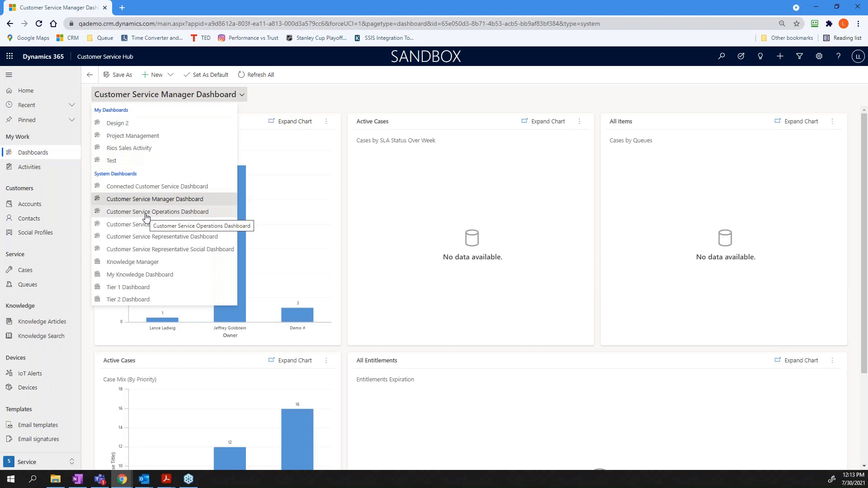
left_click(157, 212)
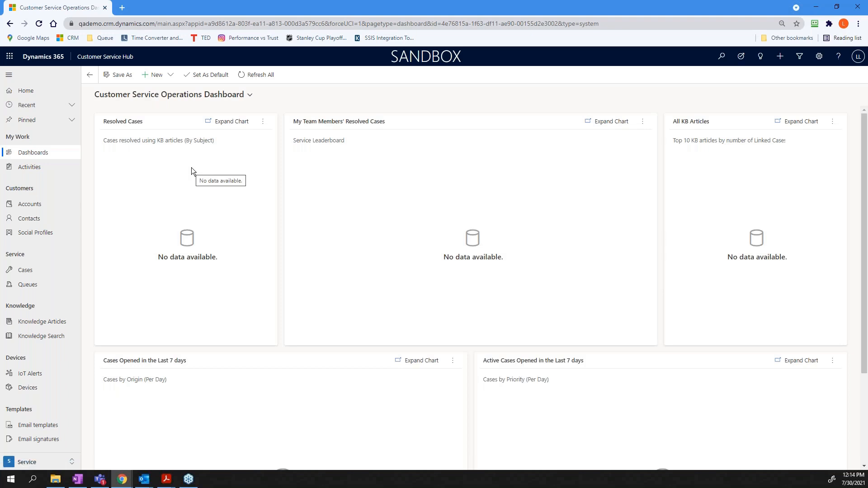
Step: Switch to the Connected Customer Service Dashboard with its Active Alerts Chart
left_click(172, 95)
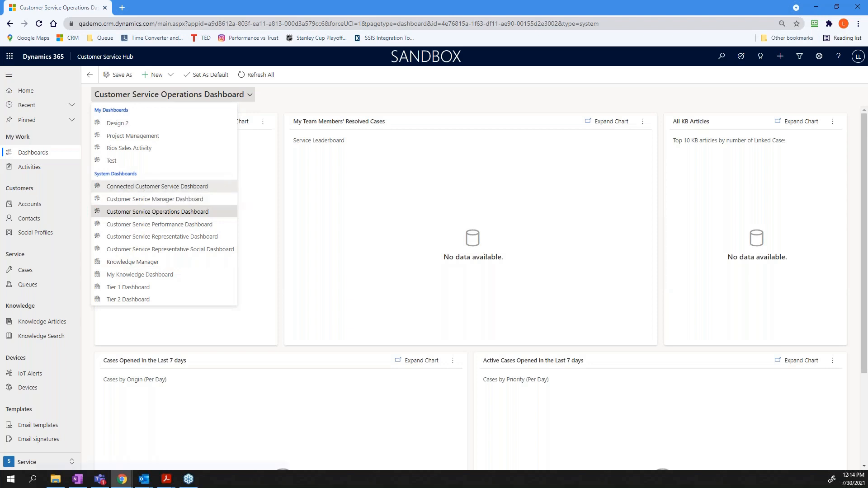
left_click(157, 187)
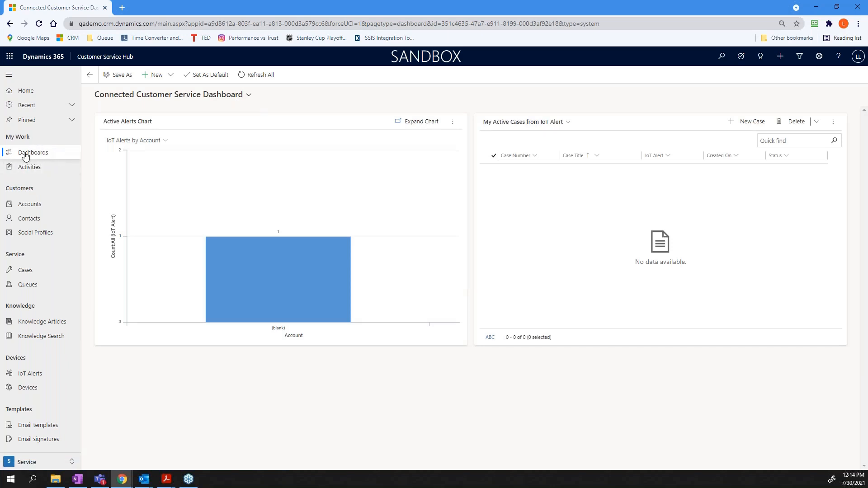
mouse_move(33, 153)
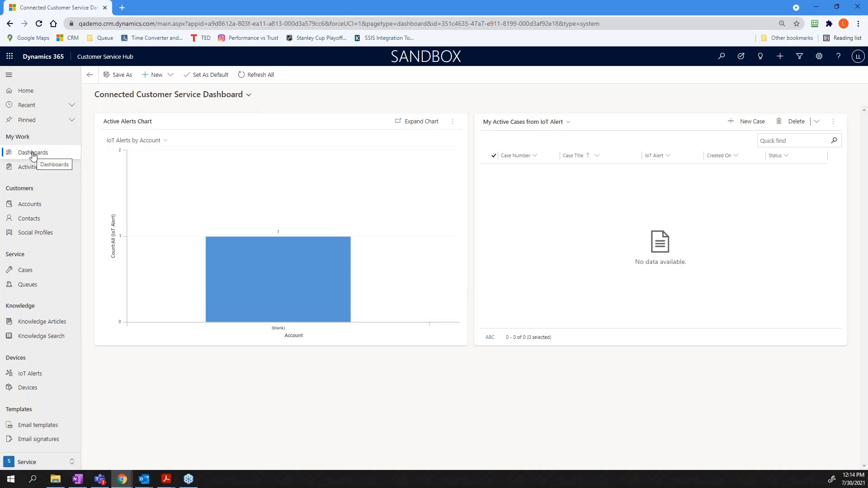
mouse_move(168, 152)
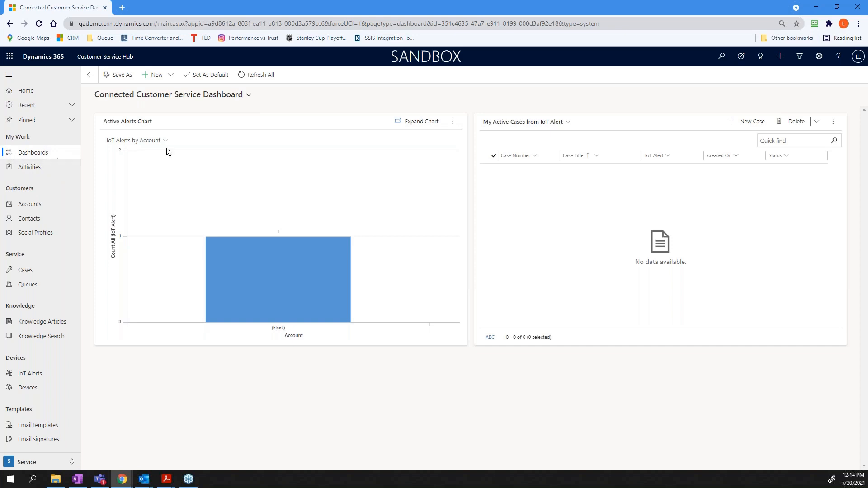
Step: Switch to the Customer Service Representative Social Dashboard and scroll down to the My Activities list
left_click(249, 95)
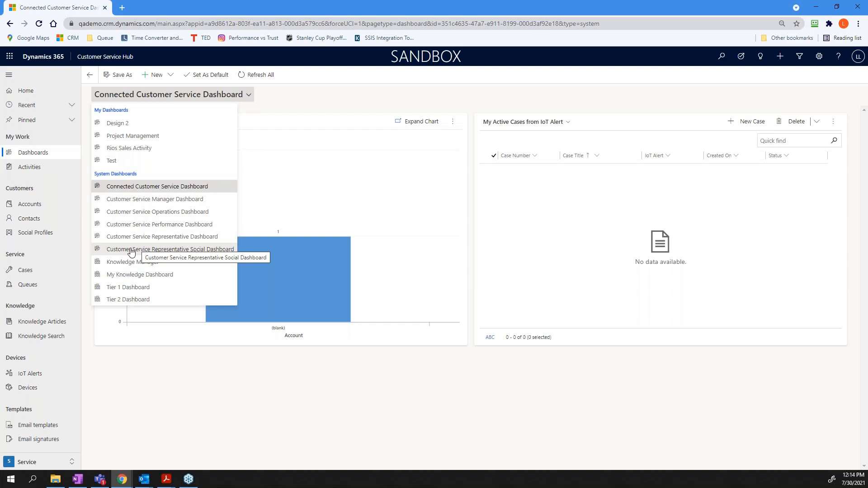
left_click(171, 250)
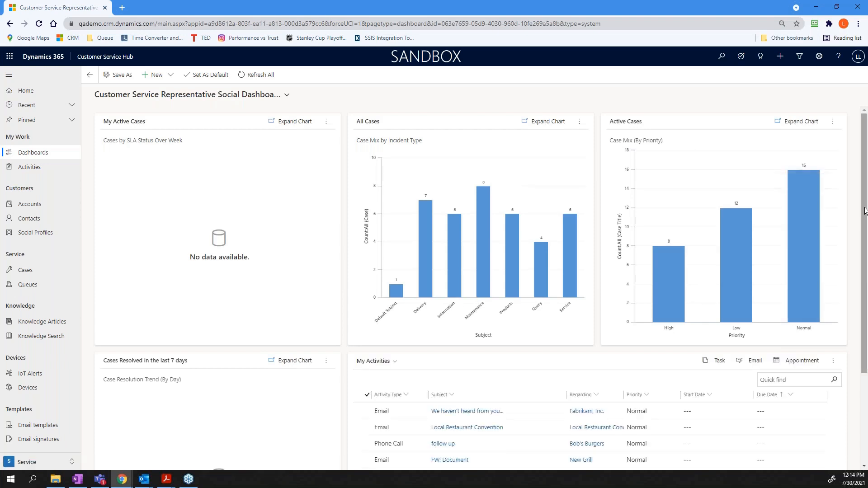
scroll("down", 3)
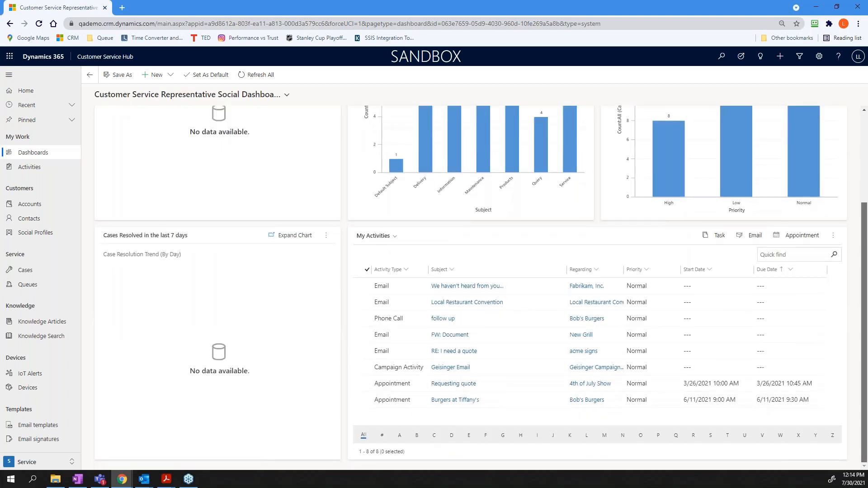
scroll("down", 3)
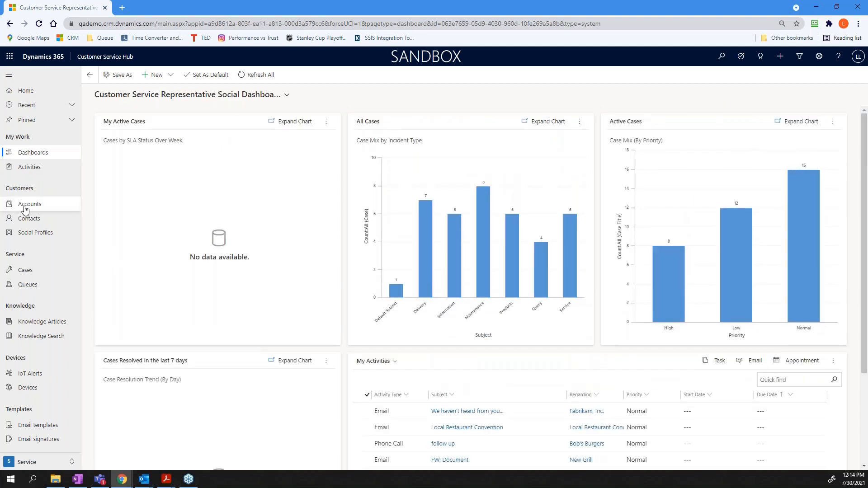
Step: View the Active Accounts list from the left navigation, then return to Dashboards
left_click(29, 203)
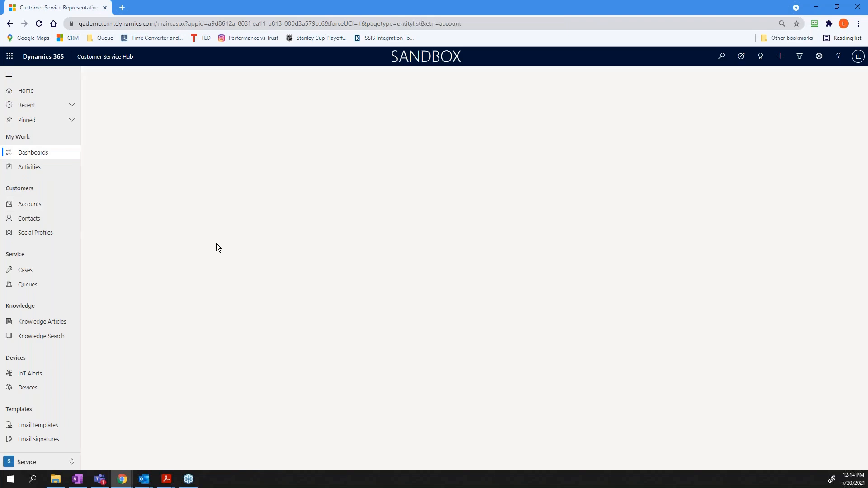
left_click(29, 203)
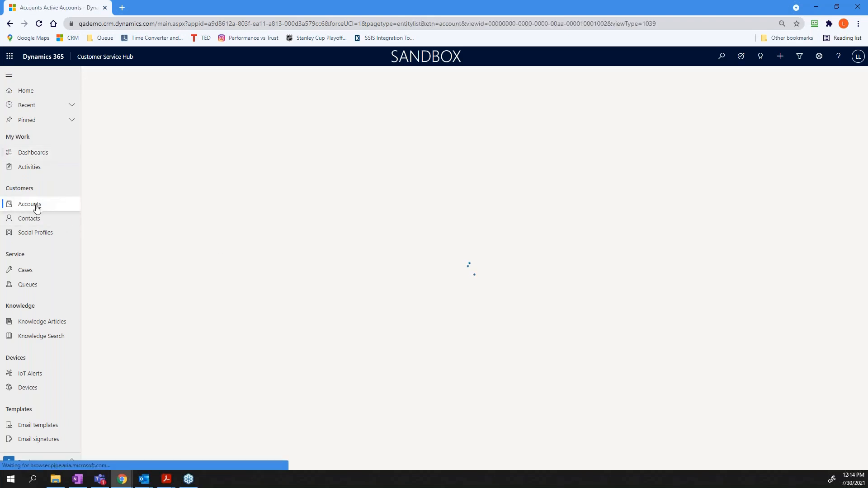
left_click(29, 203)
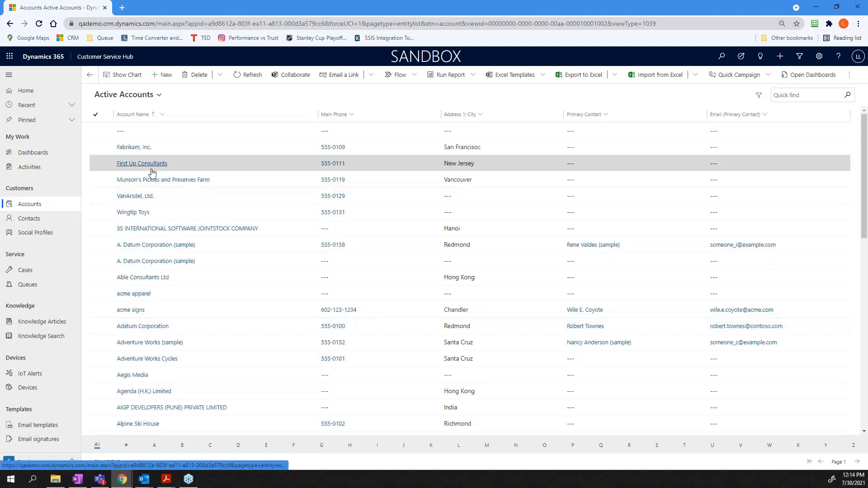
mouse_move(149, 342)
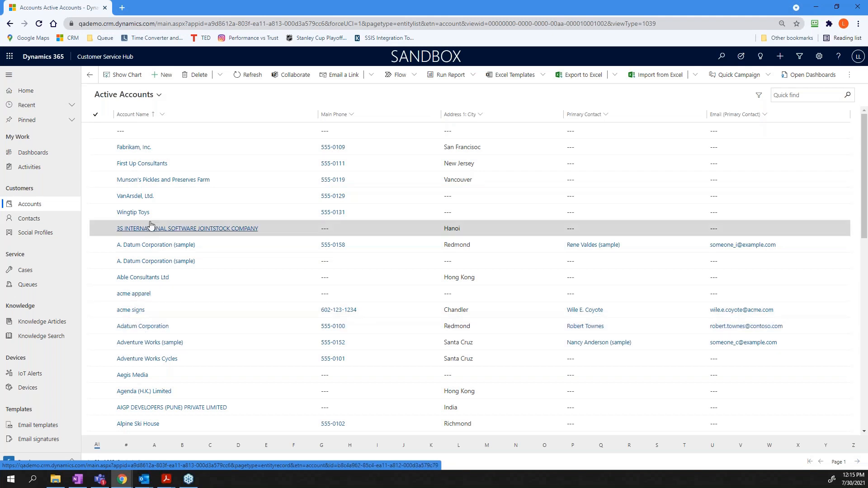
left_click(33, 152)
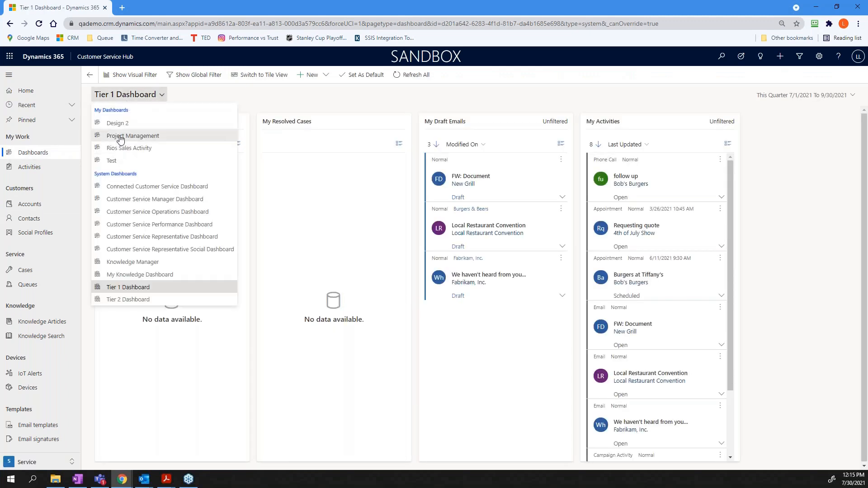
mouse_move(111, 161)
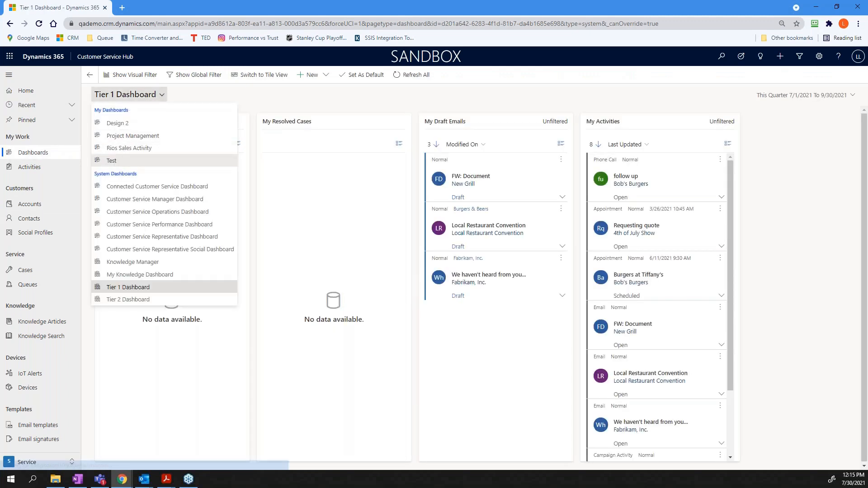
Step: View the personal Test dashboard, then switch back to the Customer Service Representative Social Dashboard
left_click(111, 161)
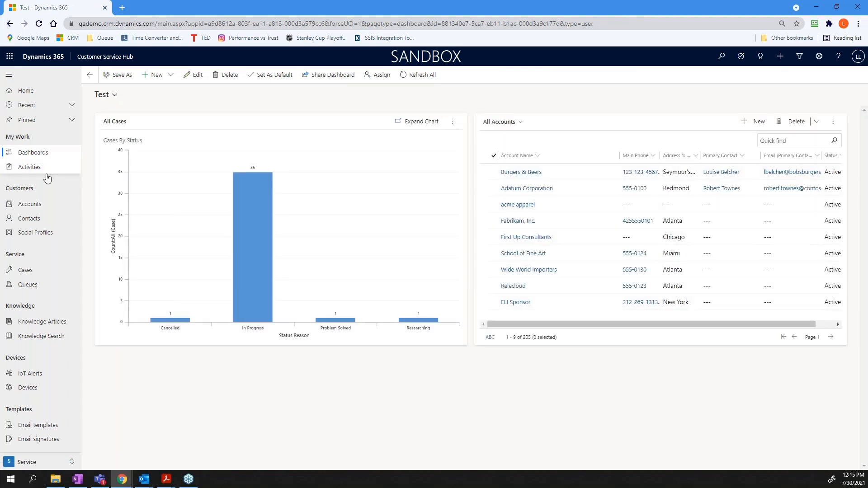
left_click(105, 94)
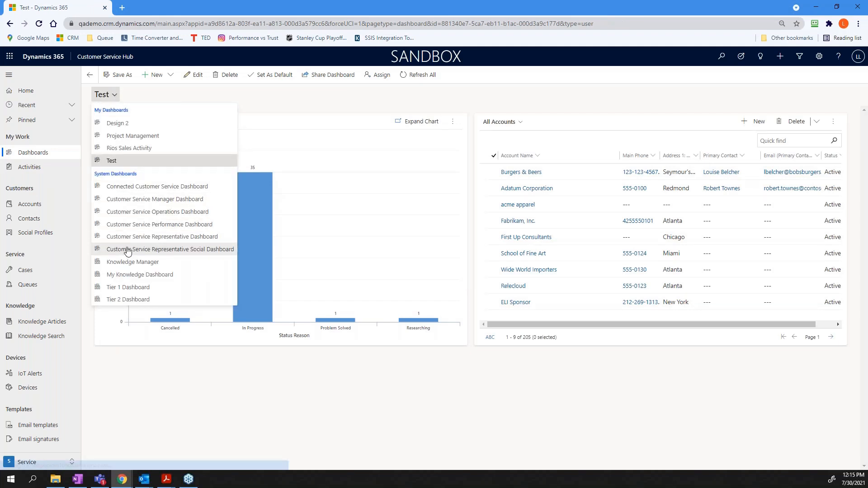
left_click(170, 250)
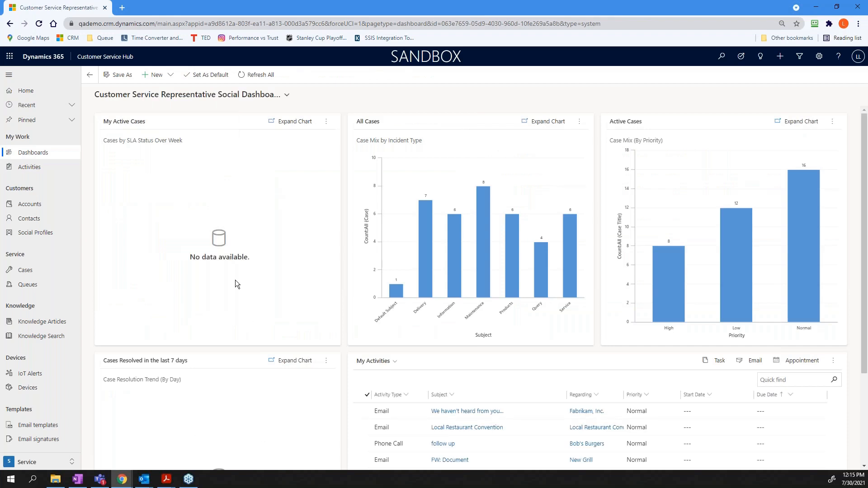
mouse_move(197, 177)
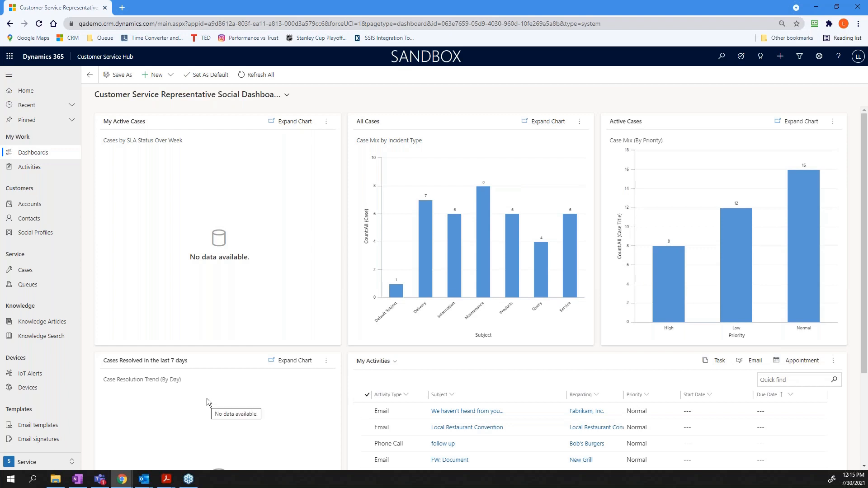
mouse_move(191, 246)
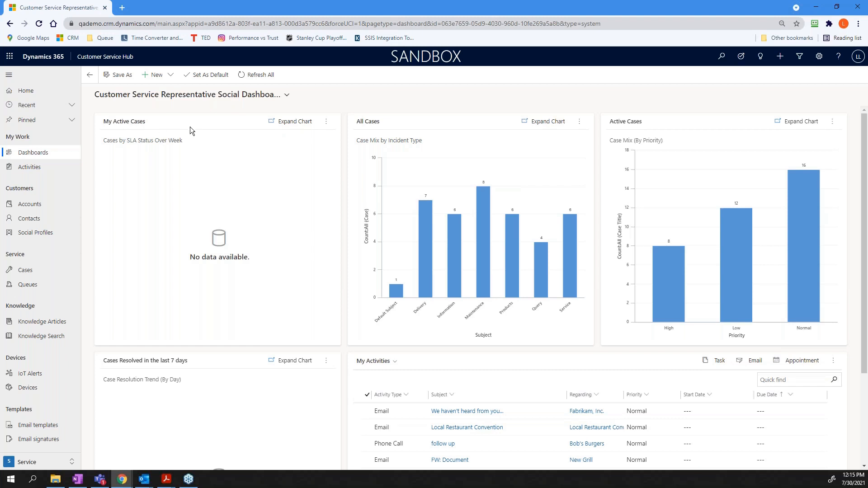
mouse_move(185, 280)
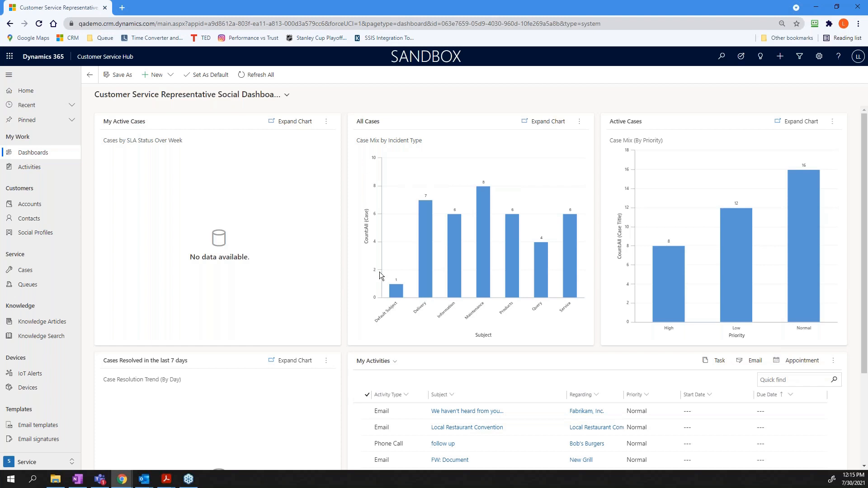
mouse_move(379, 328)
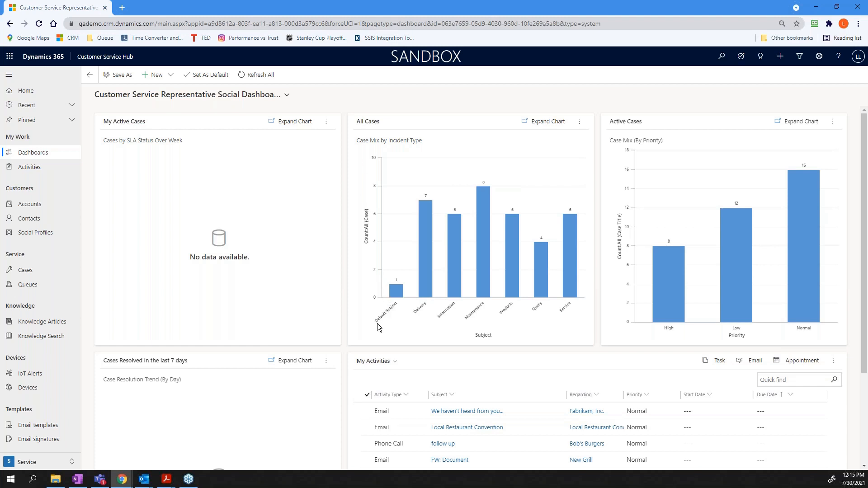
mouse_move(417, 315)
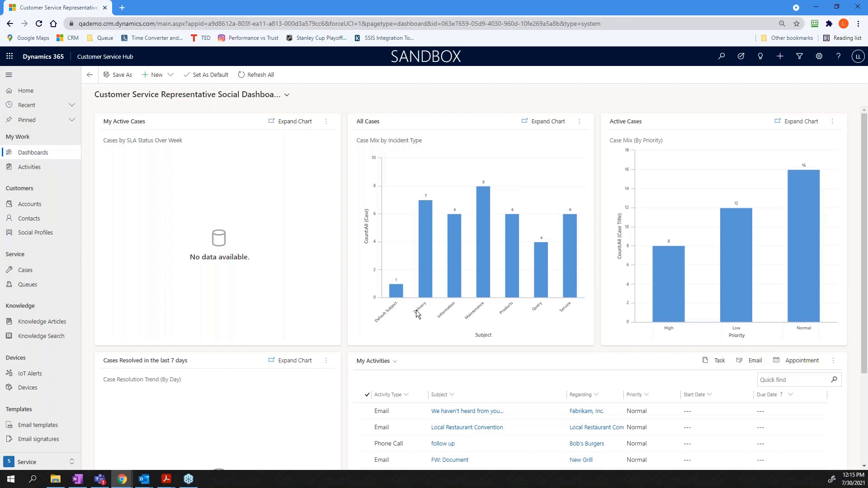
mouse_move(395, 282)
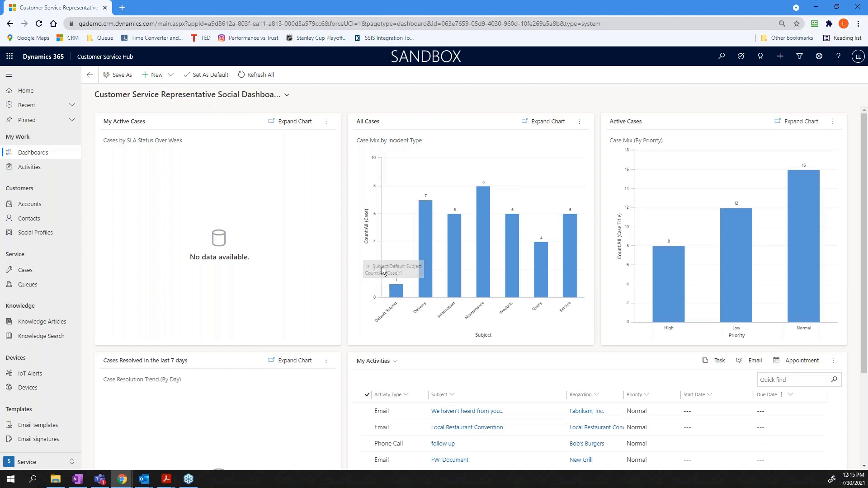
mouse_move(375, 271)
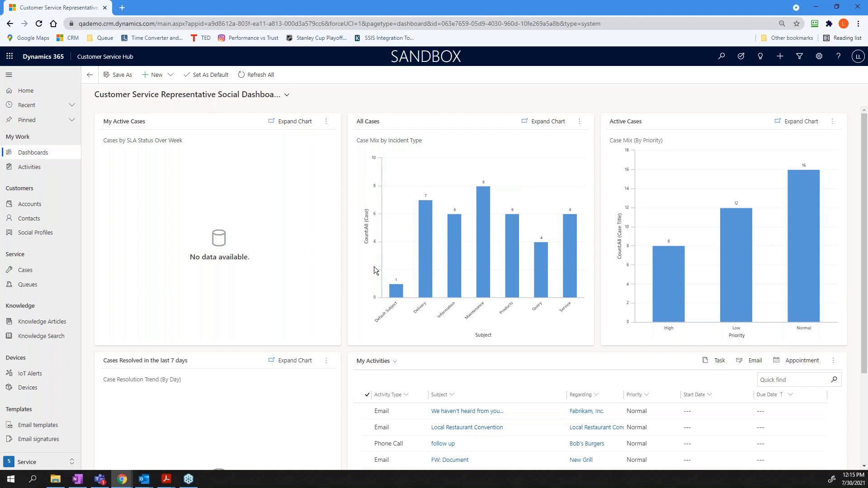
mouse_move(537, 309)
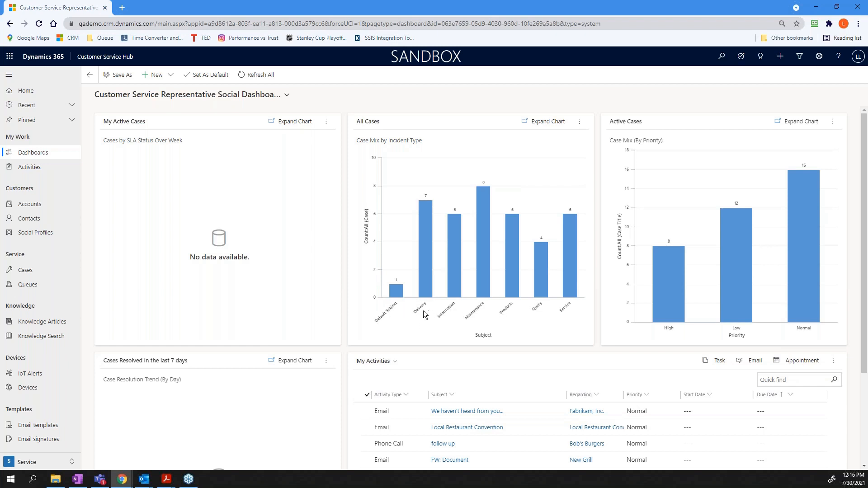
mouse_move(418, 316)
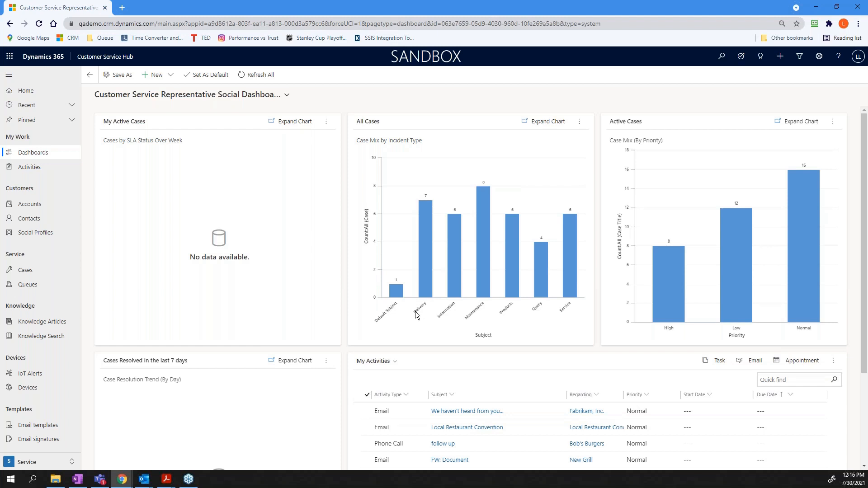
mouse_move(454, 310)
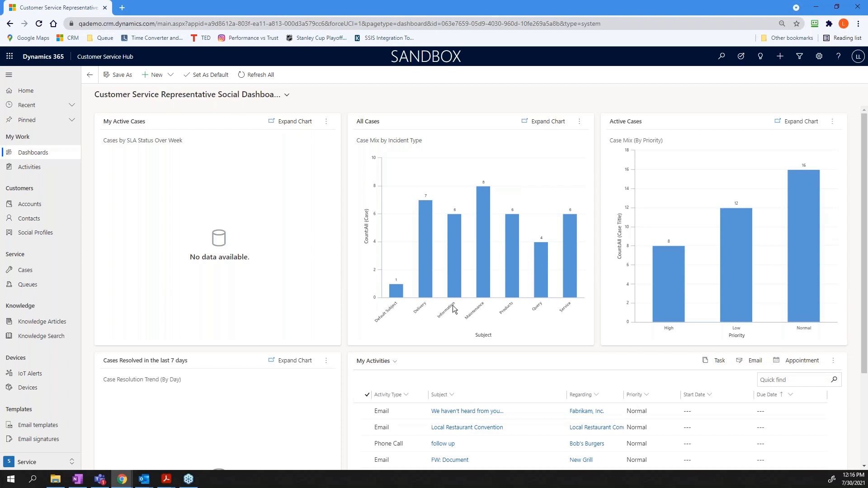
mouse_move(540, 307)
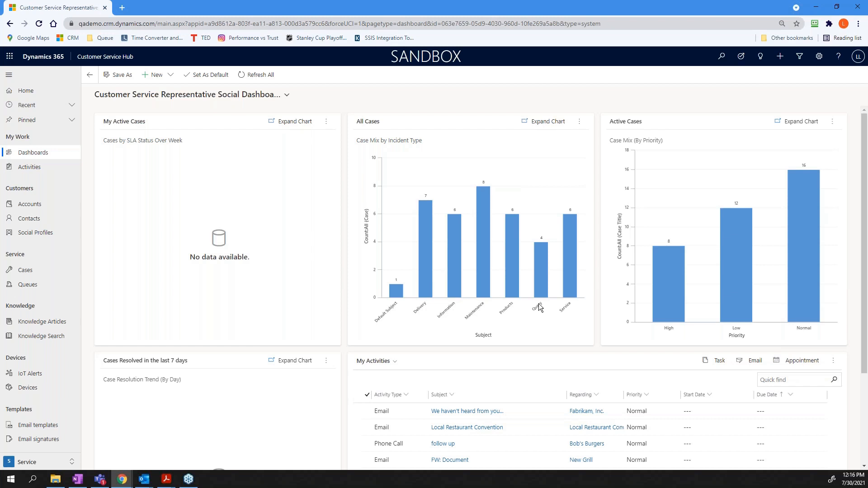
mouse_move(563, 316)
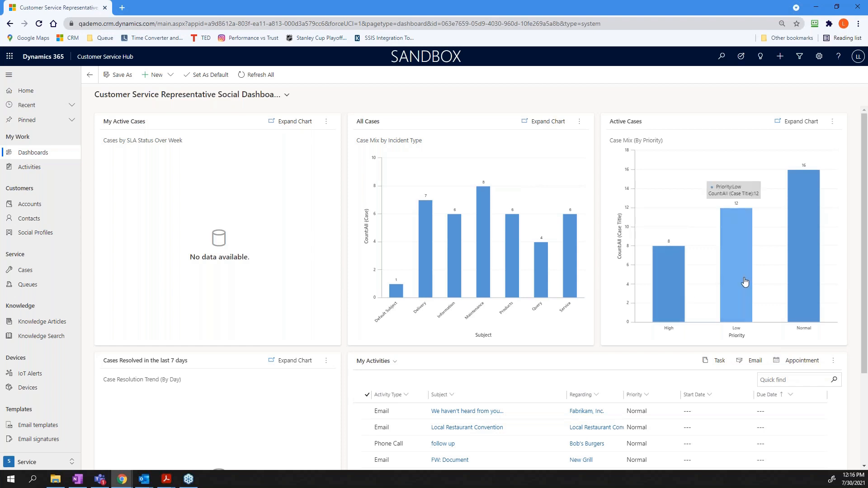
mouse_move(798, 272)
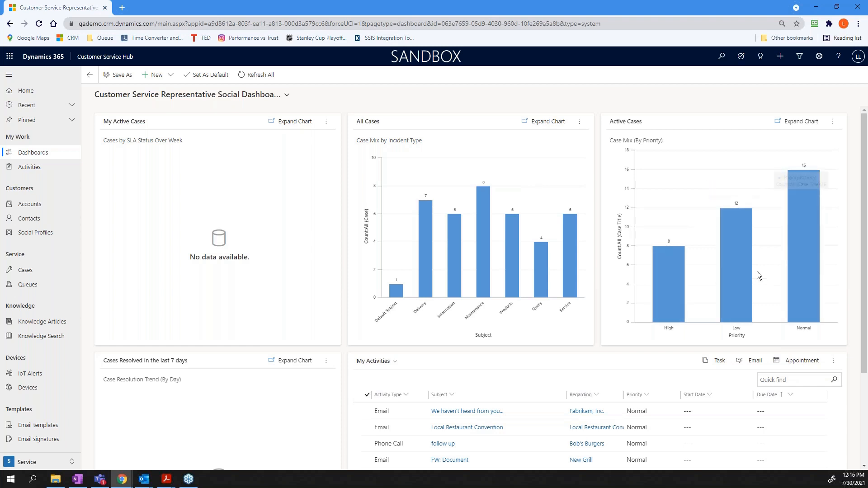
mouse_move(804, 270)
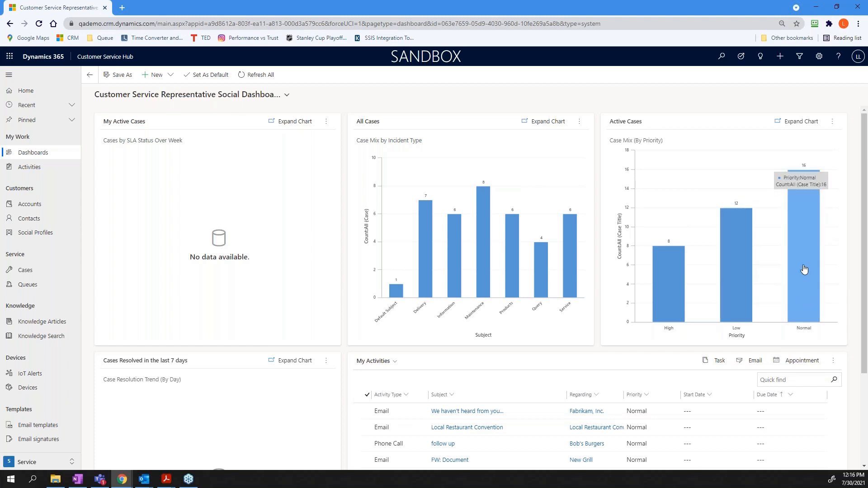
mouse_move(669, 292)
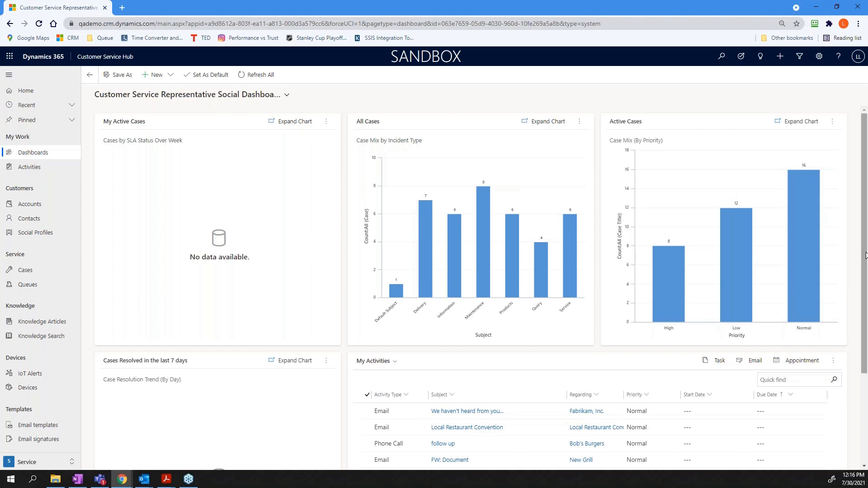
scroll("down", 3)
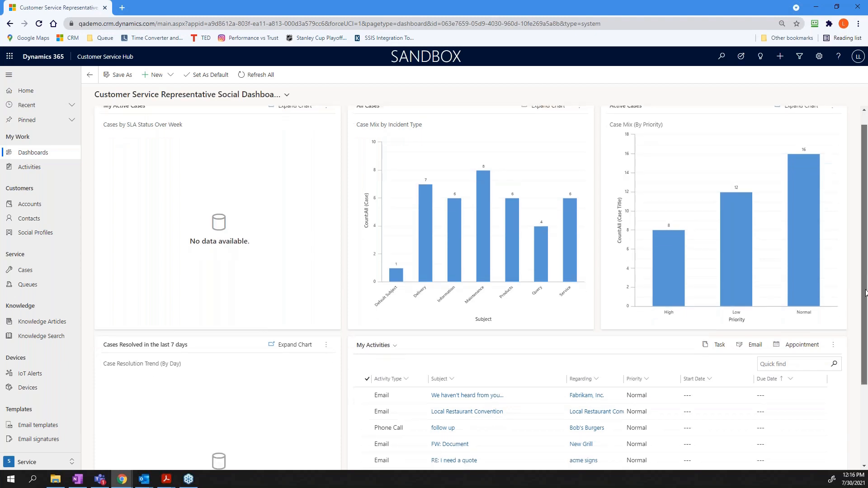
scroll("down", 3)
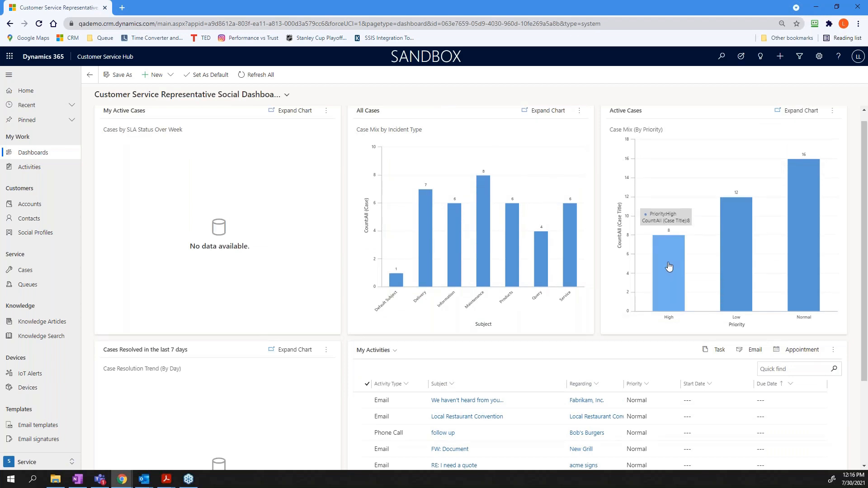
mouse_move(668, 262)
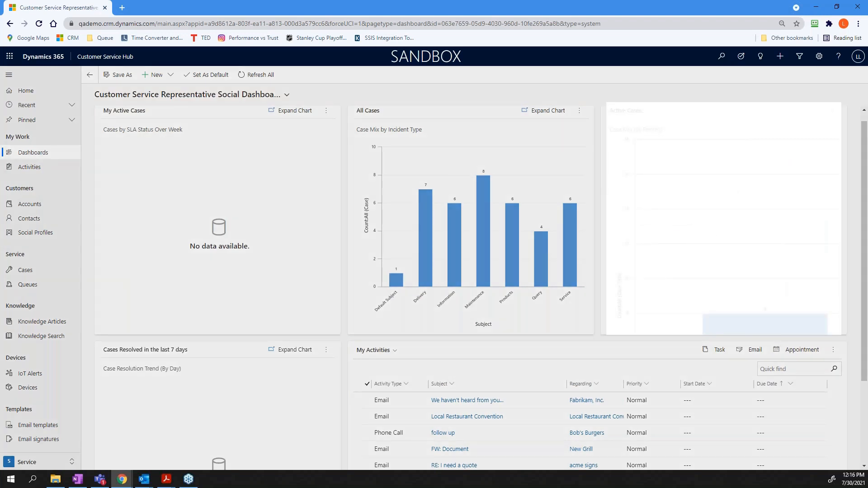
Step: Expand the Active Cases chart and drill the High priority bar down by Case
left_click(558, 111)
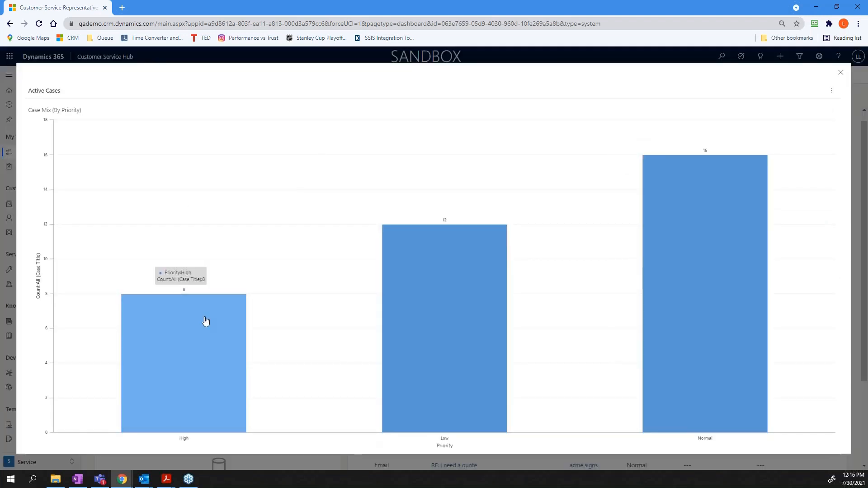
left_click(206, 321)
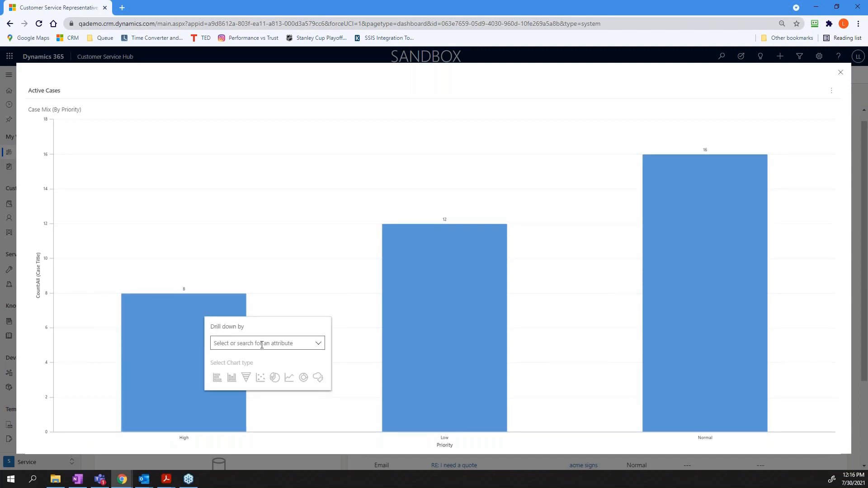
left_click(318, 343)
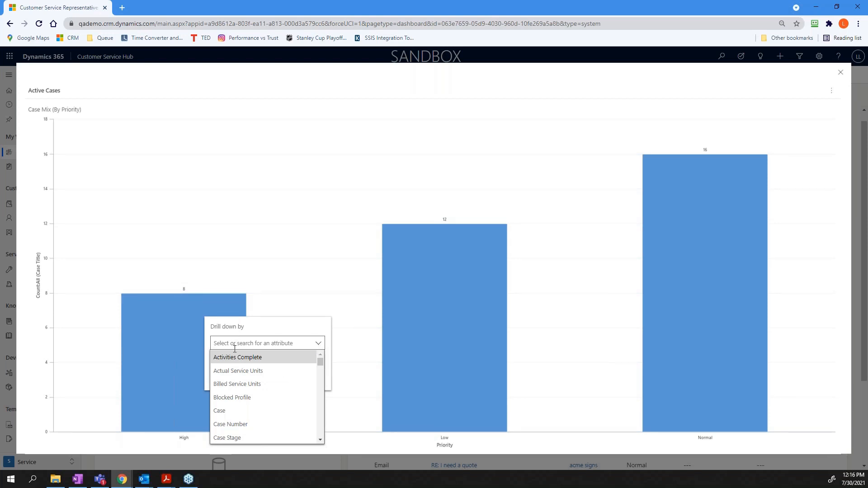
mouse_move(253, 344)
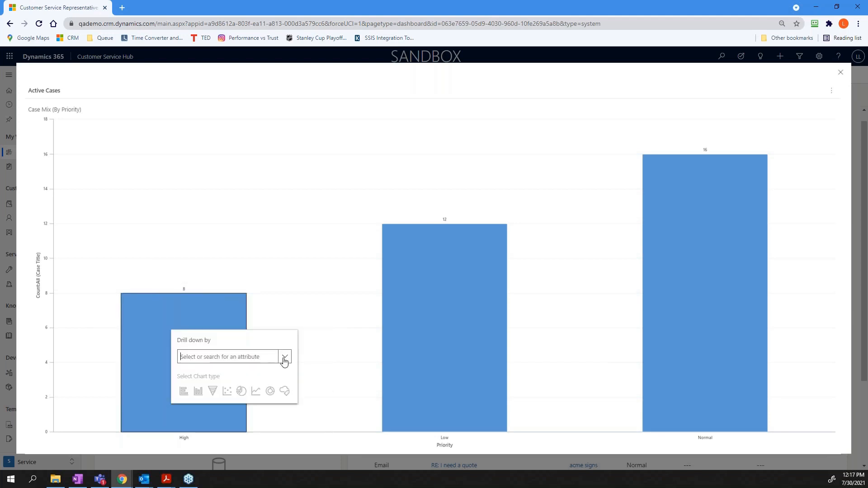
left_click(285, 356)
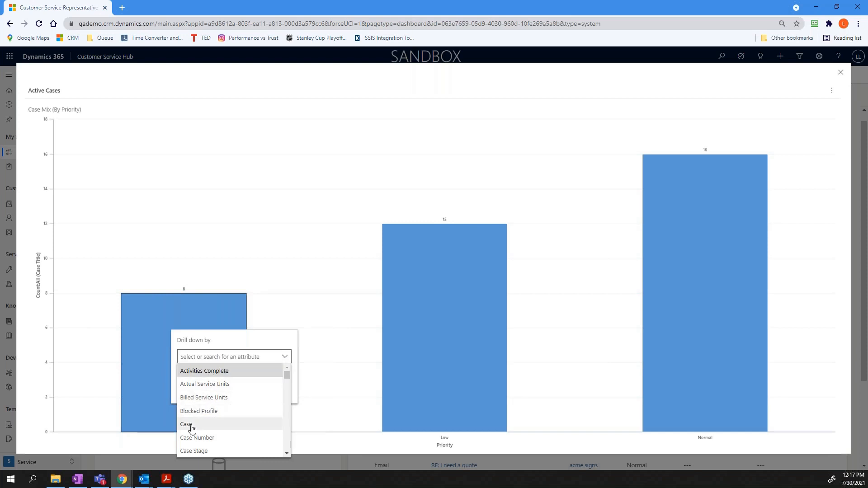
left_click(186, 425)
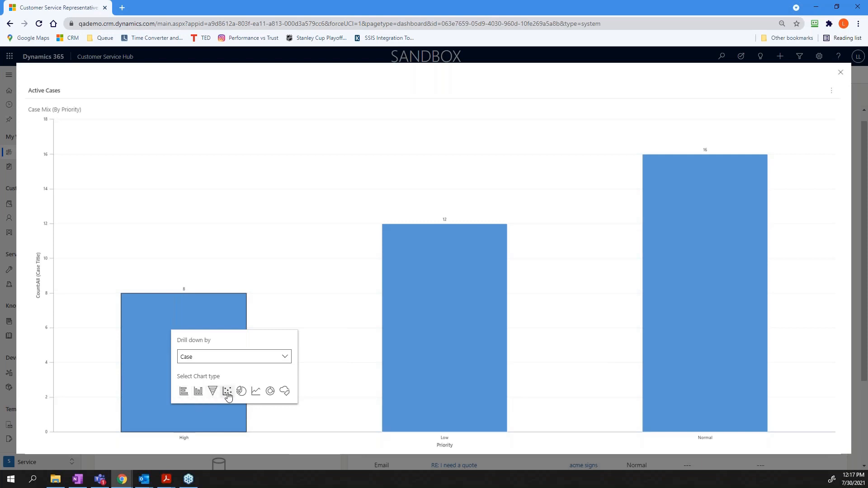
mouse_move(220, 398)
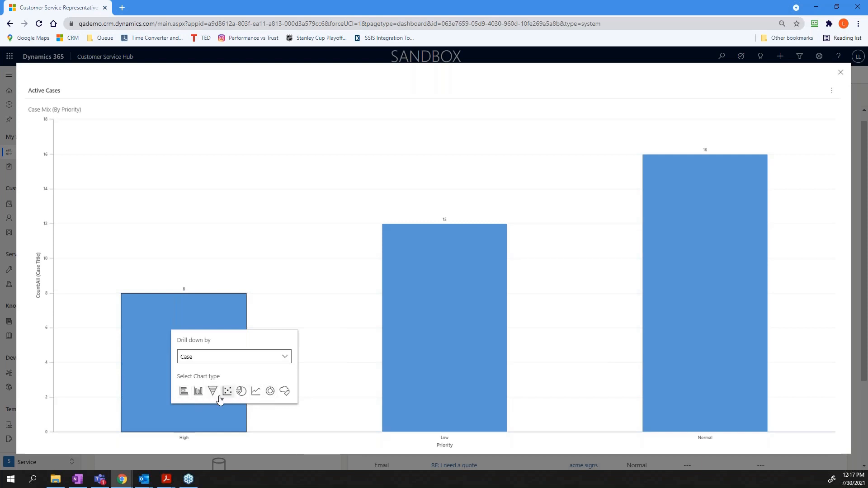
mouse_move(213, 391)
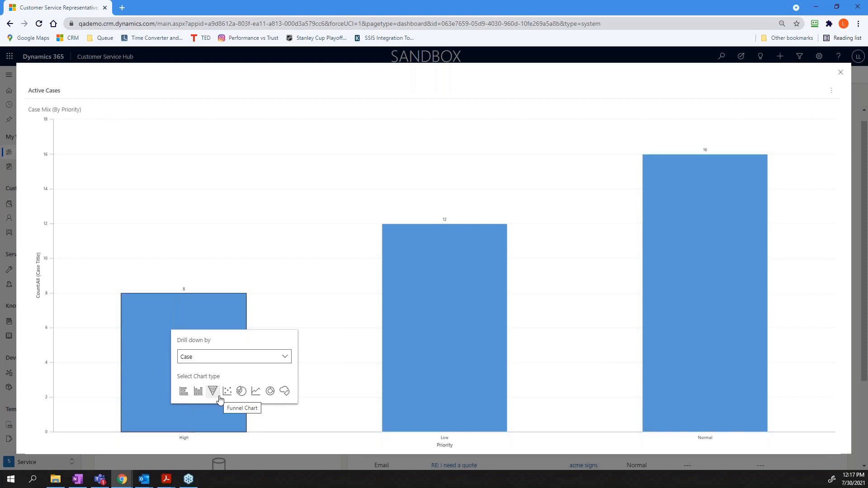
mouse_move(227, 394)
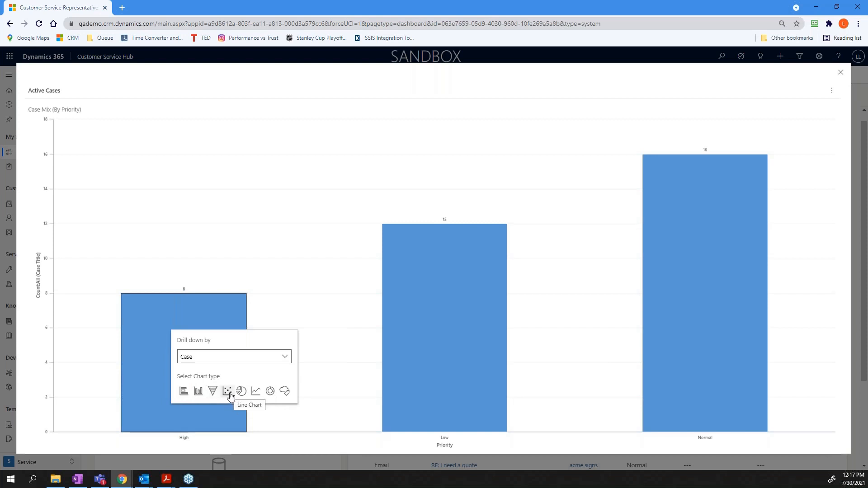
mouse_move(256, 391)
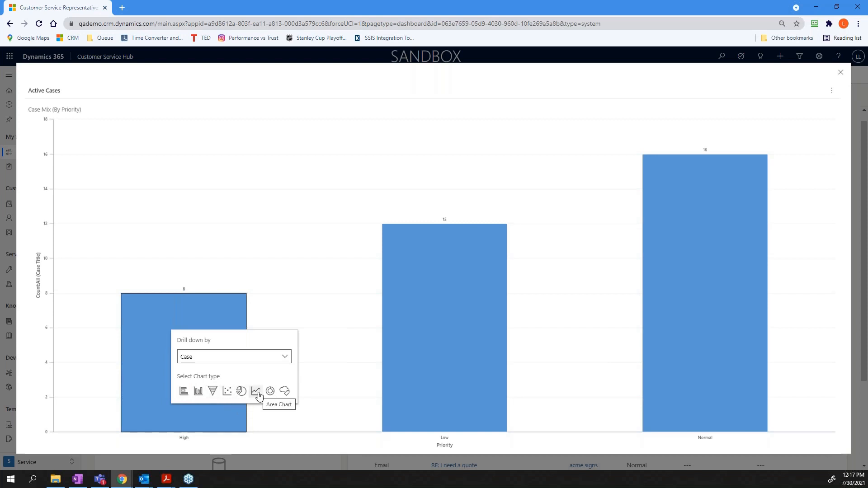
mouse_move(198, 391)
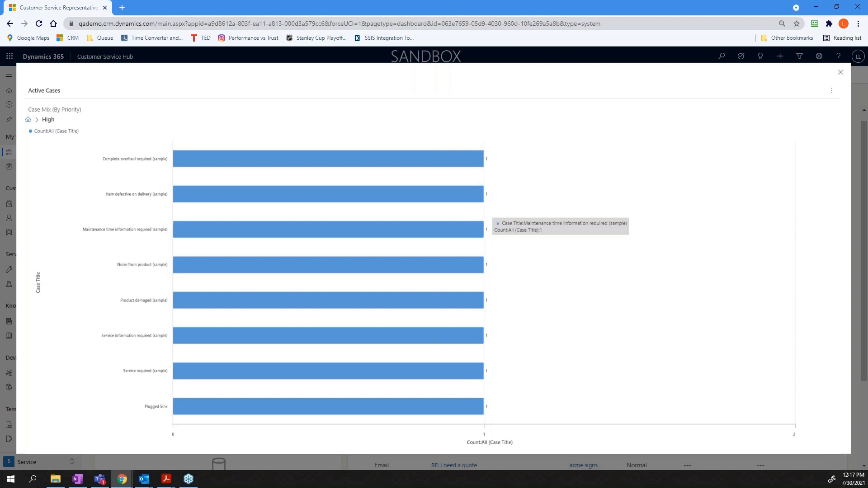
mouse_move(110, 164)
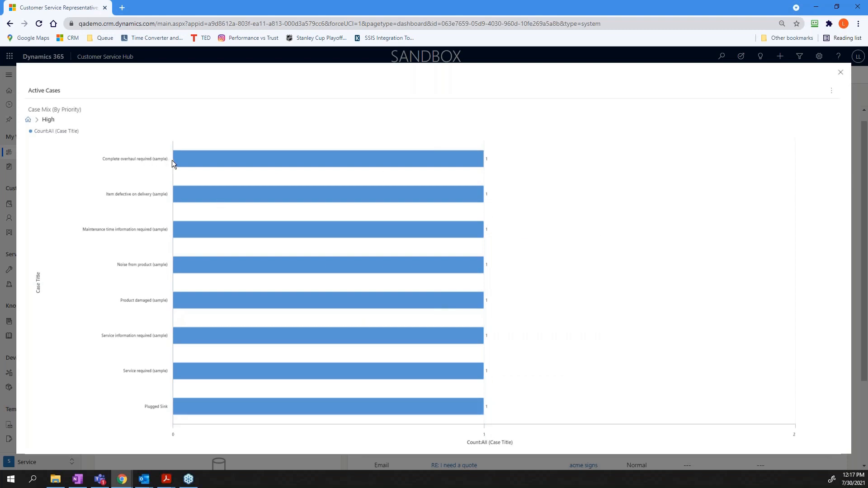
Step: Drill the Complete overhaul required case down by Contact, then return to the High priority level via the breadcrumb
left_click(328, 159)
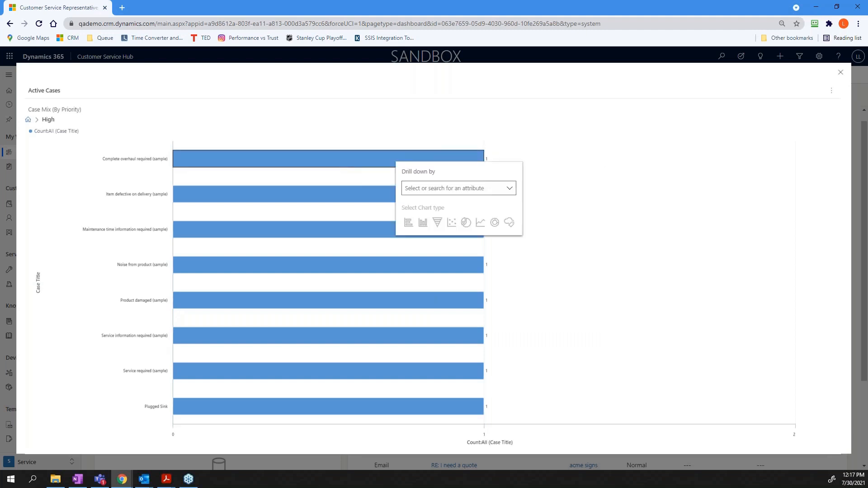
left_click(509, 188)
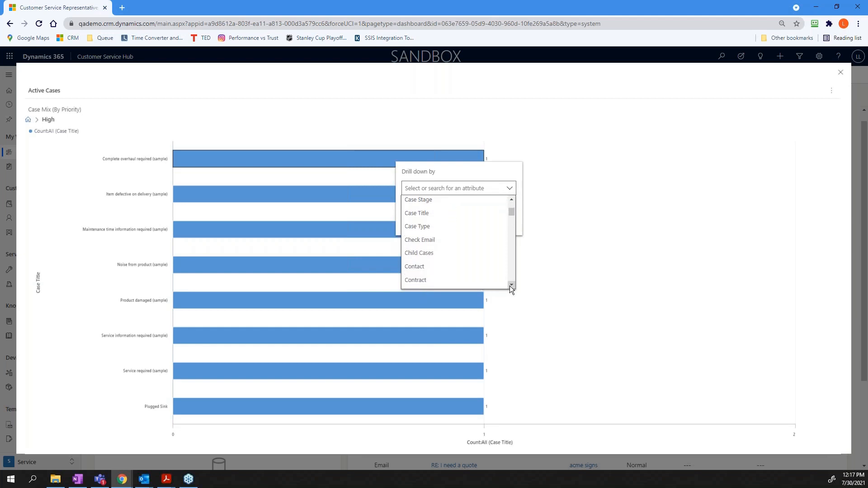
left_click(414, 266)
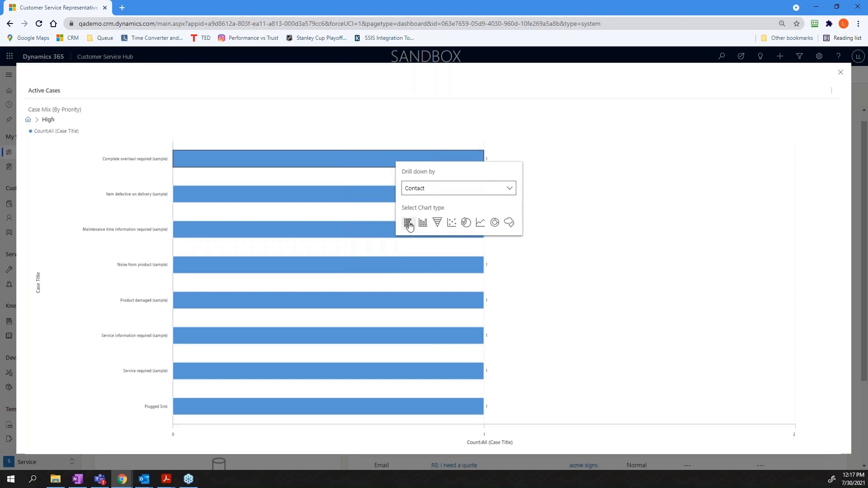
mouse_move(509, 222)
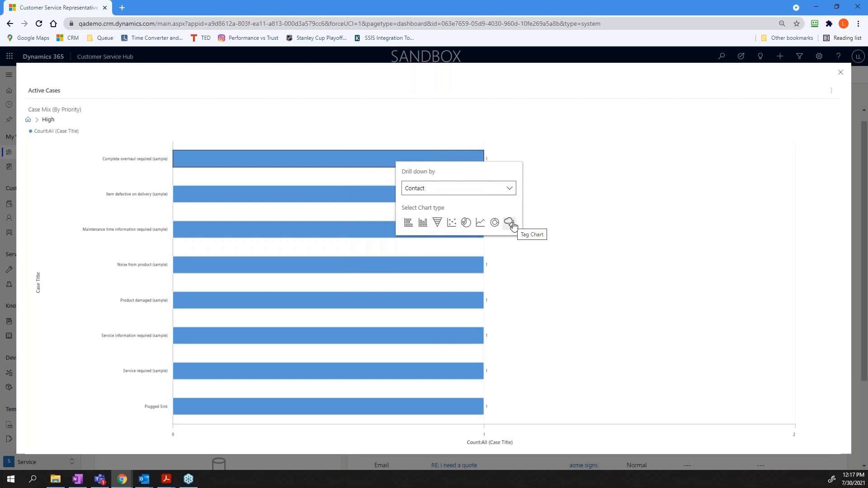
mouse_move(481, 223)
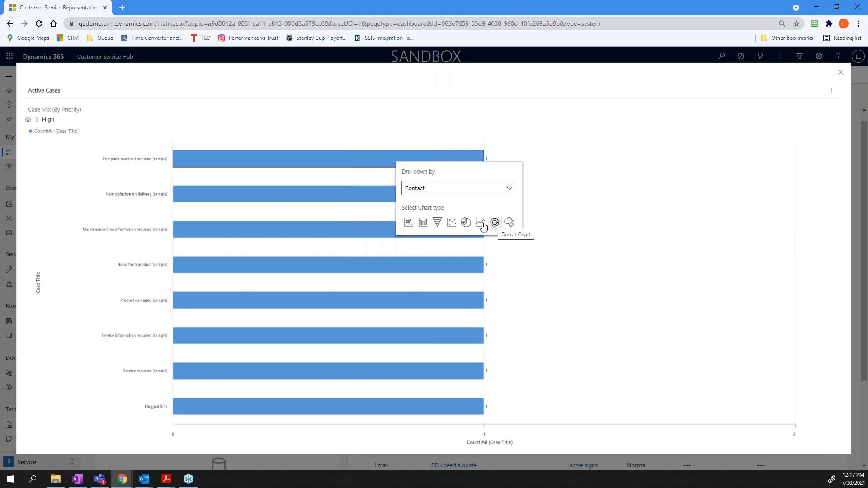
left_click(326, 159)
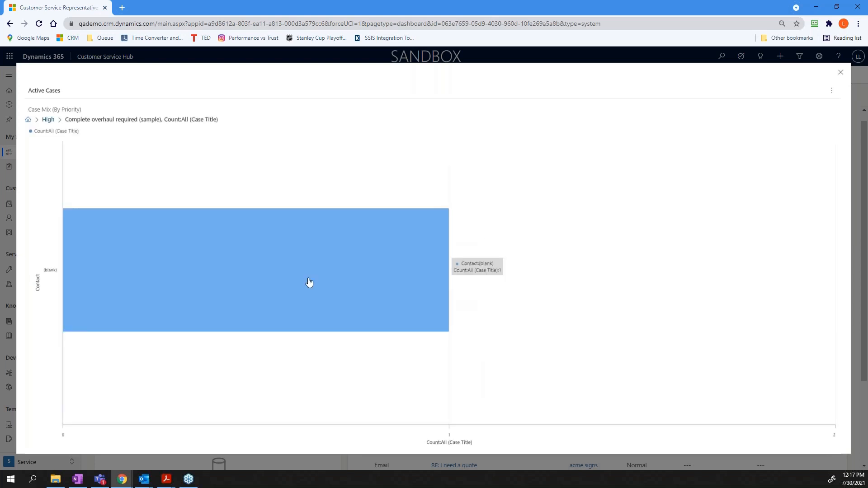
mouse_move(156, 264)
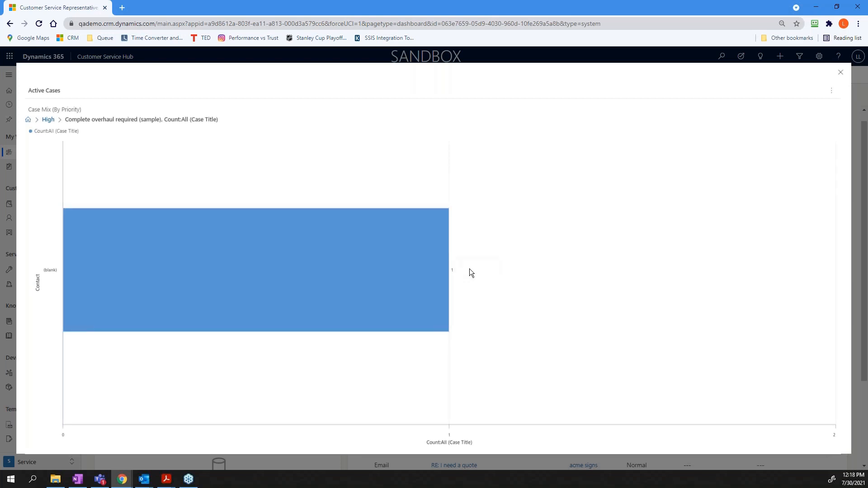
mouse_move(254, 276)
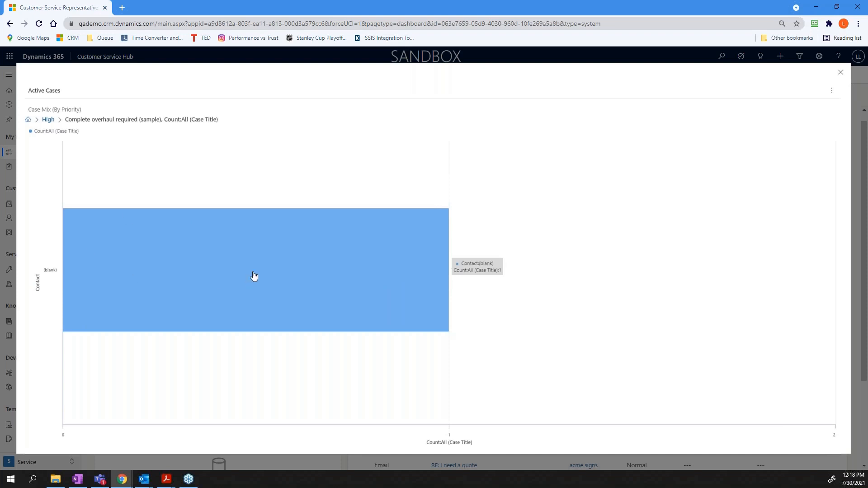
mouse_move(282, 246)
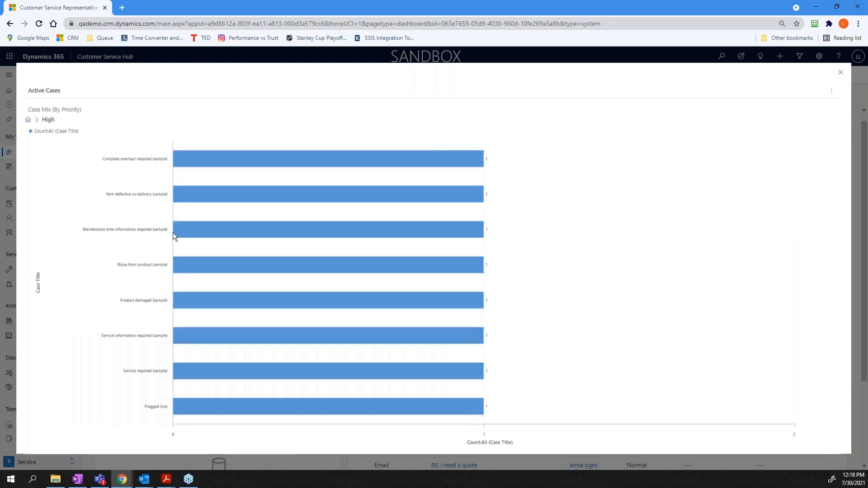
mouse_move(197, 372)
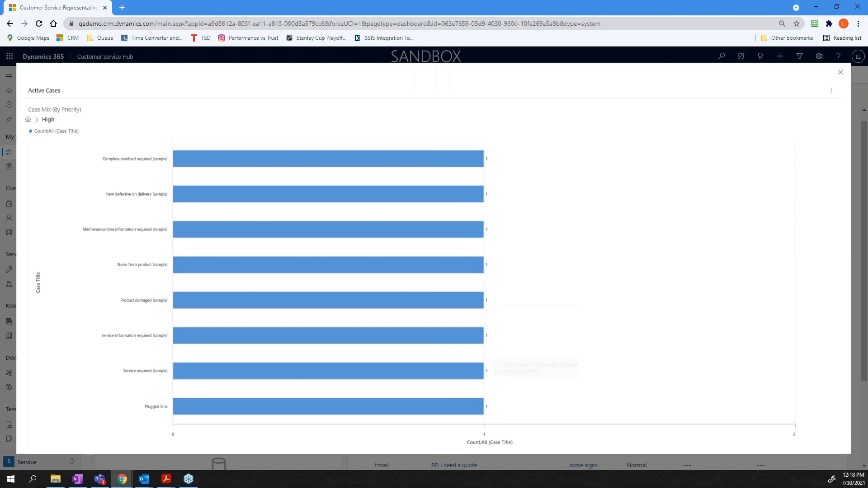
Step: Drill the Service required (sample) case down by Created By
left_click(329, 370)
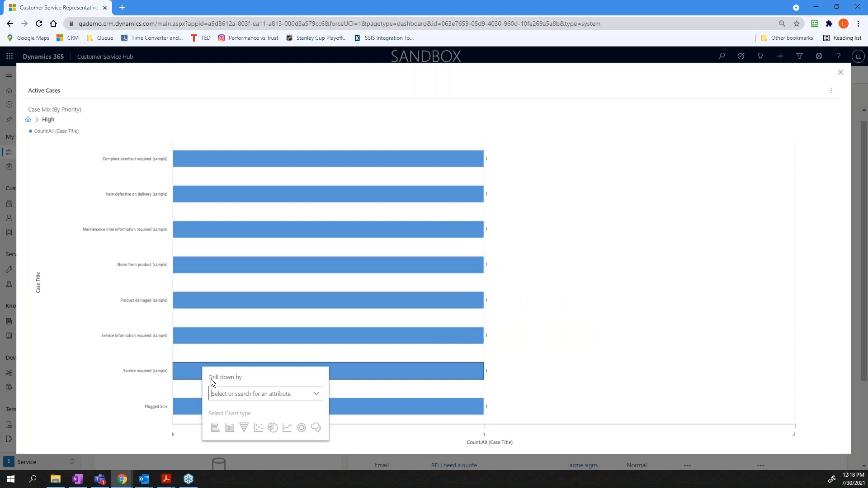
mouse_move(380, 378)
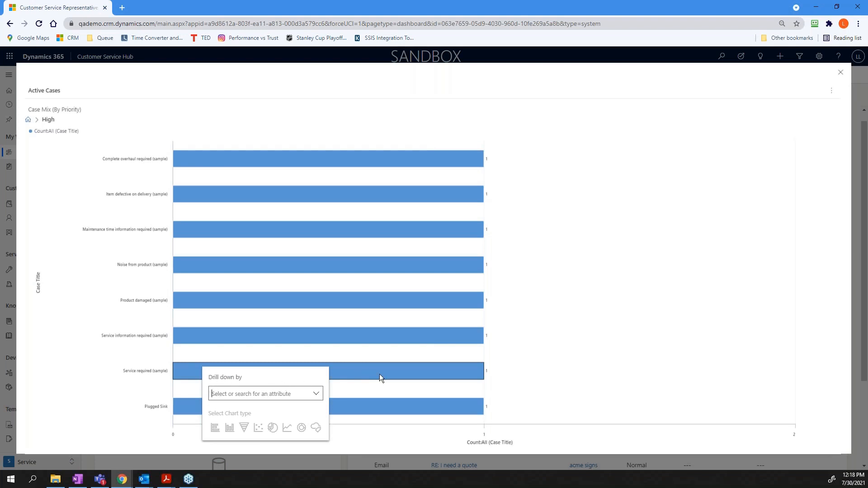
left_click(316, 394)
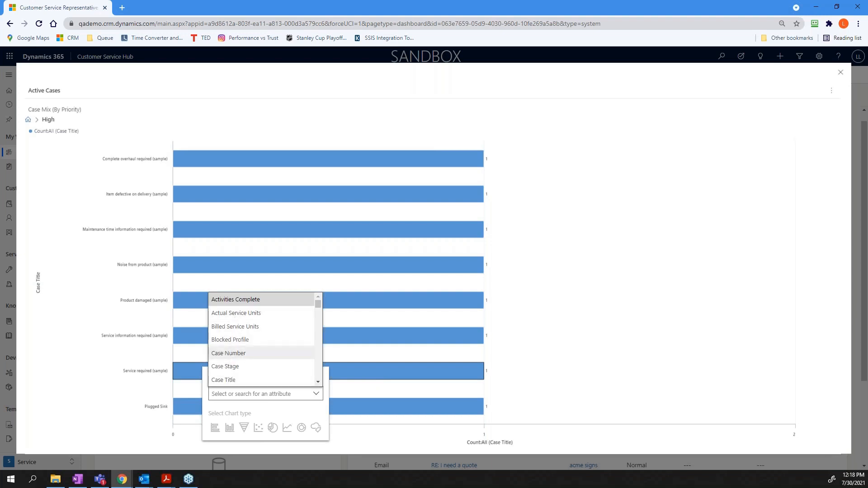
scroll("down", 3)
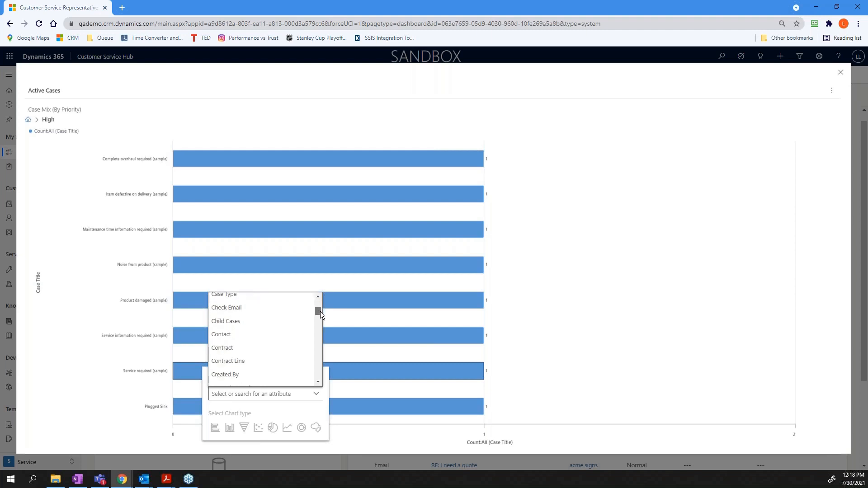
left_click(225, 375)
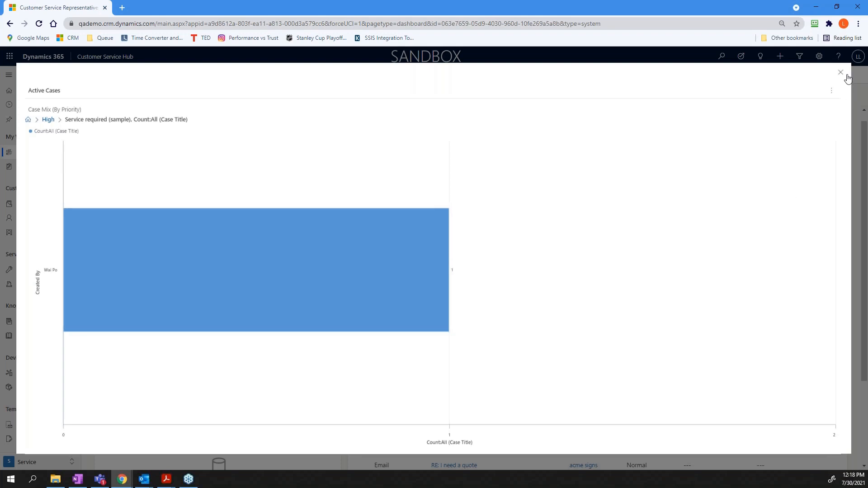
Step: Close the expanded chart and set the Social Dashboard as the default dashboard
left_click(841, 73)
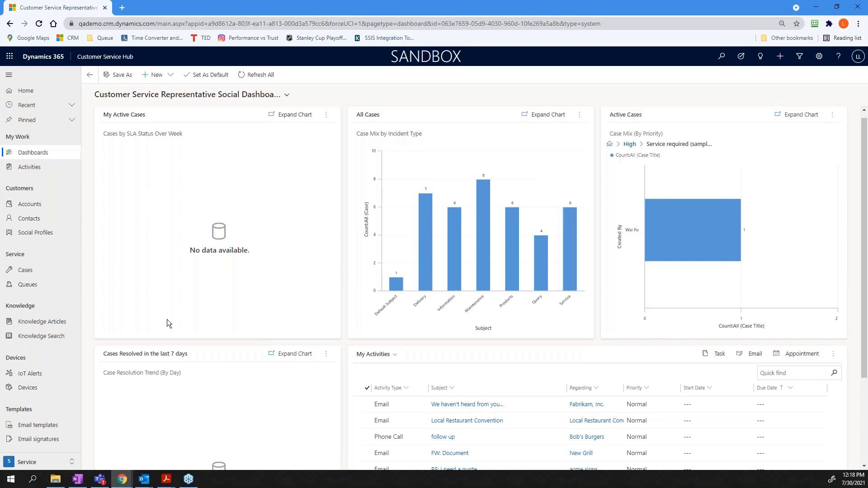
mouse_move(463, 383)
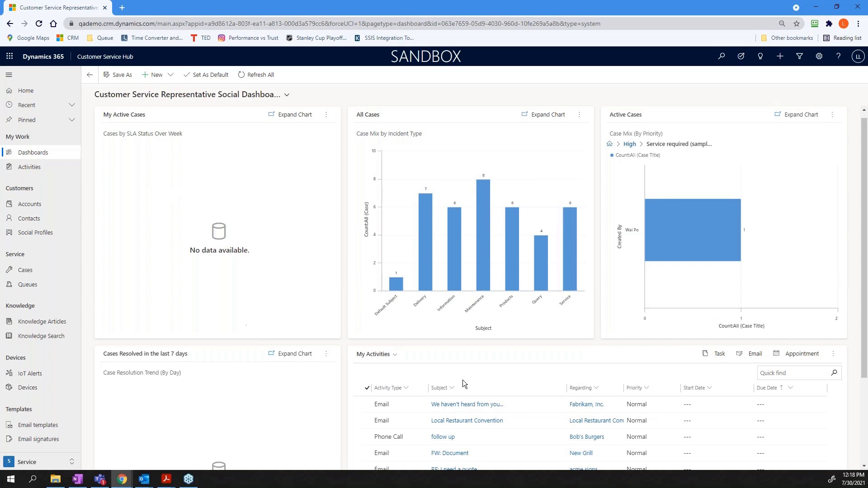
mouse_move(219, 361)
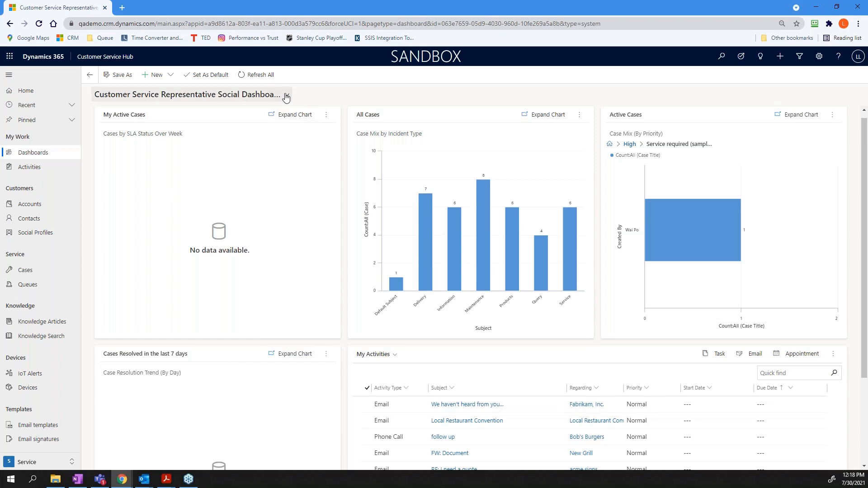
left_click(287, 95)
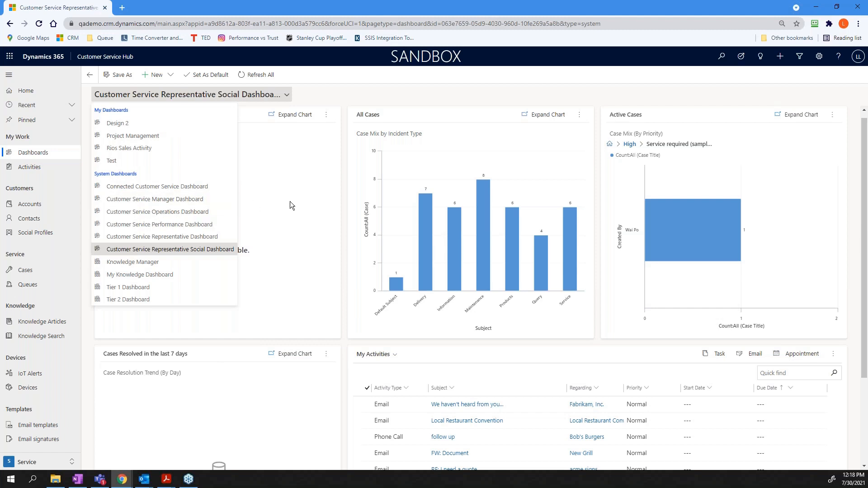
left_click(170, 249)
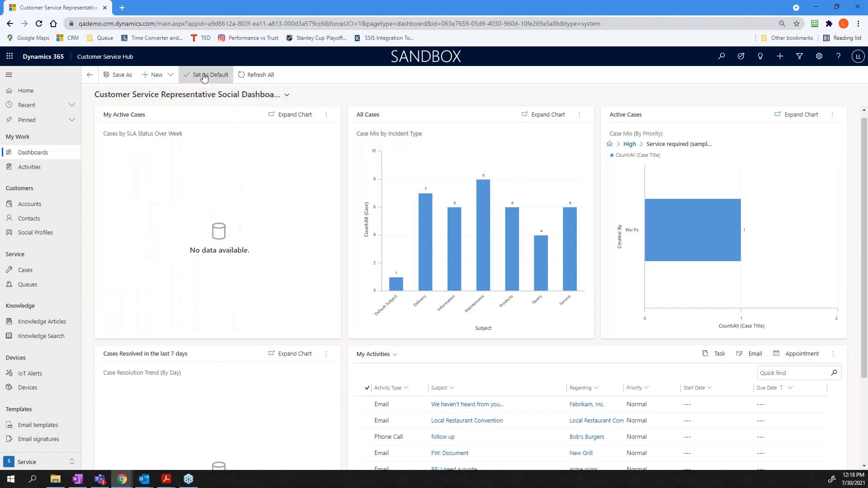
left_click(209, 75)
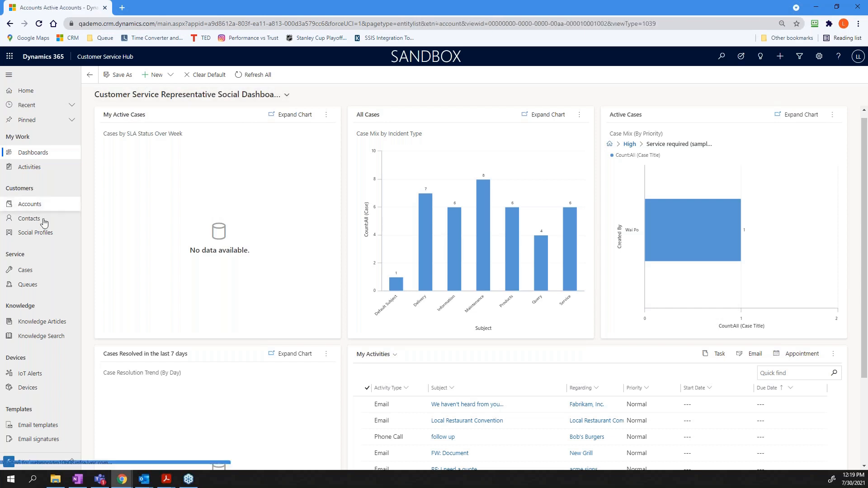
left_click(30, 203)
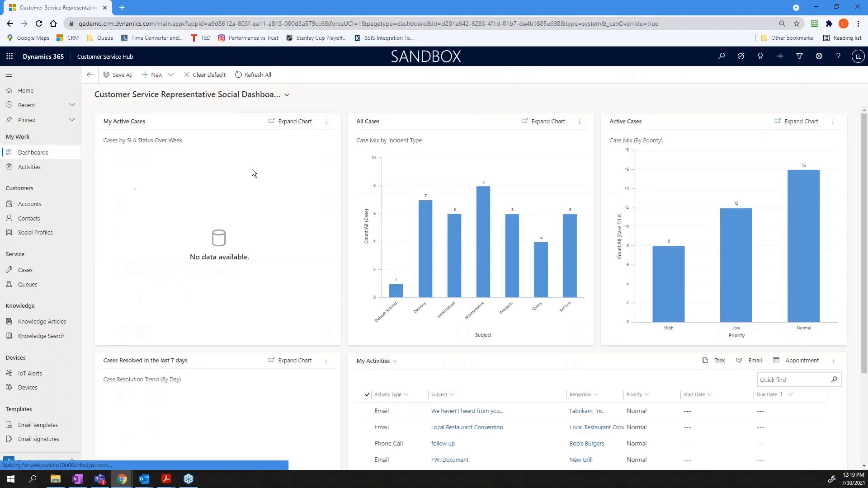
mouse_move(647, 221)
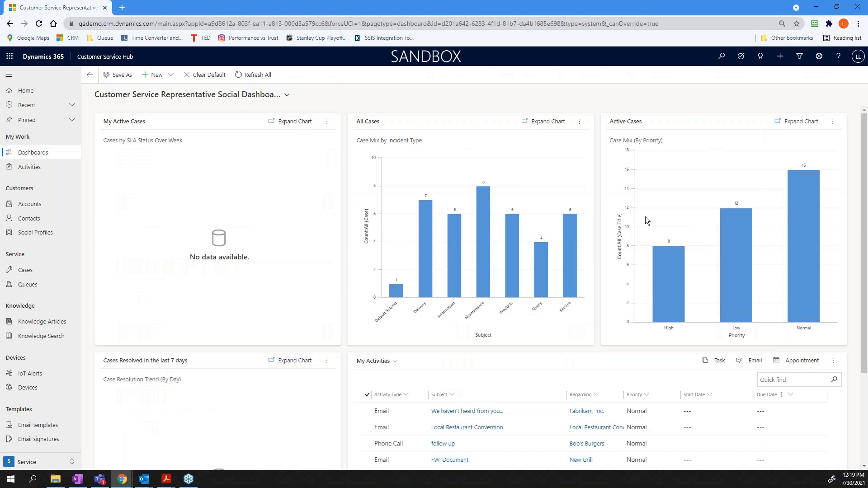
mouse_move(164, 300)
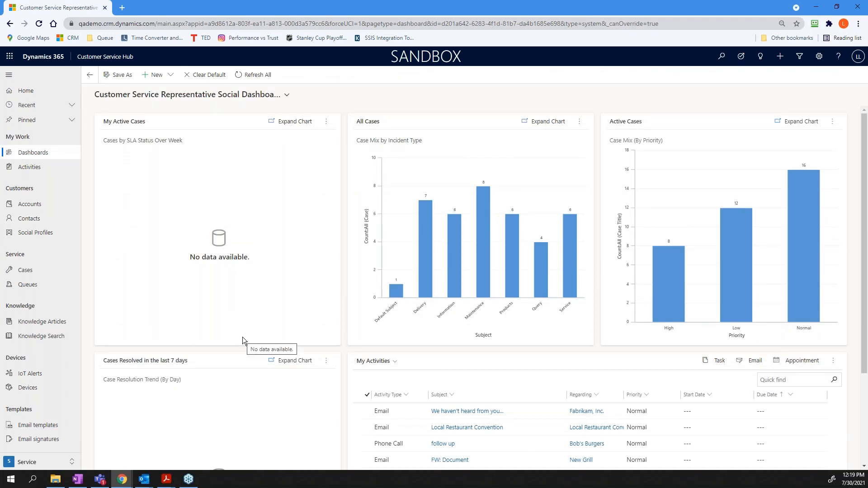
mouse_move(479, 272)
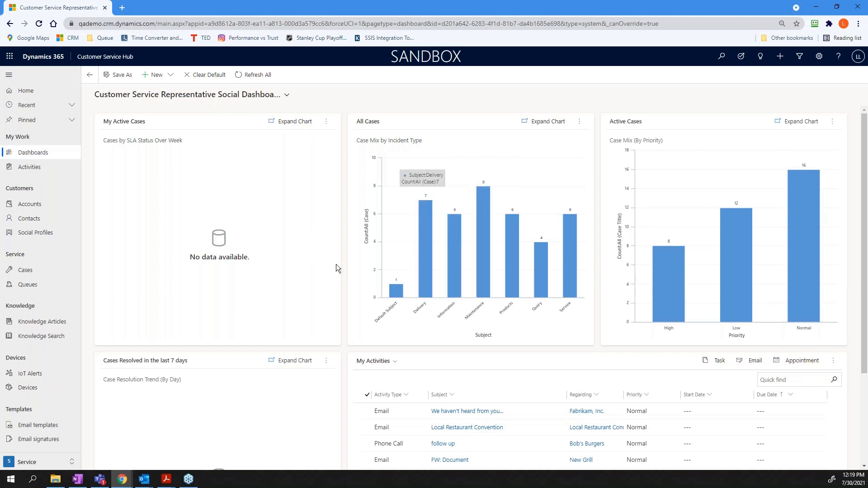
Step: Start a new Dynamics 365 Dashboard and choose the 4-Column Overview Dashboard layout after previewing 3-Column Focused
left_click(157, 75)
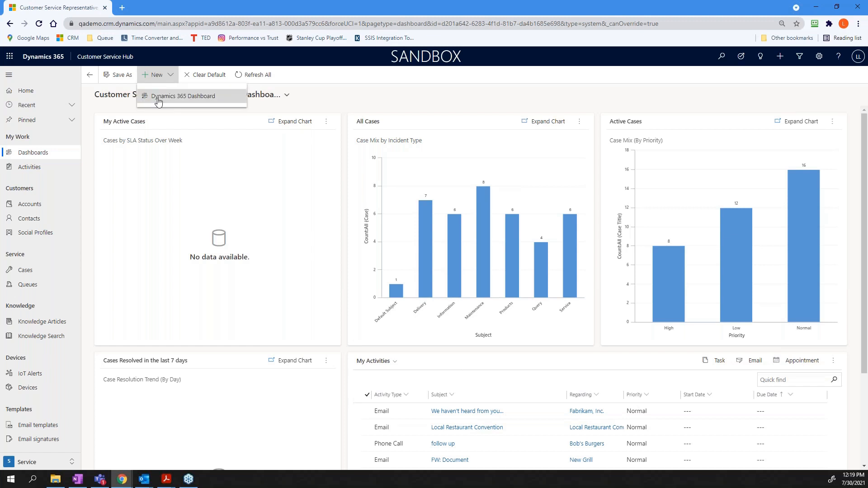
left_click(183, 96)
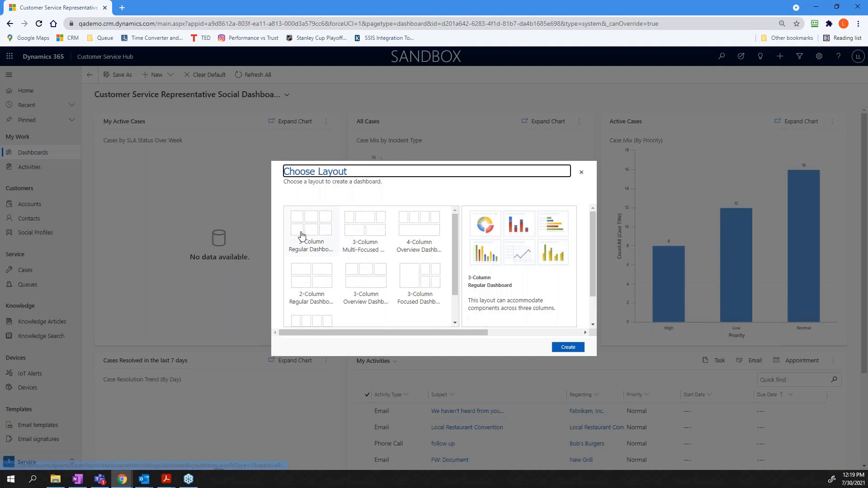
mouse_move(311, 227)
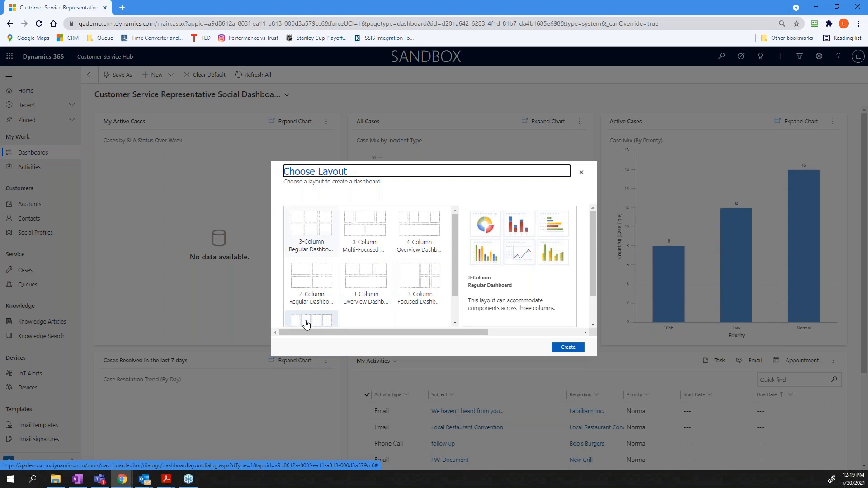
mouse_move(311, 277)
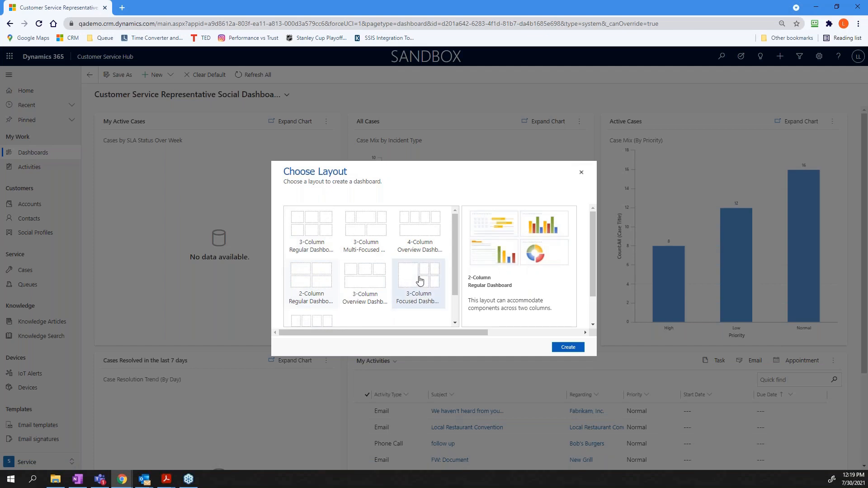
left_click(417, 277)
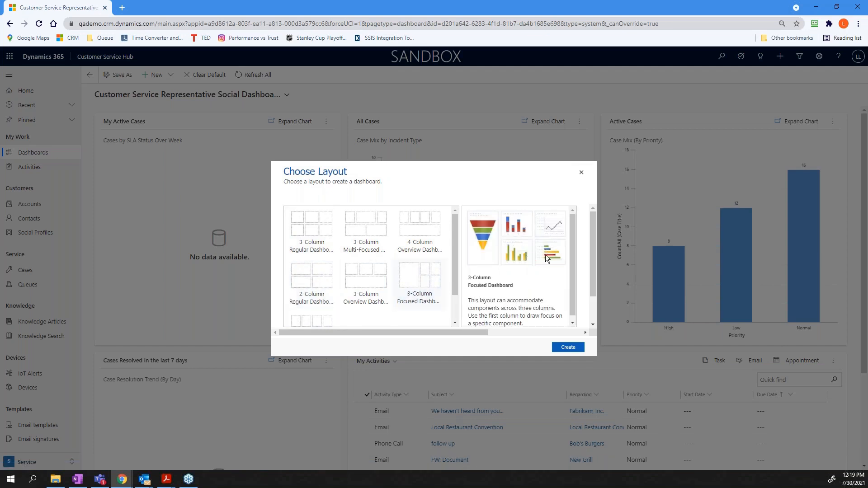
left_click(419, 216)
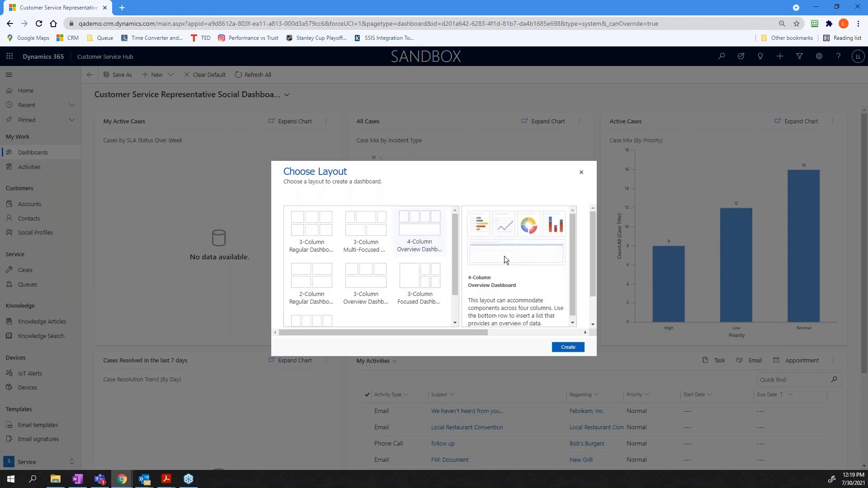
mouse_move(418, 227)
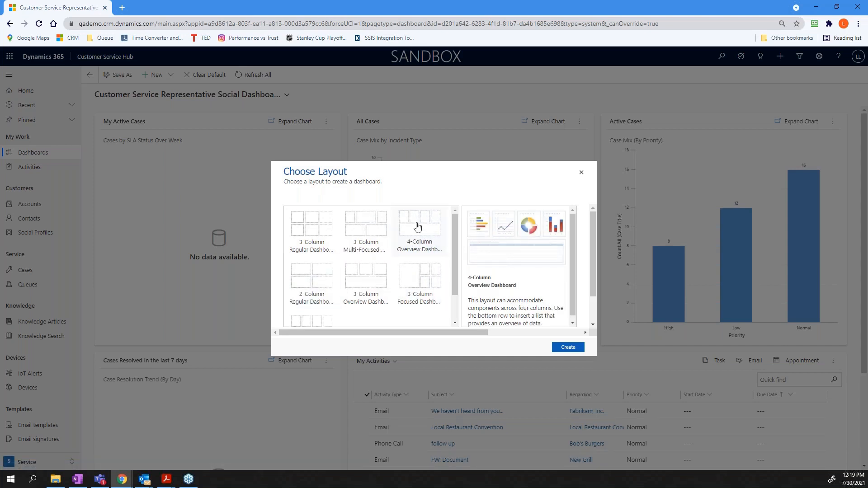
left_click(310, 276)
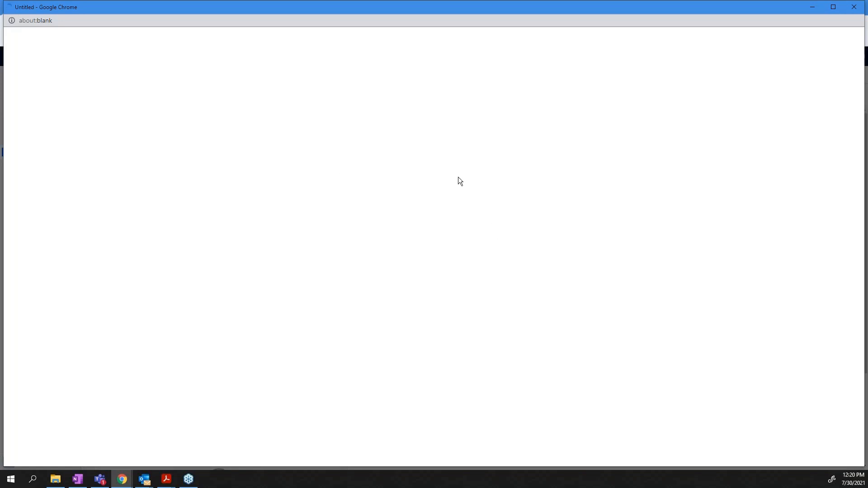
mouse_move(581, 202)
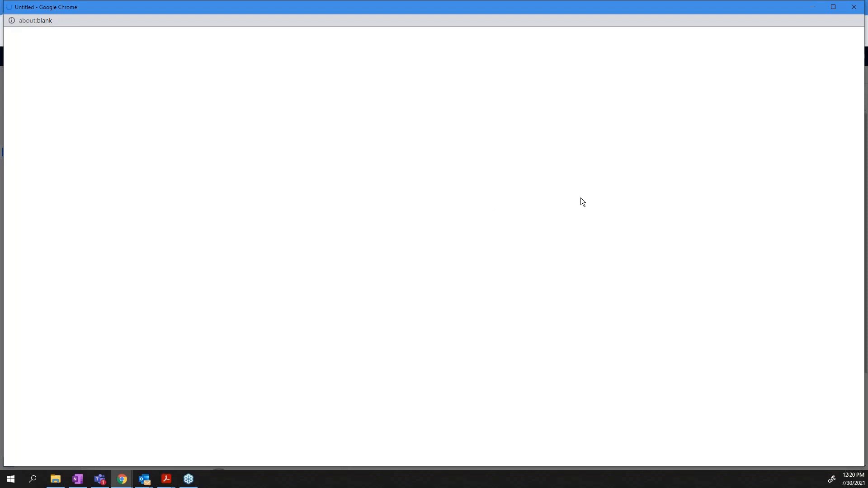
mouse_move(586, 199)
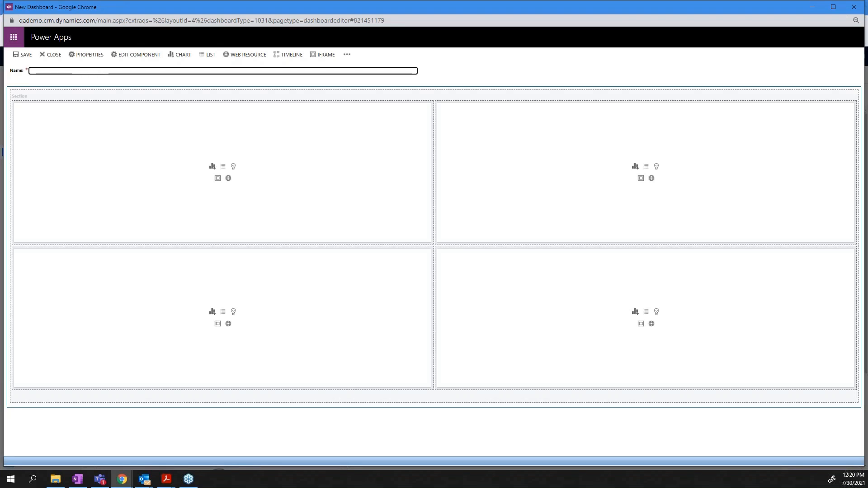
Step: Name the new dashboard 'Lance Demo' and start inserting a chart into the top-left pane
type("anc")
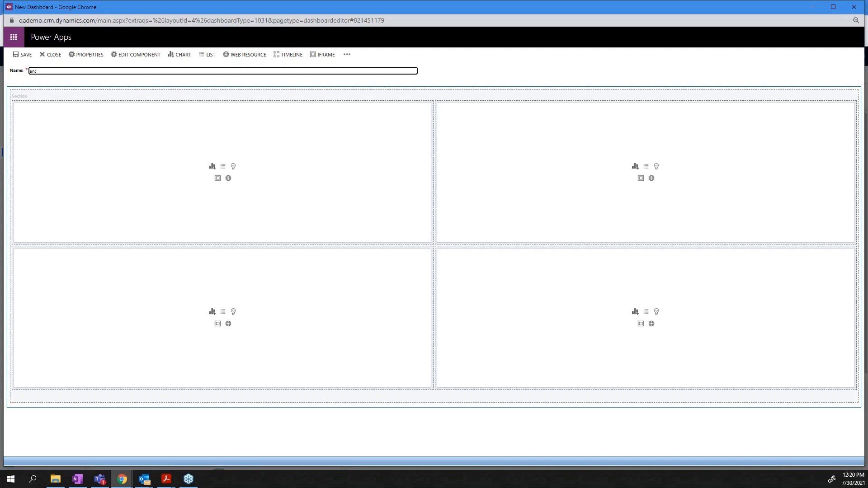
type("Lance Demo")
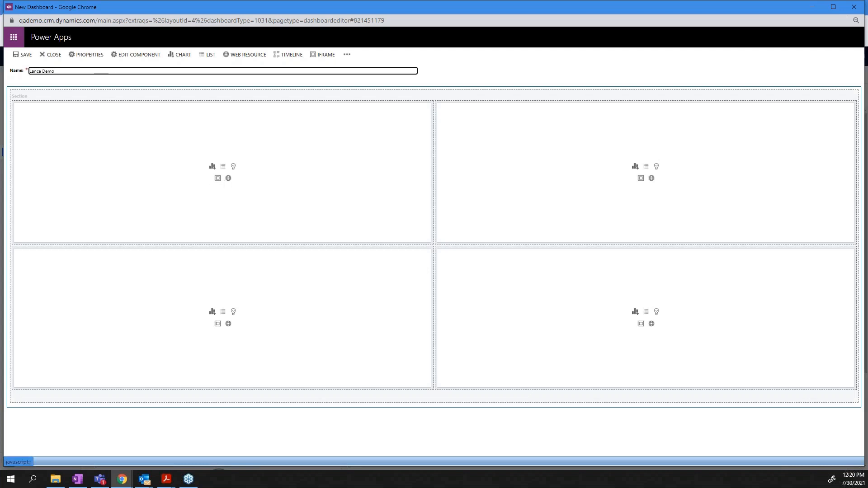
mouse_move(228, 179)
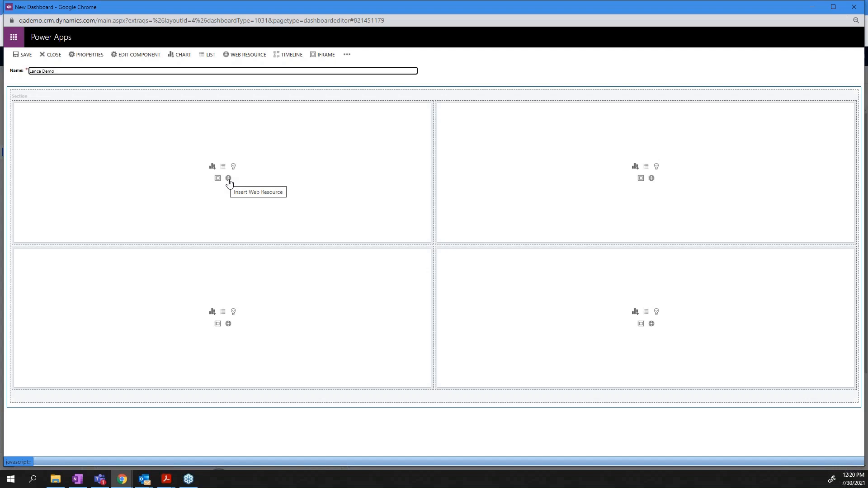
mouse_move(217, 179)
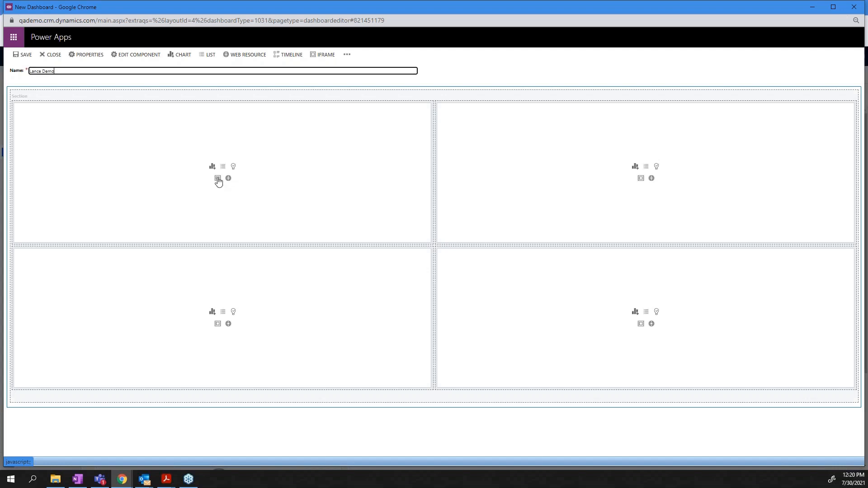
mouse_move(217, 178)
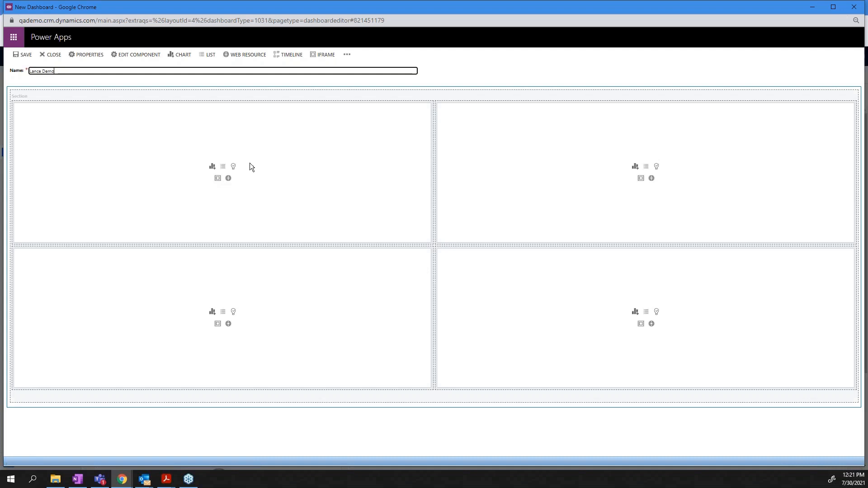
mouse_move(224, 166)
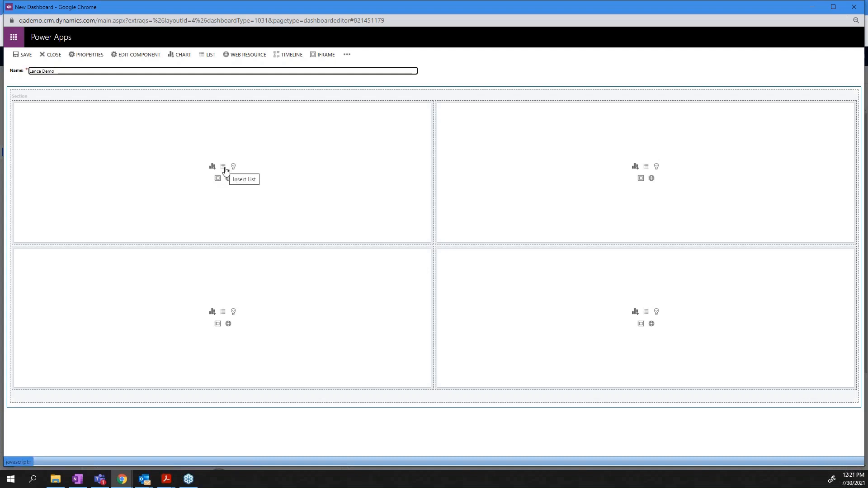
mouse_move(211, 166)
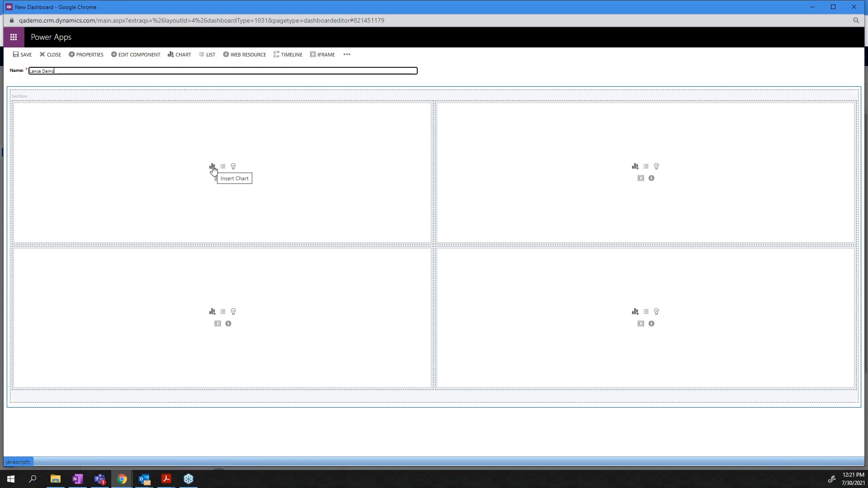
left_click(212, 166)
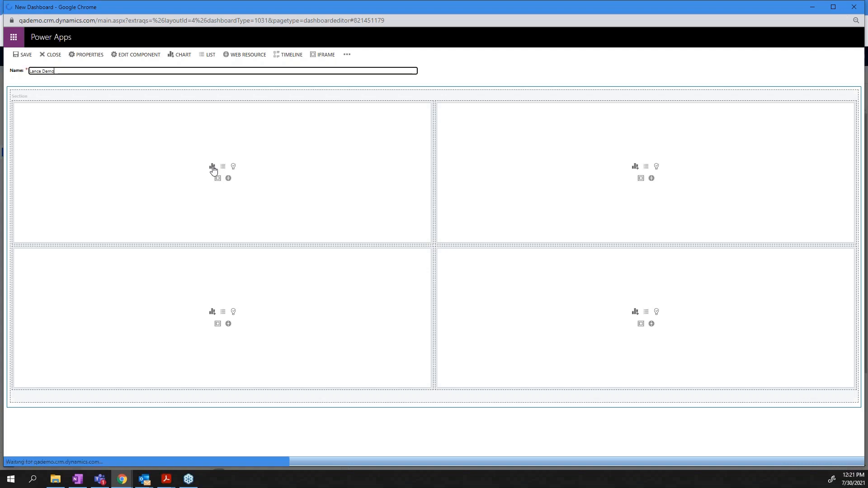
Step: Add an Account chart using the Active Accounts view and Accounts by Owner chart to the top-left pane
left_click(211, 166)
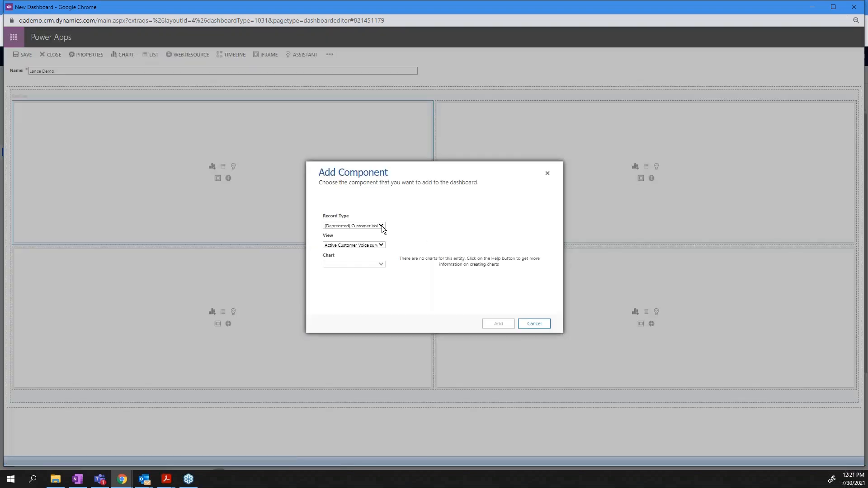
left_click(381, 226)
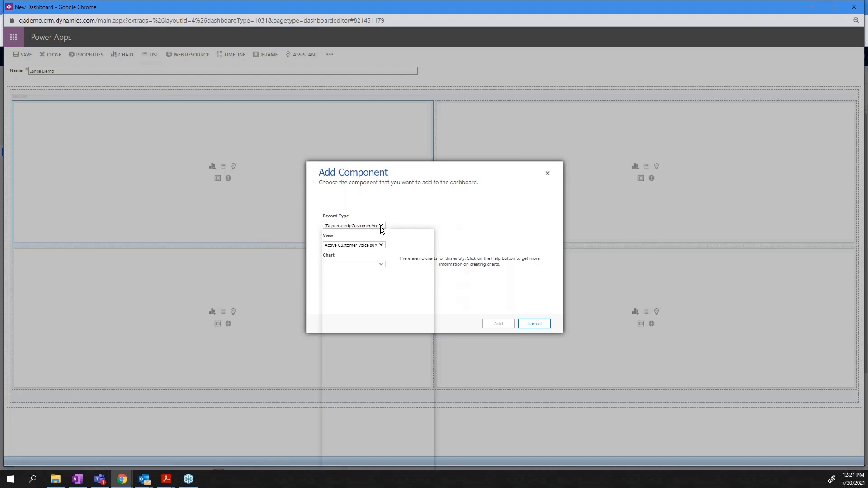
left_click(381, 225)
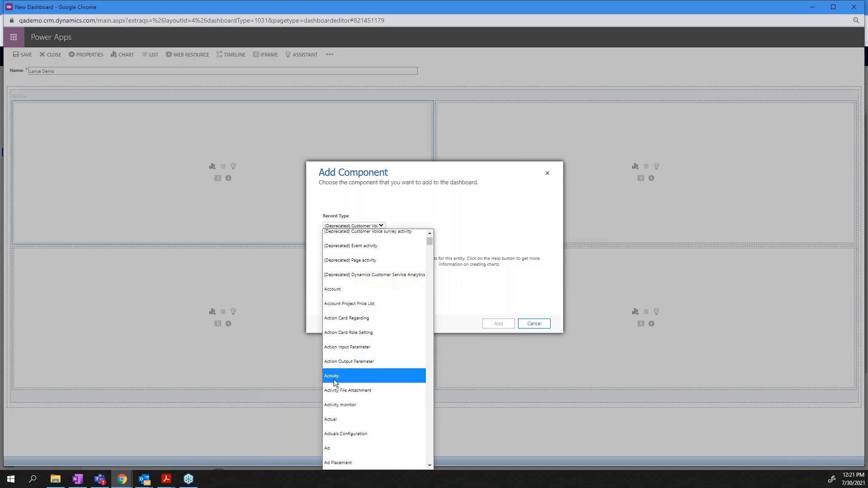
mouse_move(334, 383)
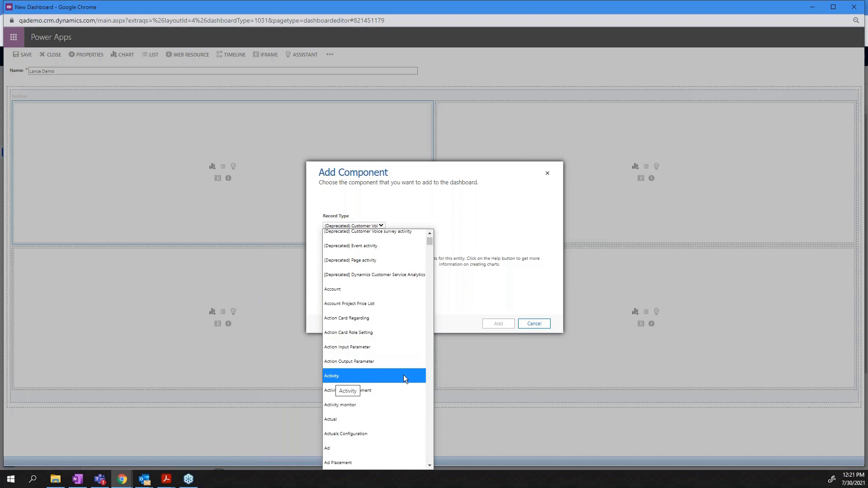
mouse_move(388, 379)
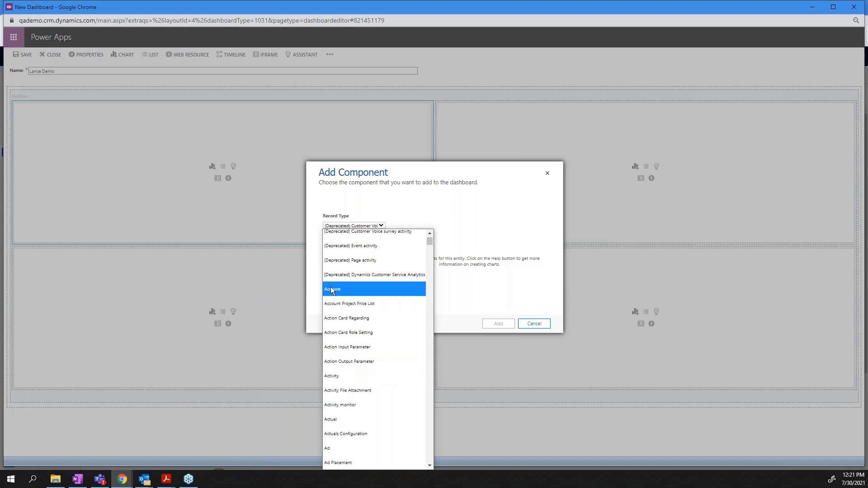
left_click(332, 289)
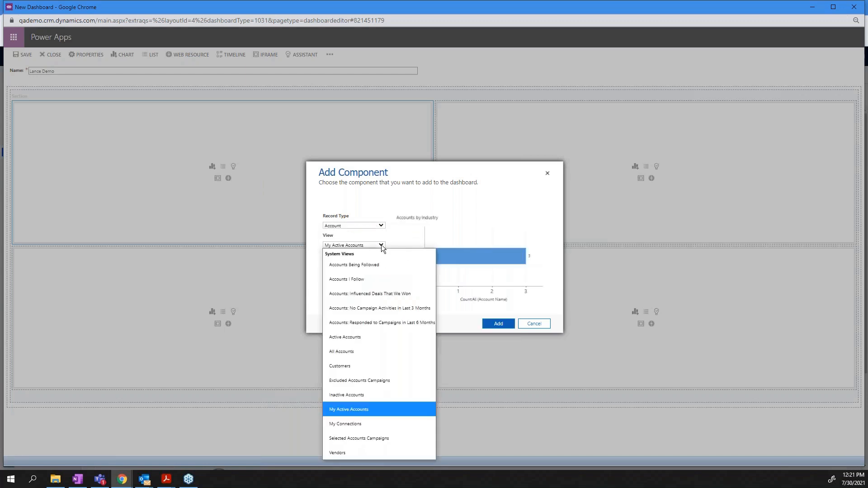
mouse_move(349, 280)
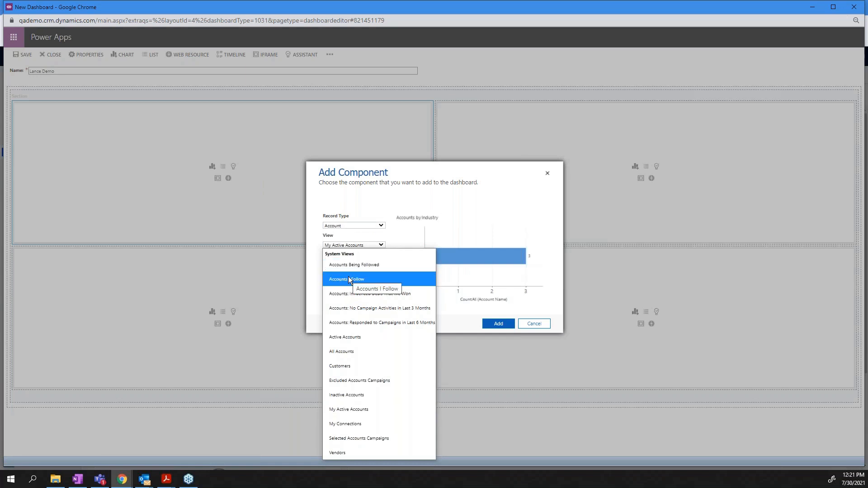
mouse_move(344, 338)
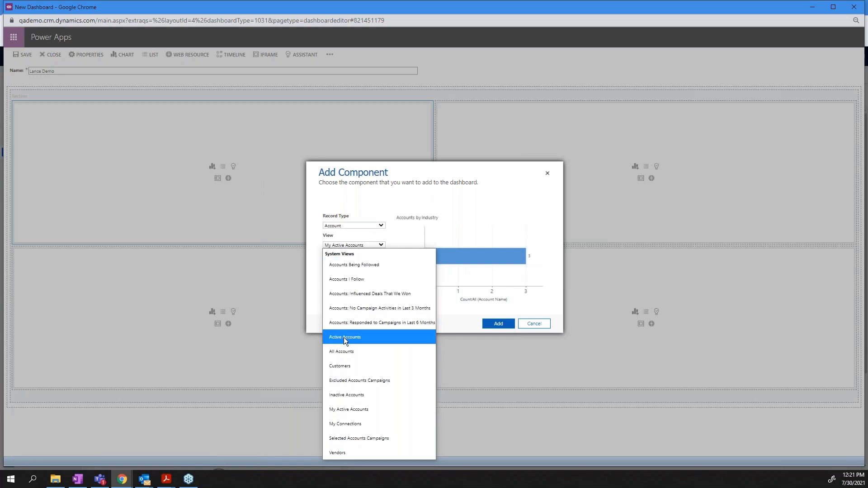
left_click(345, 338)
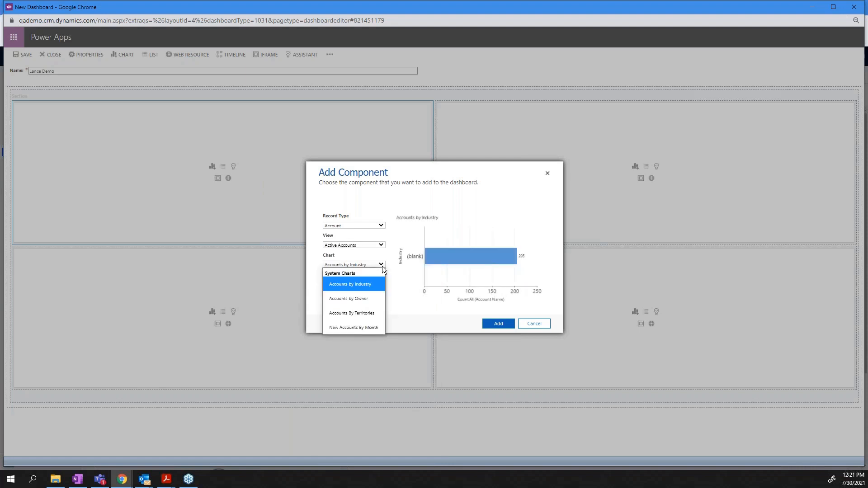
mouse_move(348, 298)
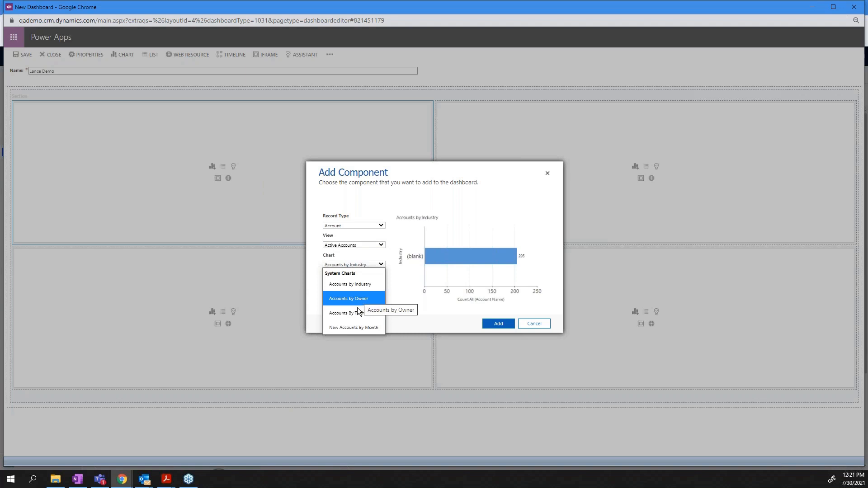
mouse_move(355, 313)
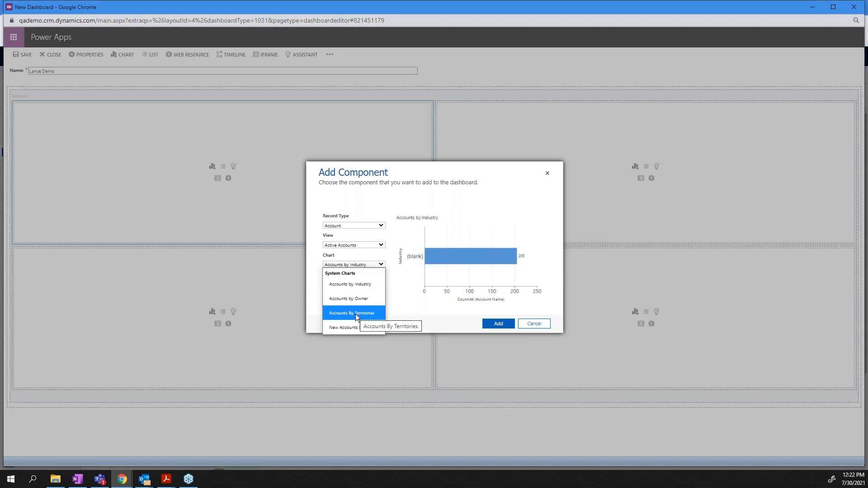
mouse_move(354, 327)
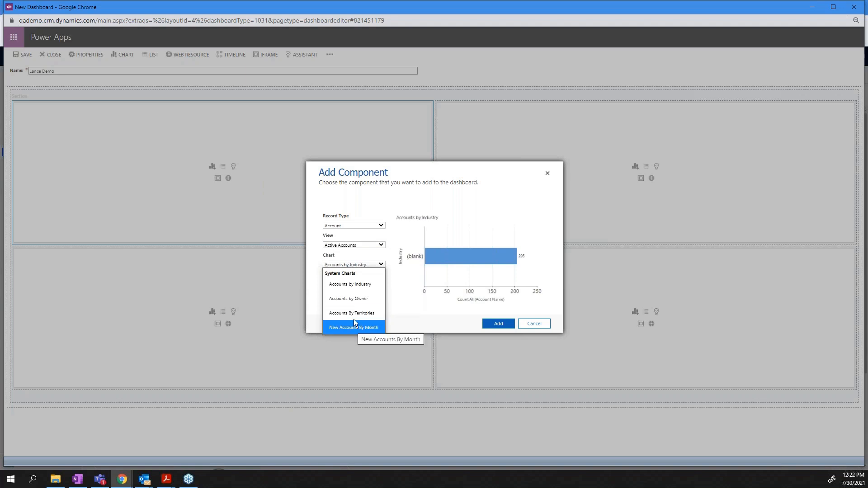
mouse_move(349, 299)
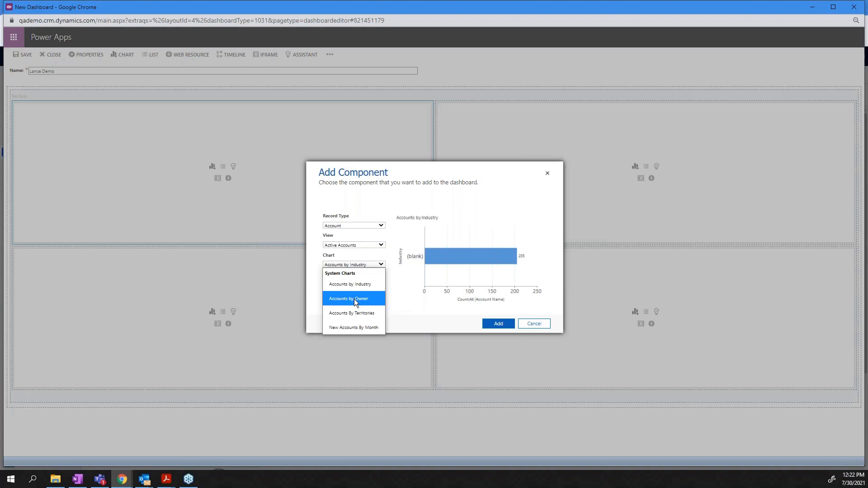
left_click(347, 298)
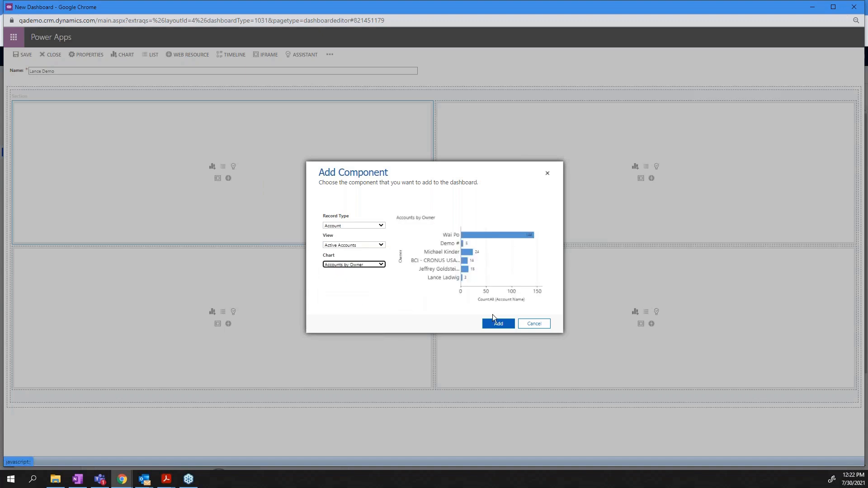
left_click(496, 324)
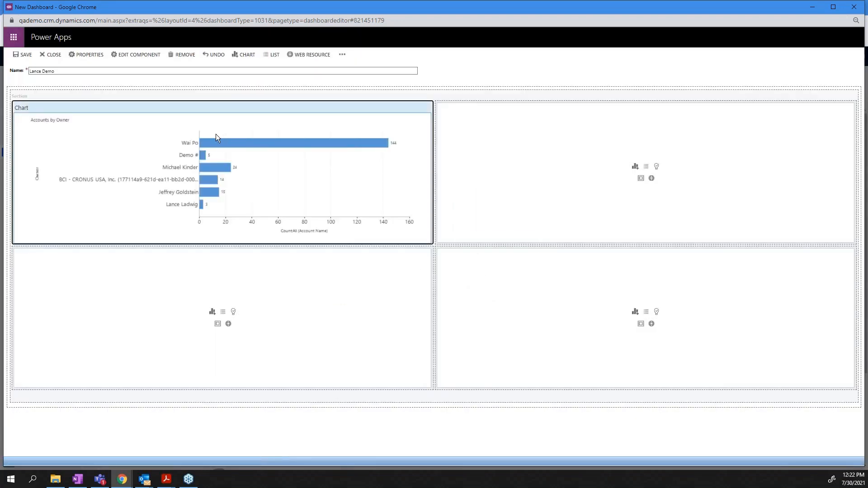
mouse_move(212, 156)
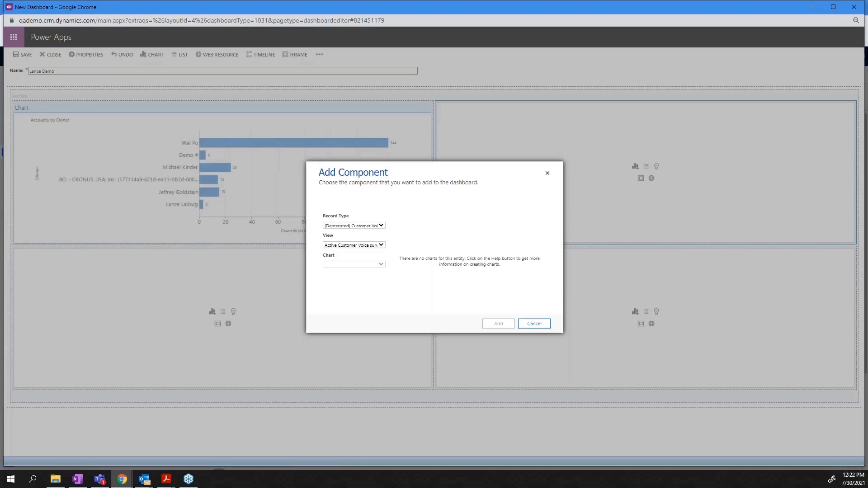
mouse_move(381, 229)
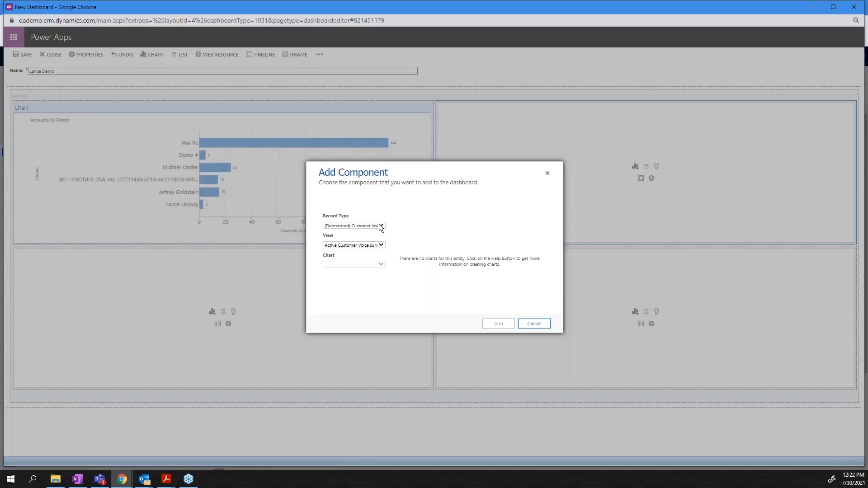
Step: Add a Case chart using the Active Cases view and Active Cases by Agent chart to the top-right pane
left_click(380, 225)
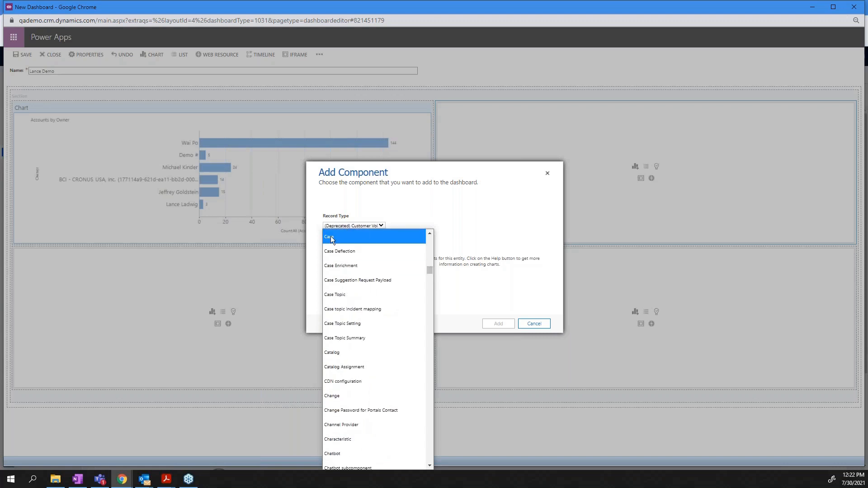
left_click(330, 236)
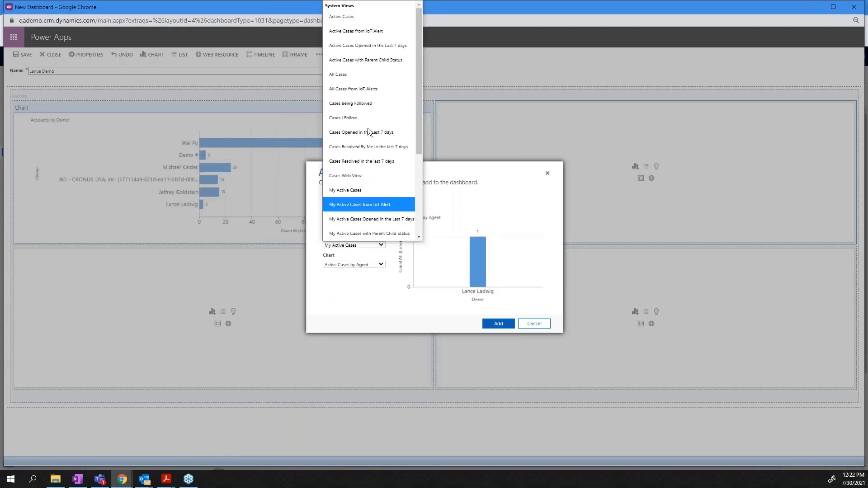
mouse_move(360, 117)
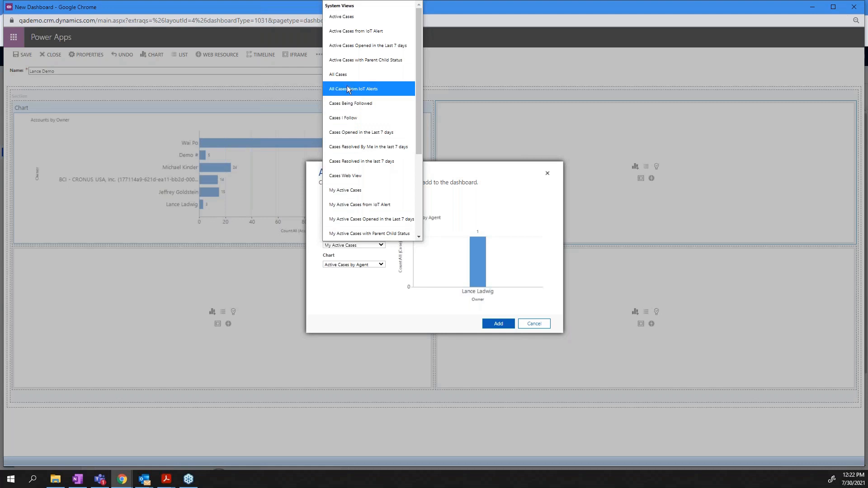
mouse_move(341, 16)
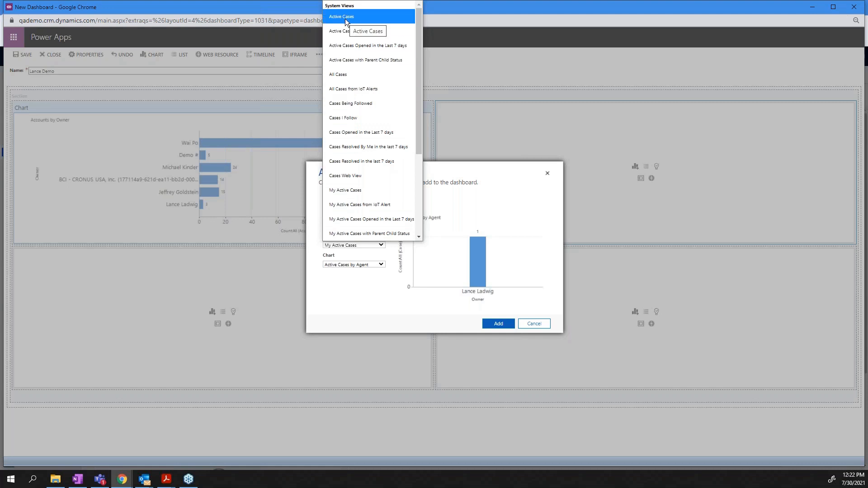
left_click(341, 16)
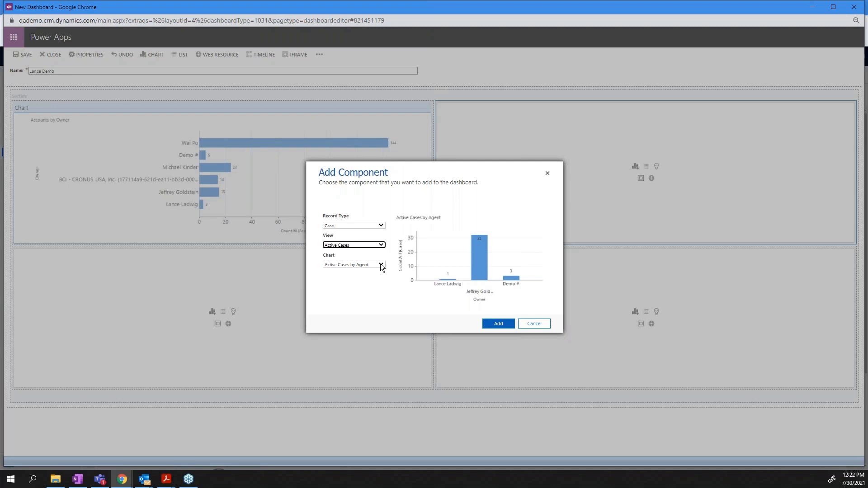
left_click(379, 265)
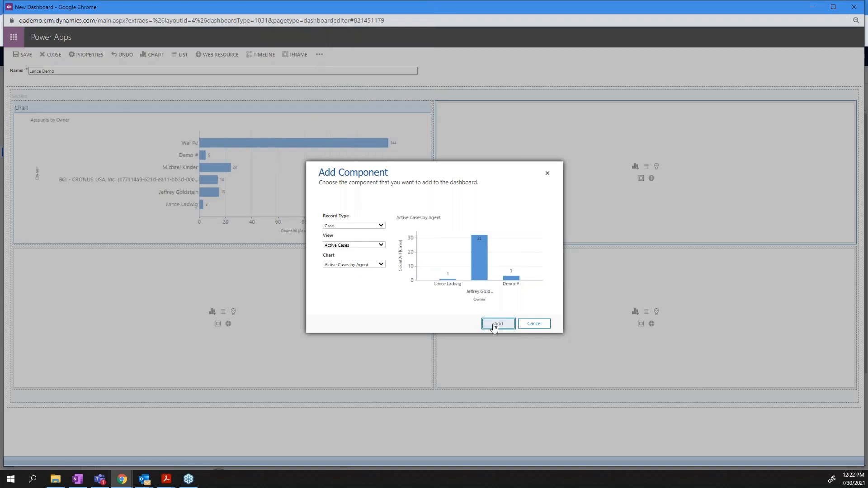
left_click(498, 324)
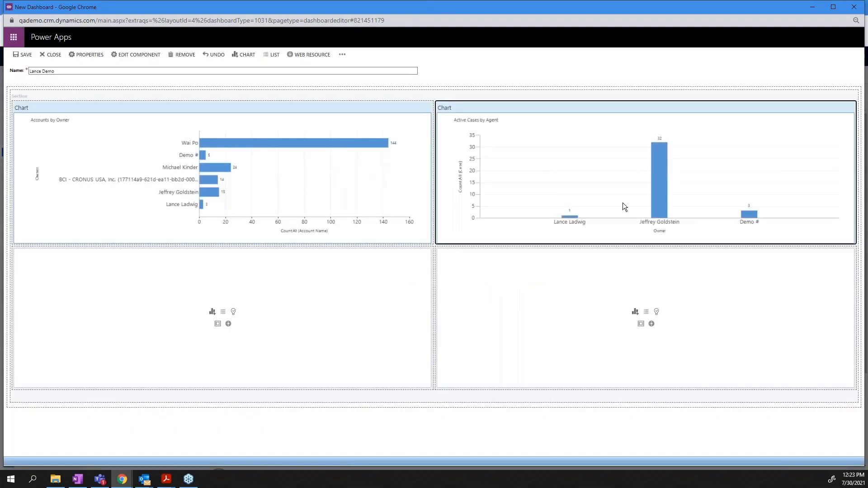
mouse_move(613, 191)
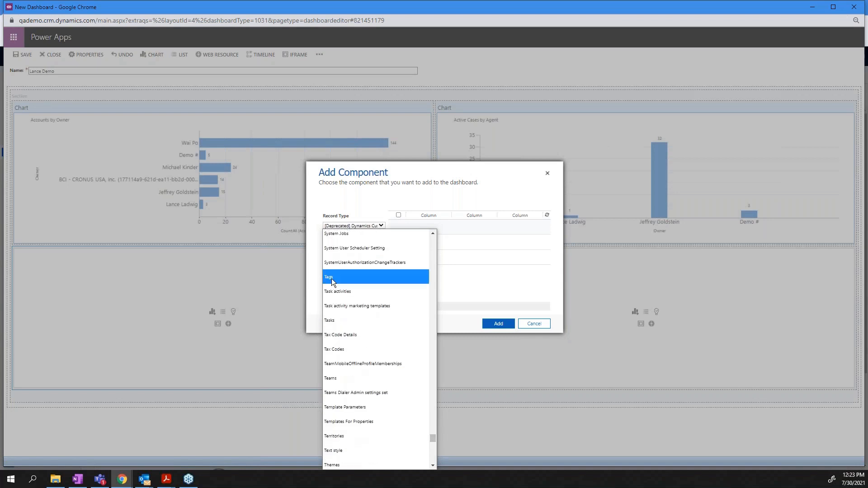
Step: Add a Tasks list set to the All Tasks view in the lower-left pane and save the dashboard
left_click(329, 321)
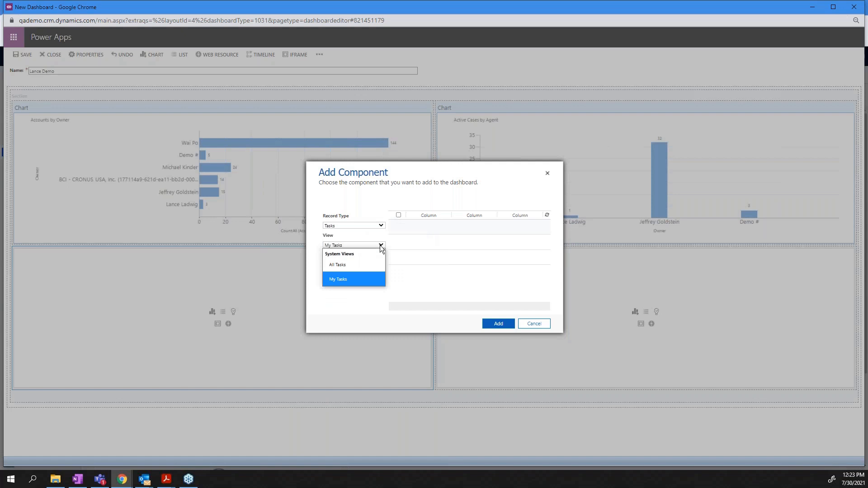
left_click(337, 264)
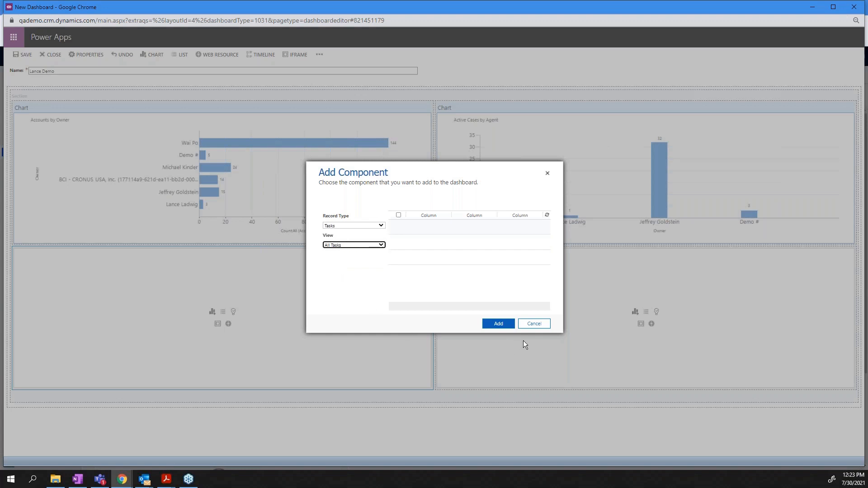
left_click(498, 323)
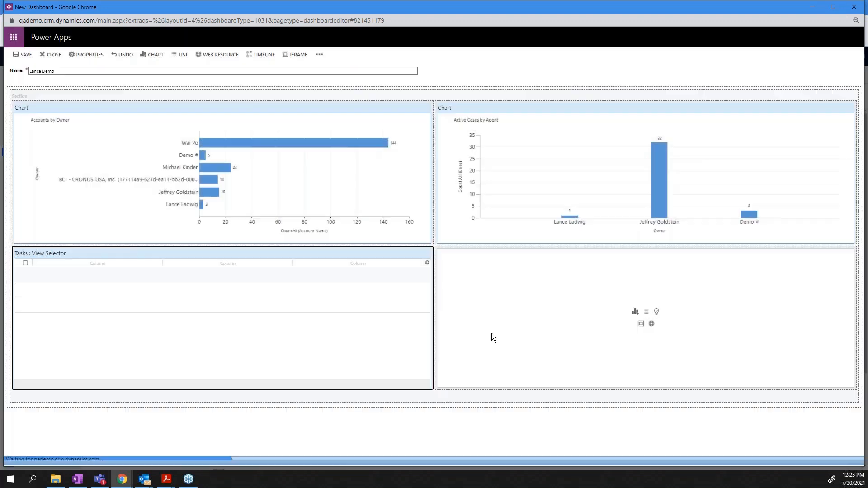
left_click(125, 292)
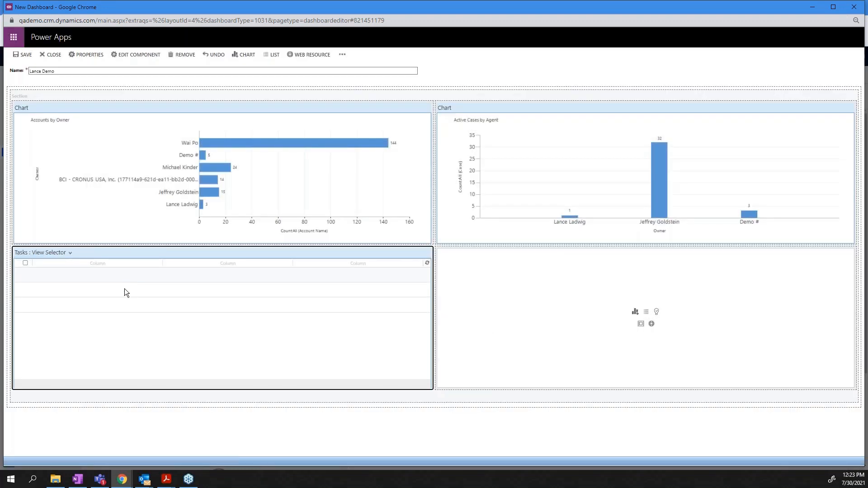
mouse_move(142, 351)
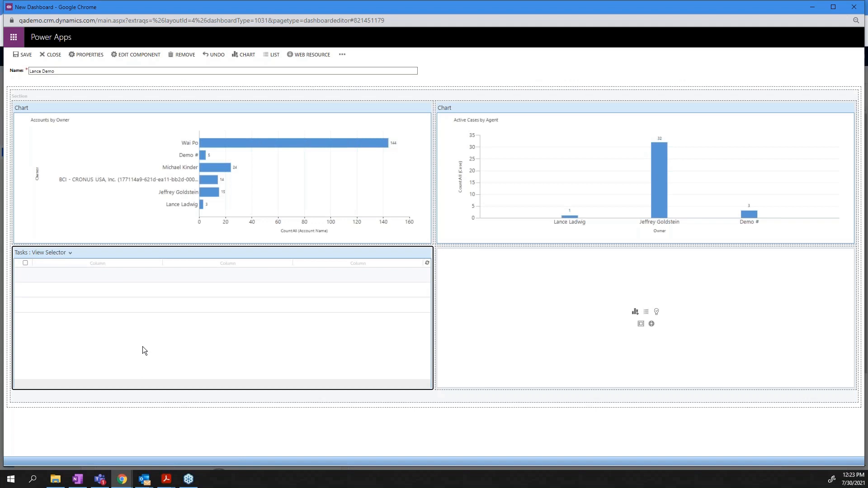
mouse_move(277, 344)
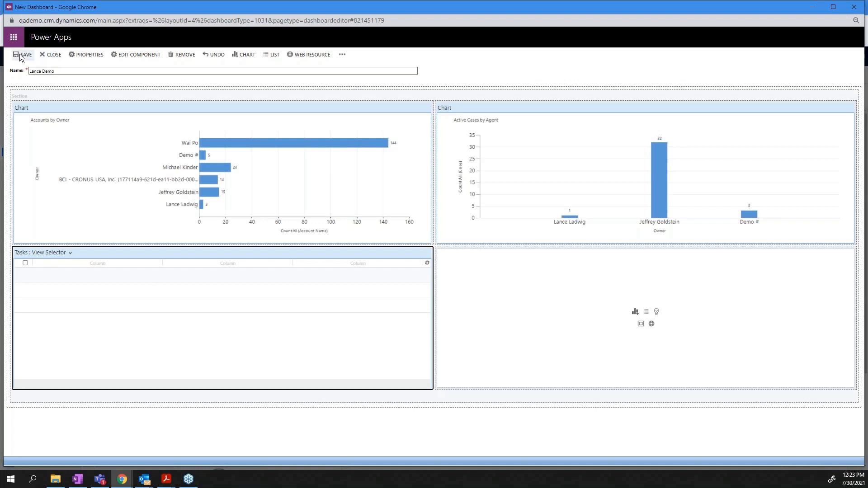
left_click(22, 54)
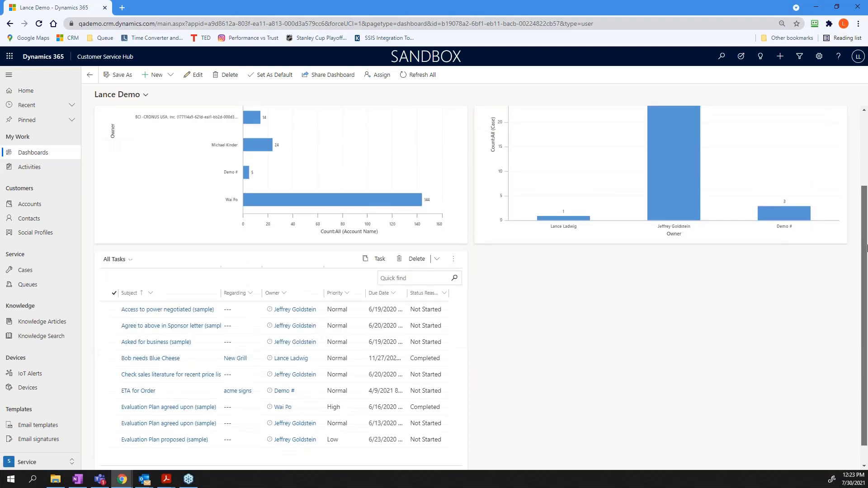
scroll("down", 3)
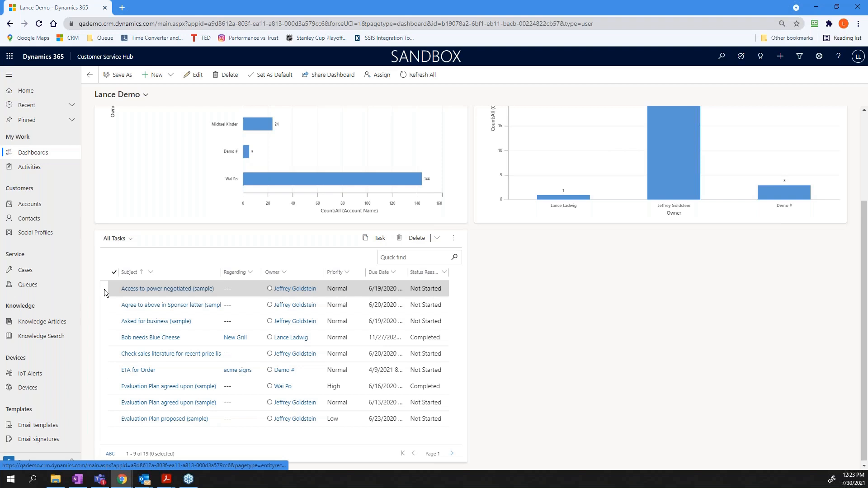
left_click(166, 288)
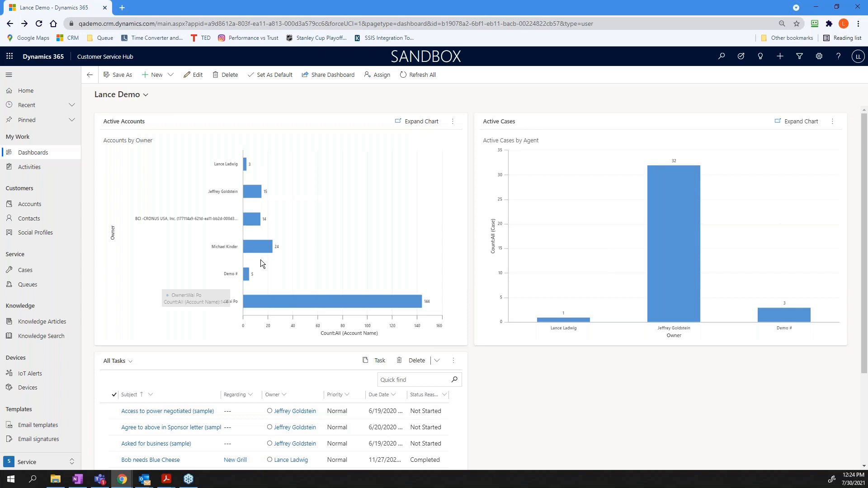
mouse_move(260, 250)
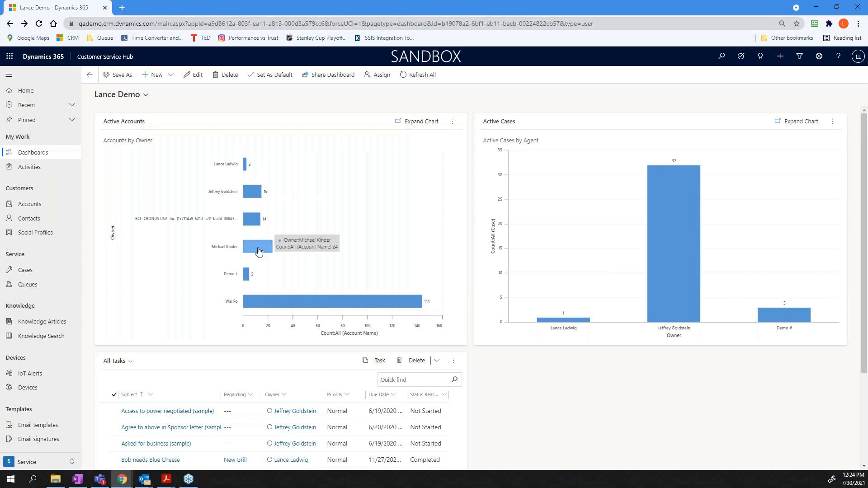
left_click(256, 246)
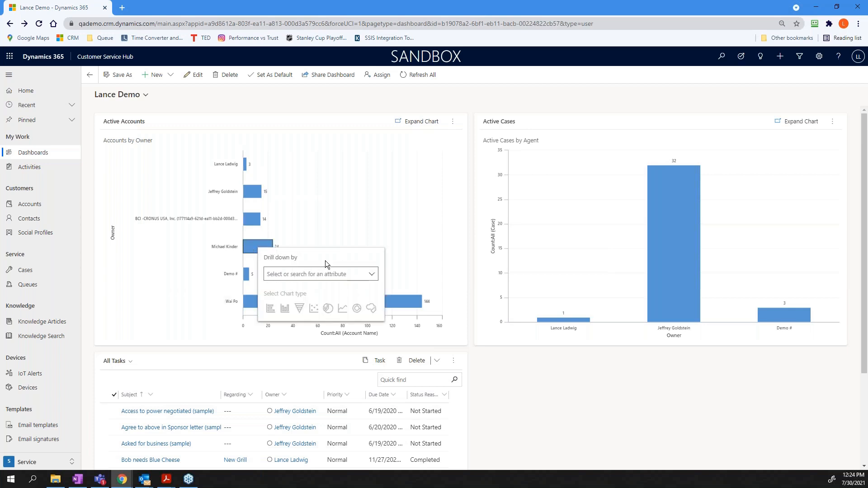
left_click(372, 274)
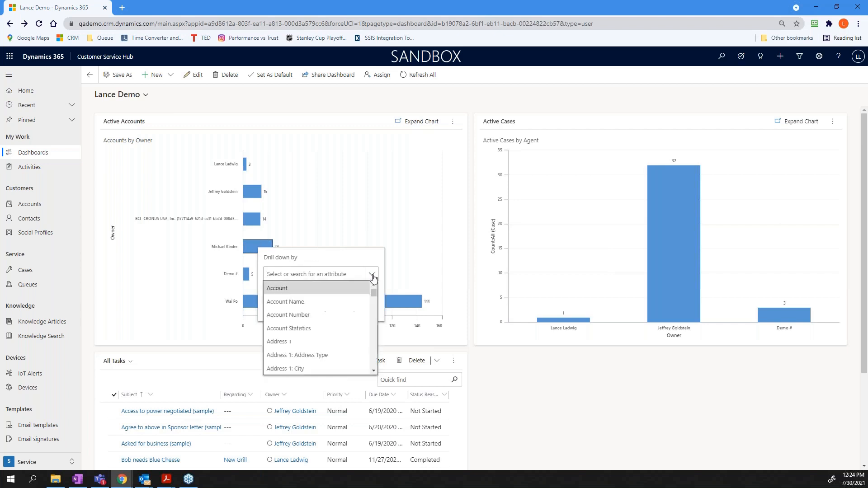
left_click(277, 288)
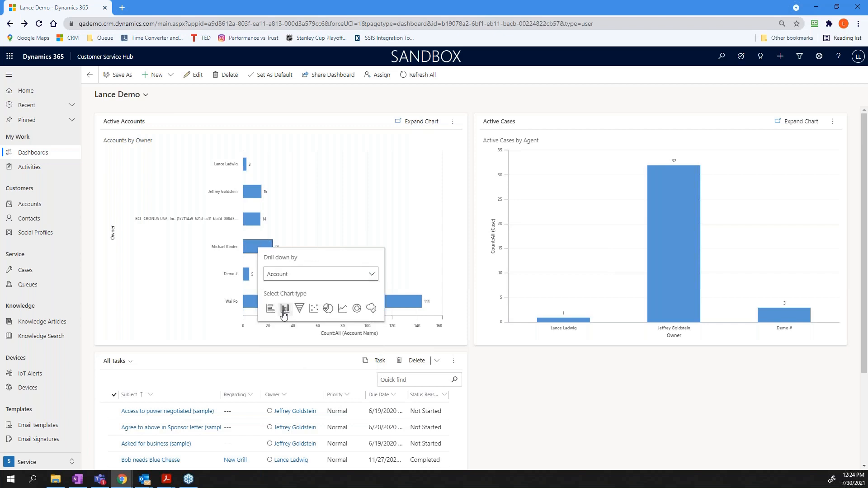
mouse_move(327, 310)
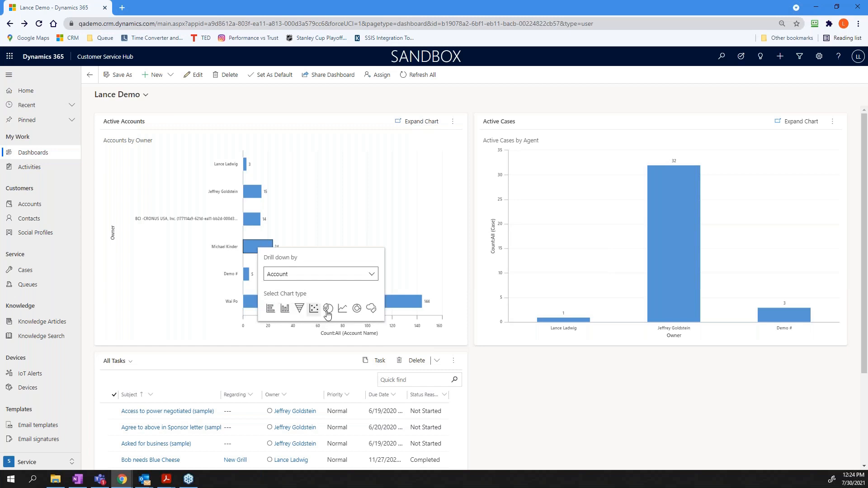
left_click(327, 308)
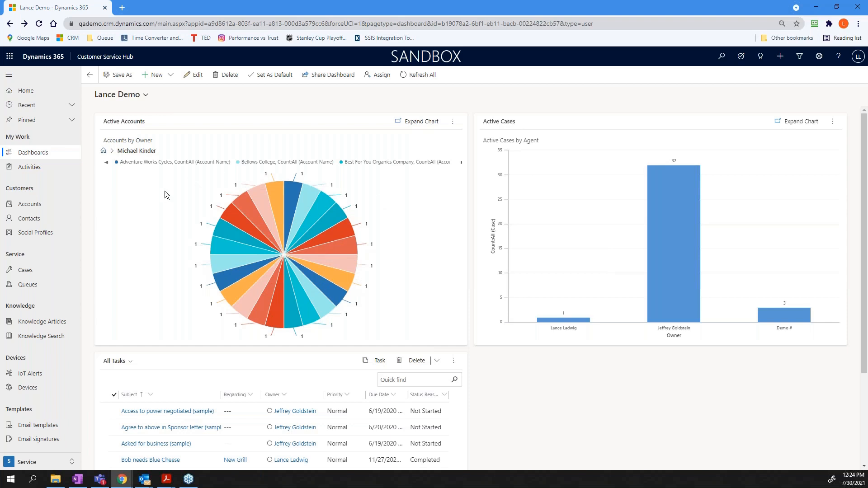
mouse_move(139, 290)
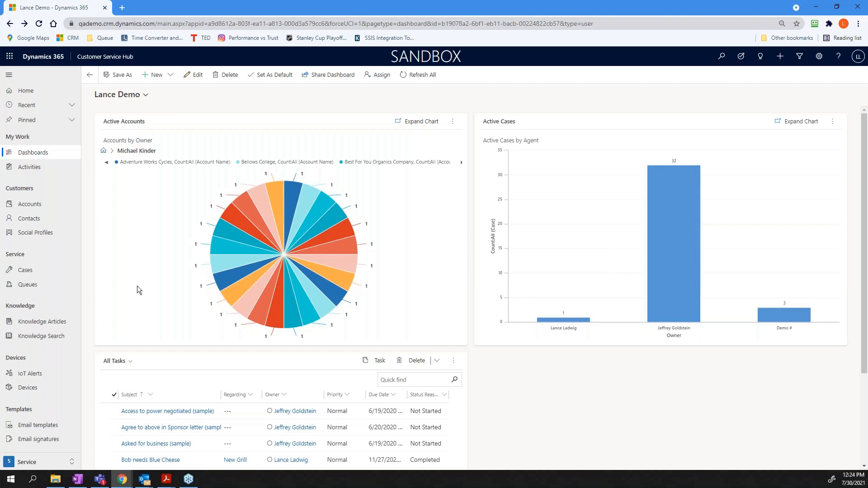
mouse_move(143, 233)
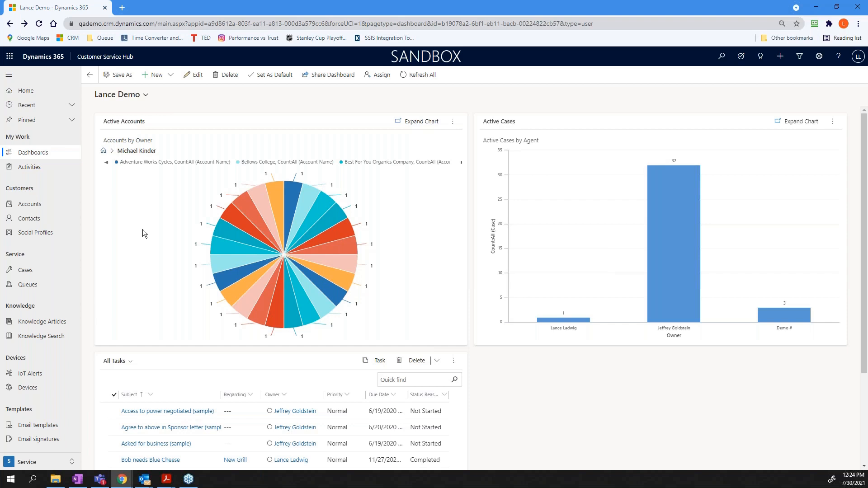
mouse_move(341, 78)
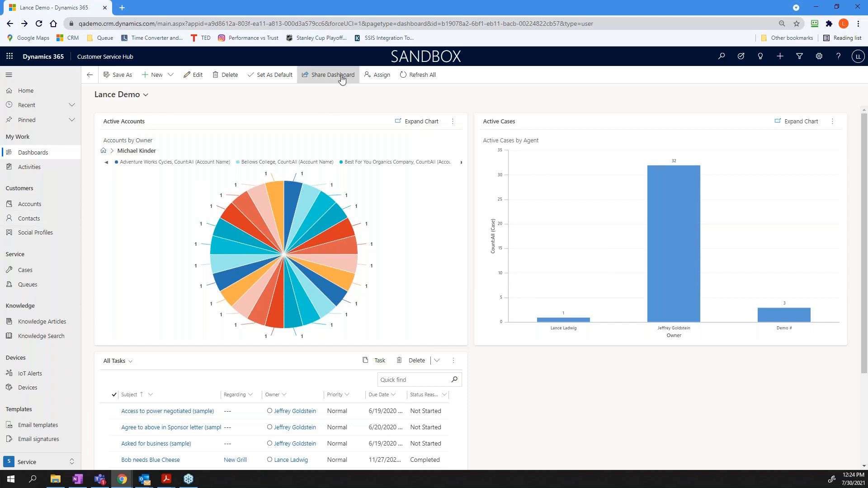
left_click(332, 75)
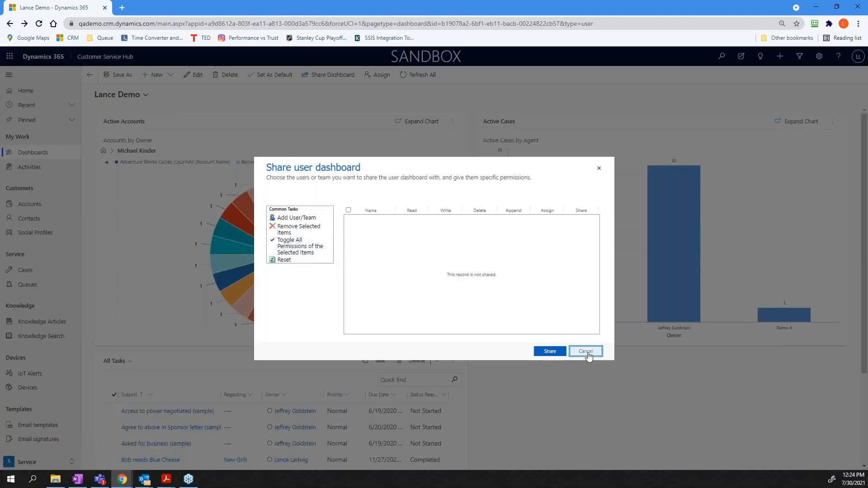
left_click(585, 351)
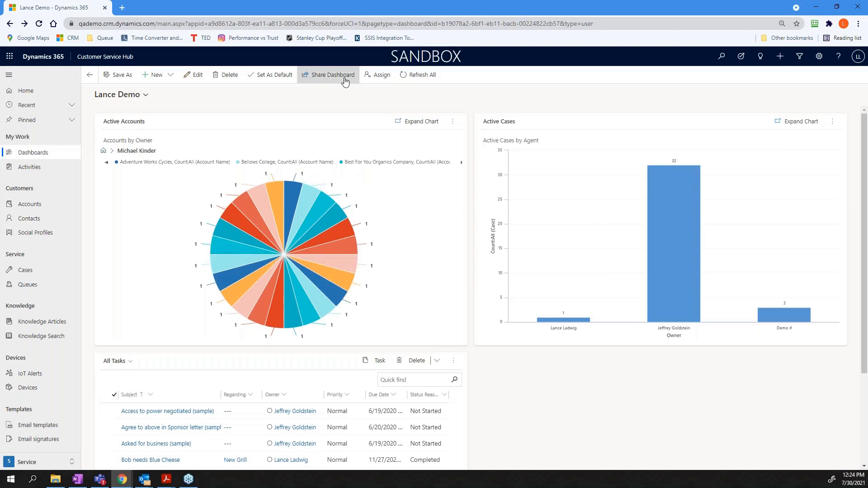
mouse_move(332, 75)
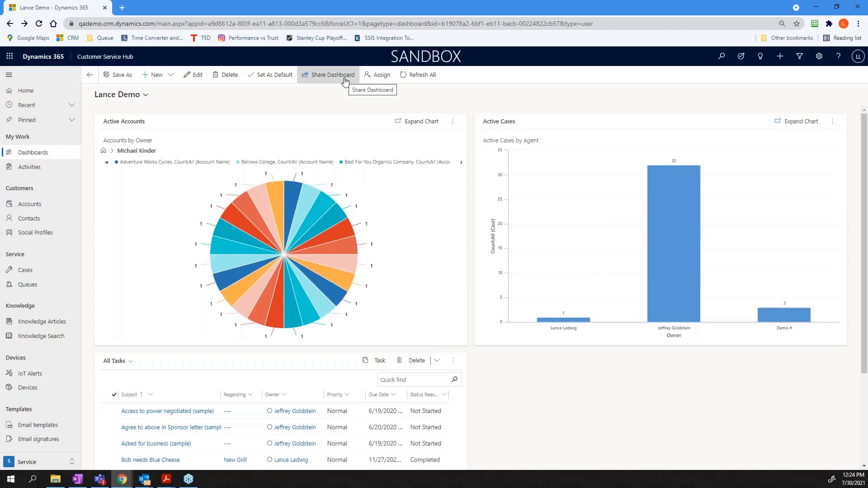
mouse_move(298, 100)
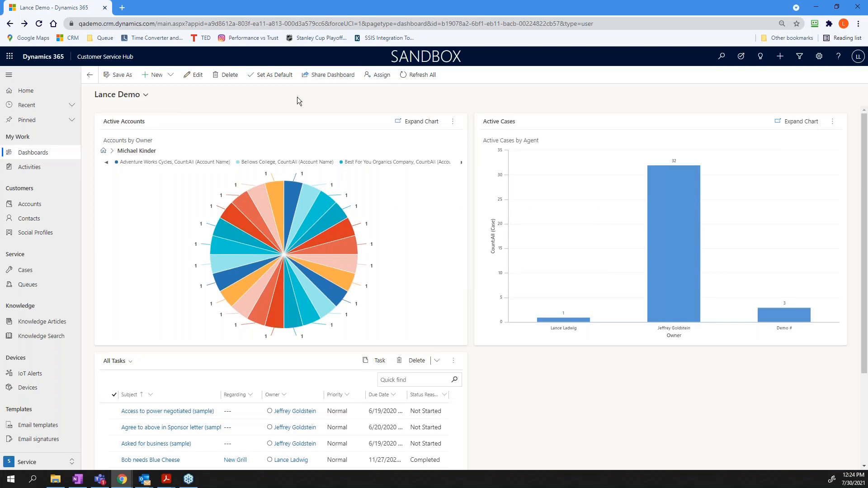
mouse_move(271, 75)
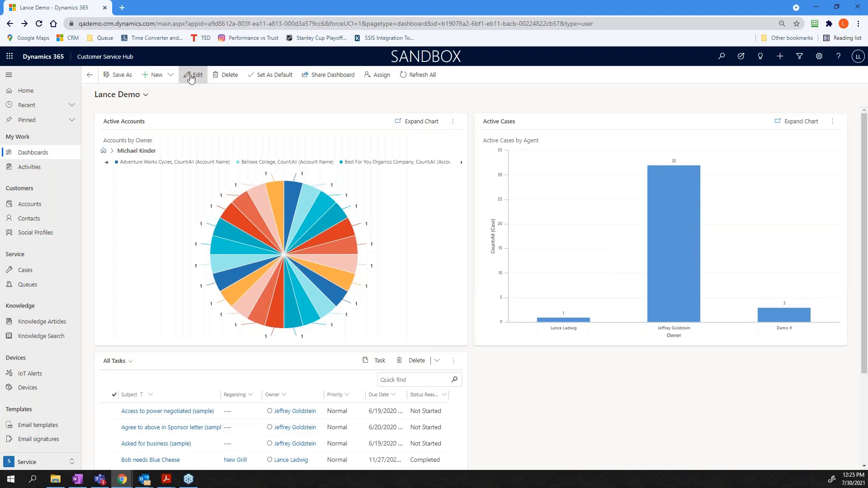
Step: Reopen the Lance Demo dashboard for editing in Power Apps
left_click(193, 75)
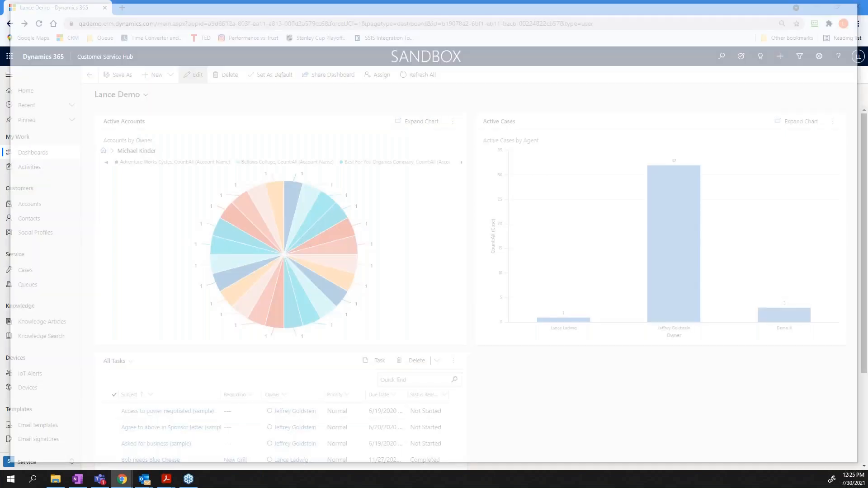
left_click(192, 75)
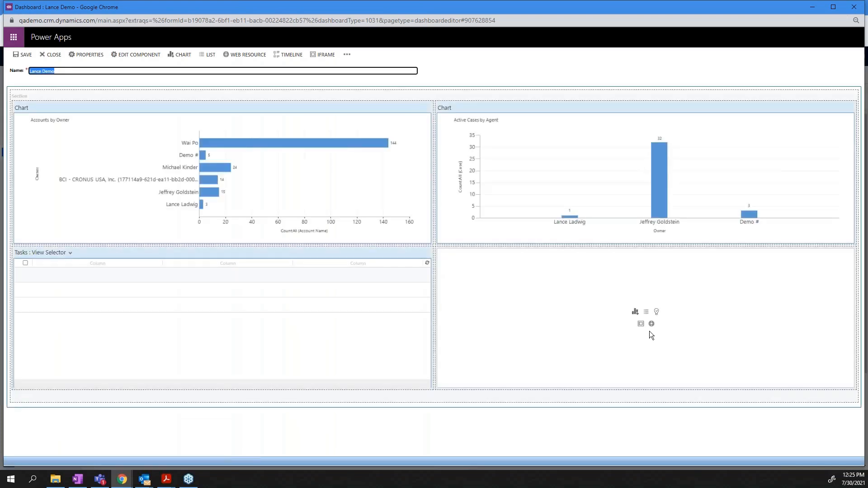
mouse_move(657, 311)
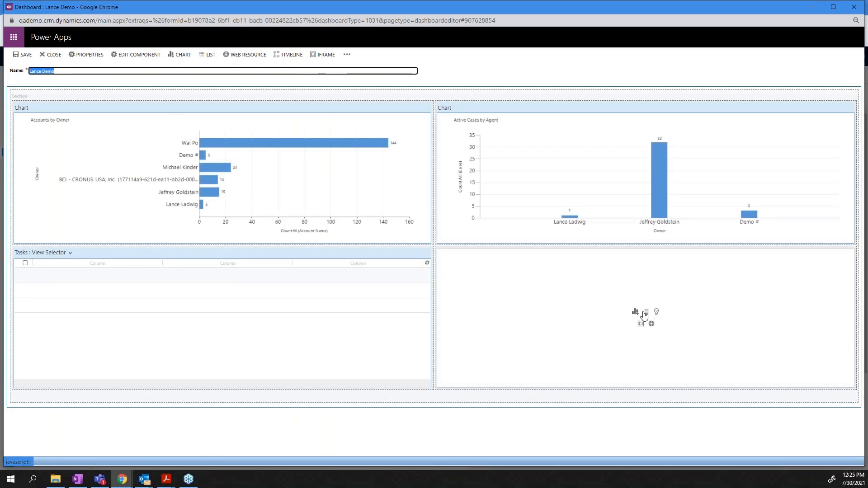
mouse_move(577, 319)
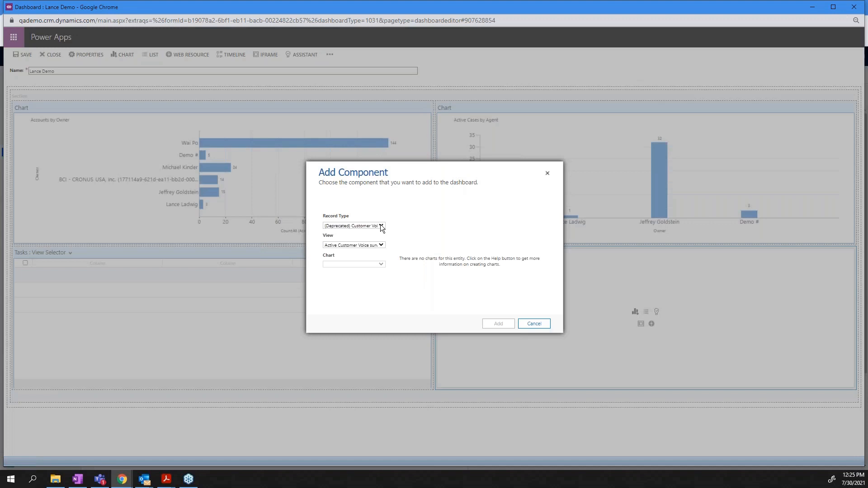
Step: Add an Activity chart using All Activities and Activities by Month Due to the lower-right pane, then save
left_click(381, 225)
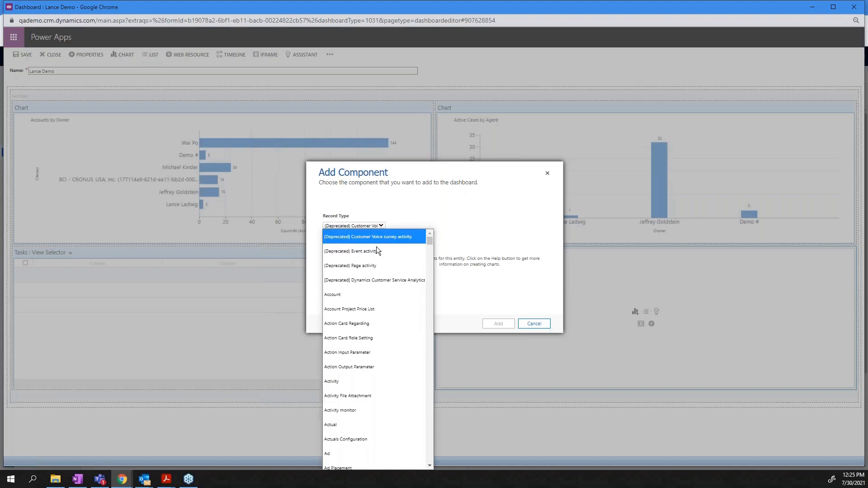
scroll("down", 3)
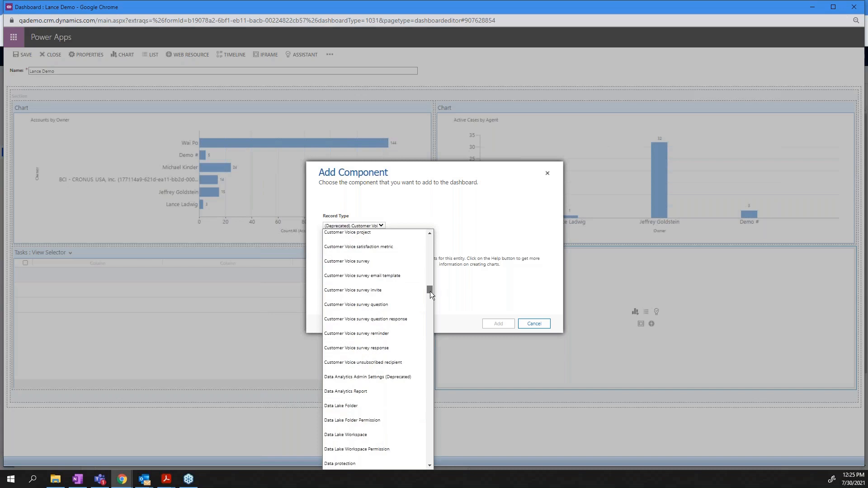
scroll("down", 3)
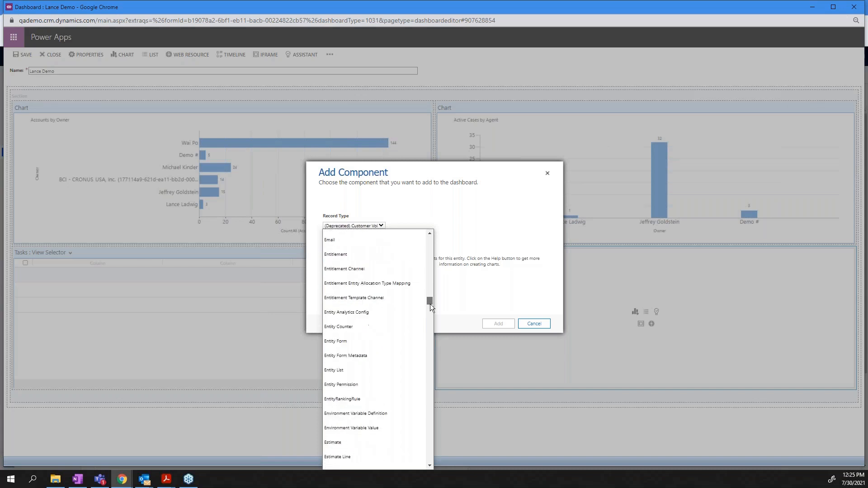
scroll("down", 3)
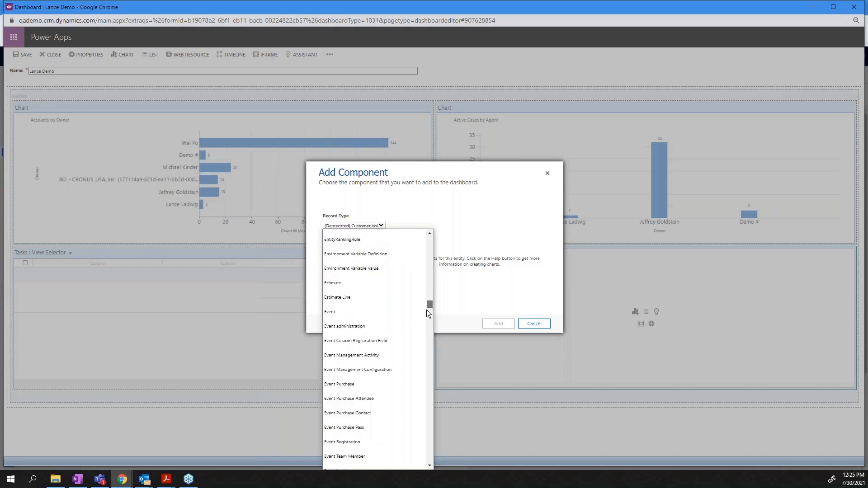
scroll("down", 3)
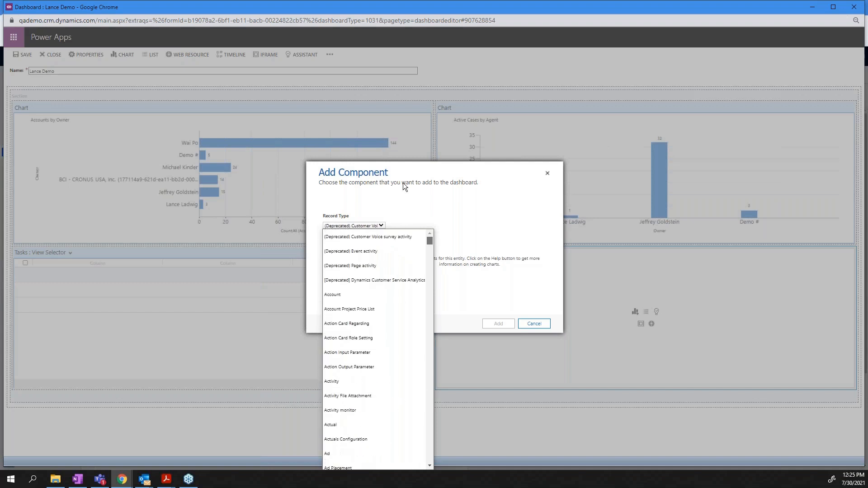
scroll("down", 3)
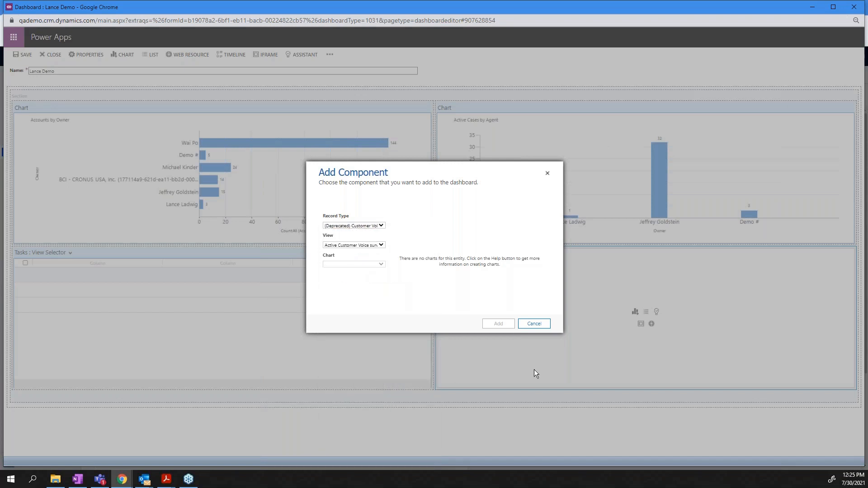
left_click(353, 225)
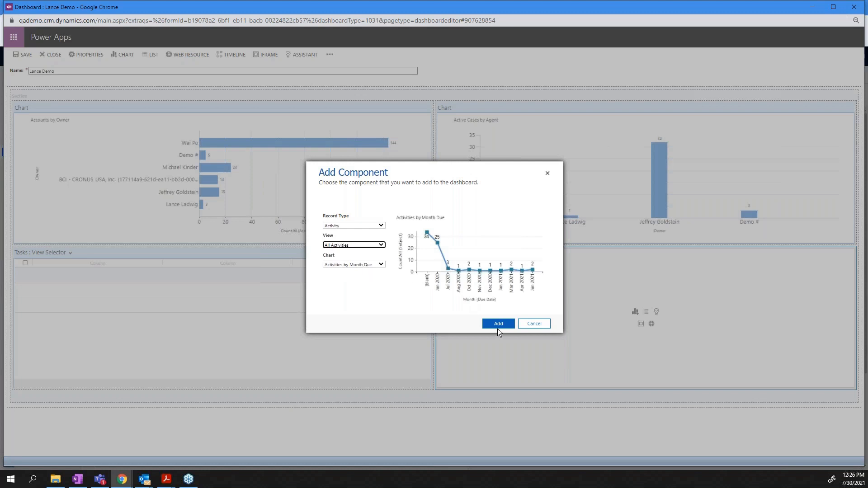
left_click(498, 324)
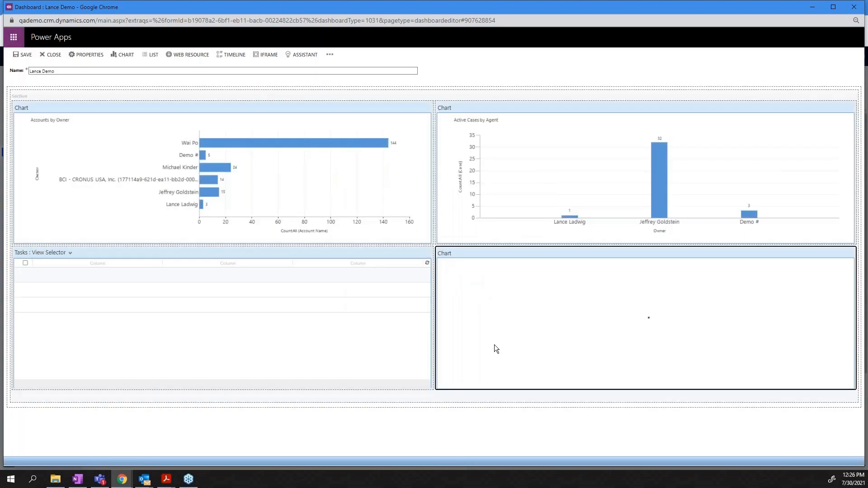
left_click(645, 318)
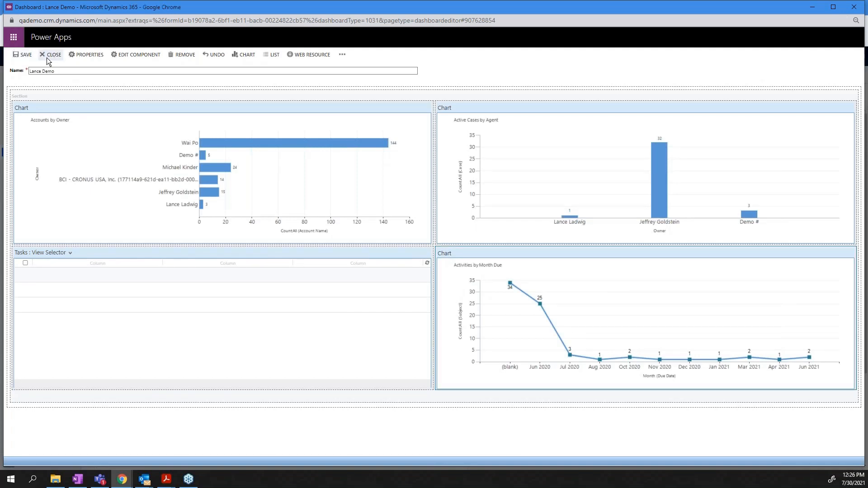
mouse_move(56, 113)
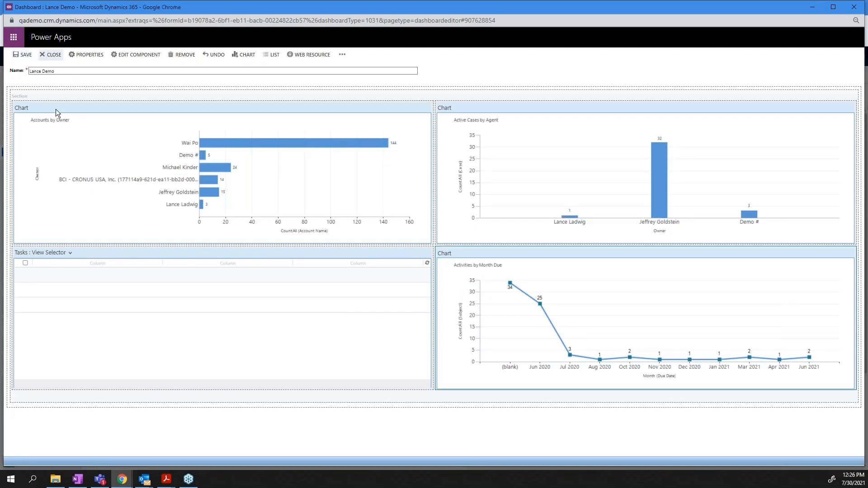
Step: Close the dashboard editor and scroll through the Lance Demo dashboard's panels
left_click(50, 54)
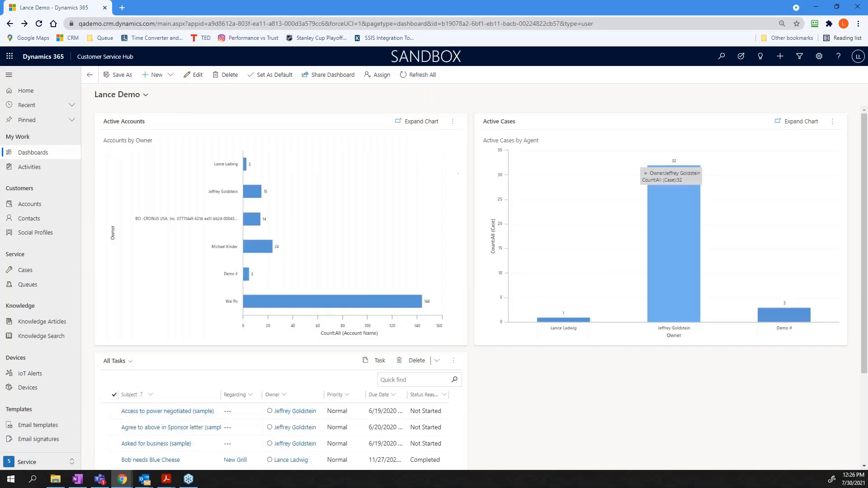
scroll("down", 3)
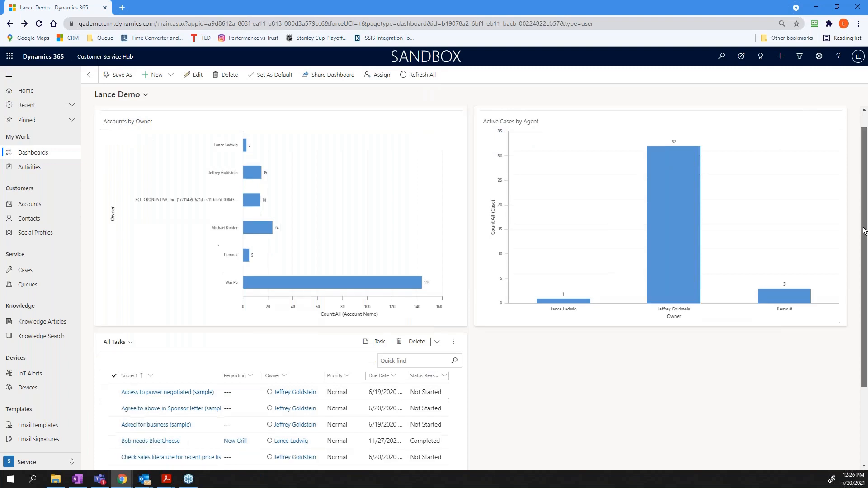
scroll("down", 3)
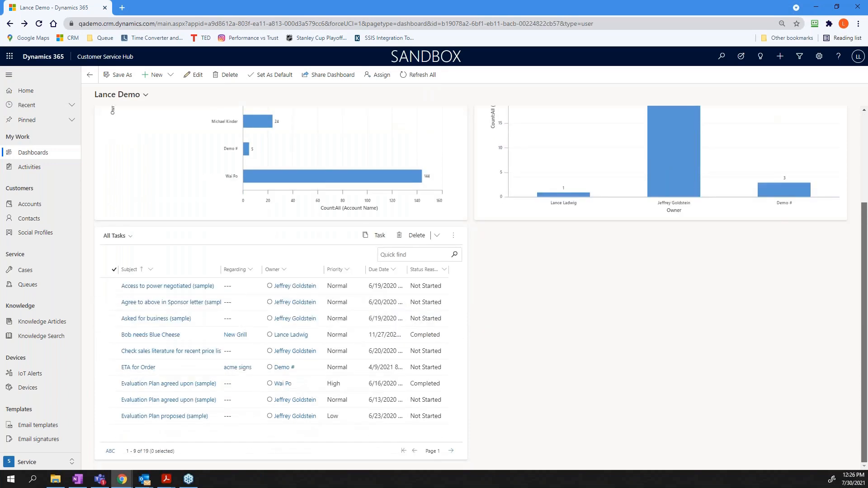
scroll("down", 3)
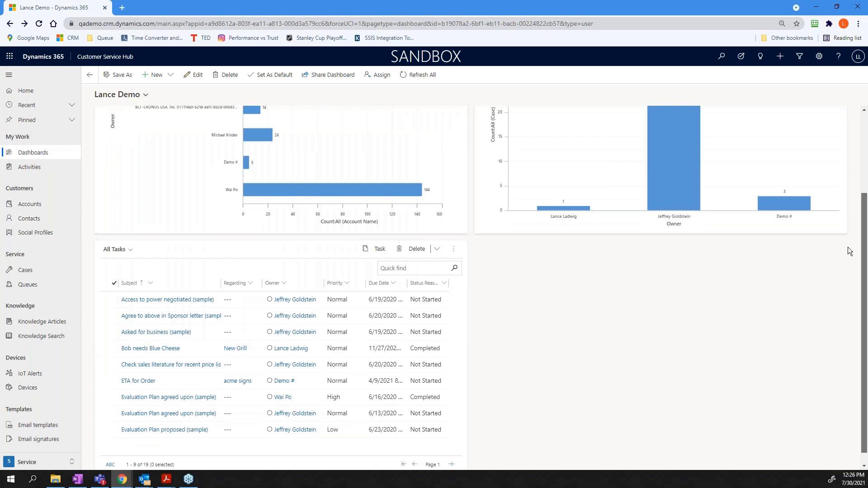
scroll("down", 3)
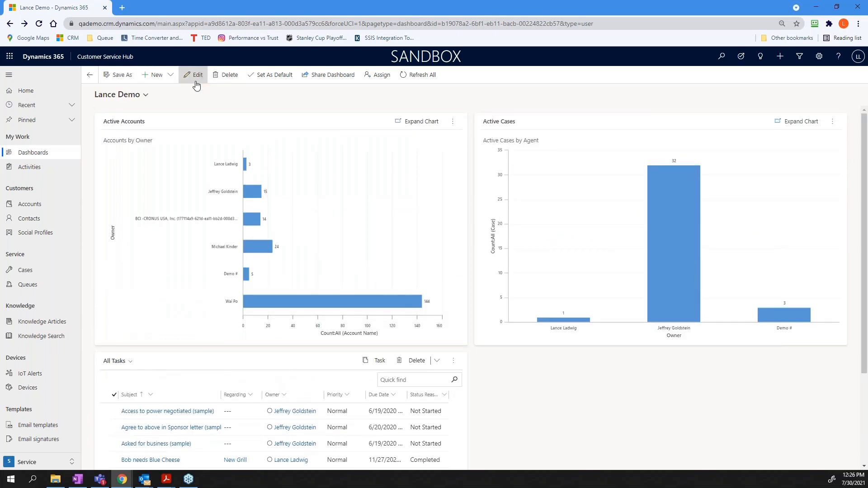
Step: Reopen the dashboard editor to review the four components, then close it
left_click(193, 75)
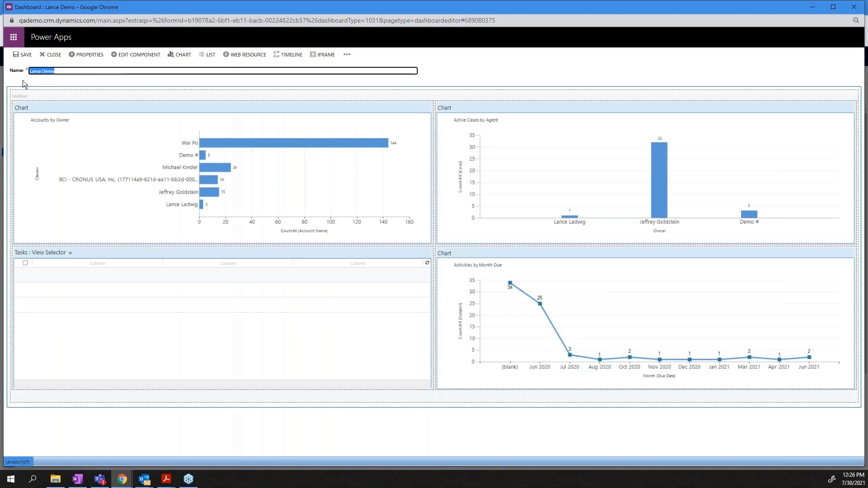
mouse_move(99, 193)
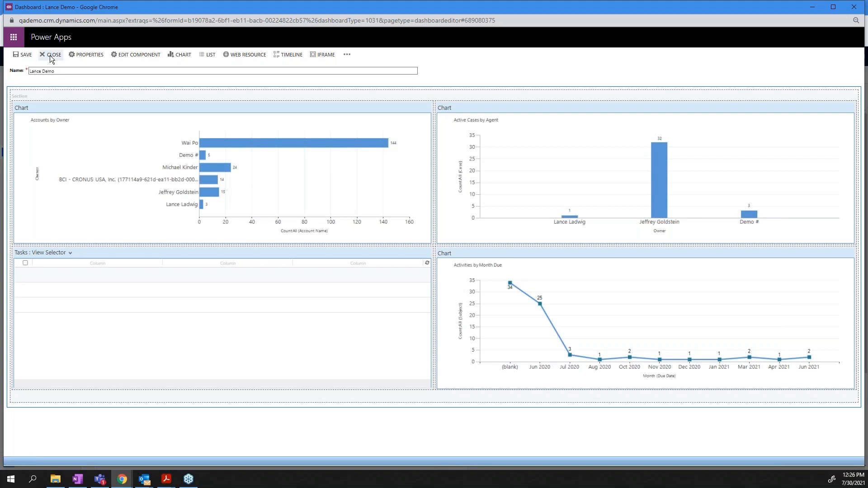
left_click(53, 54)
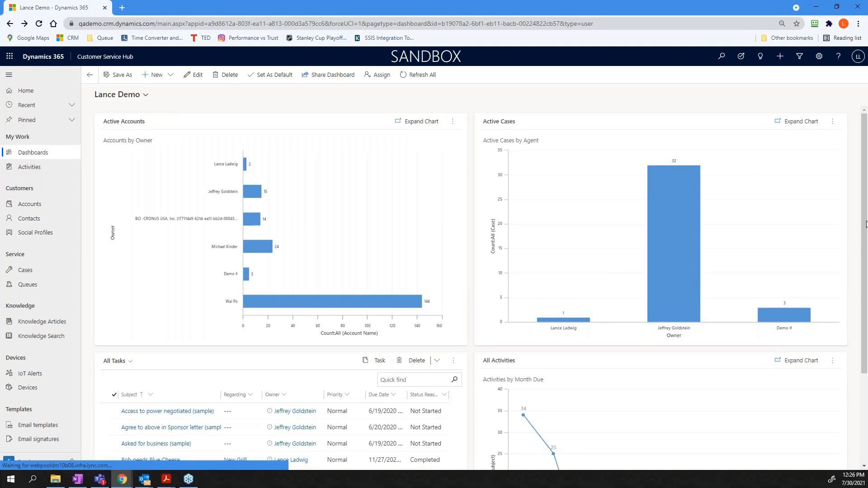
scroll("down", 3)
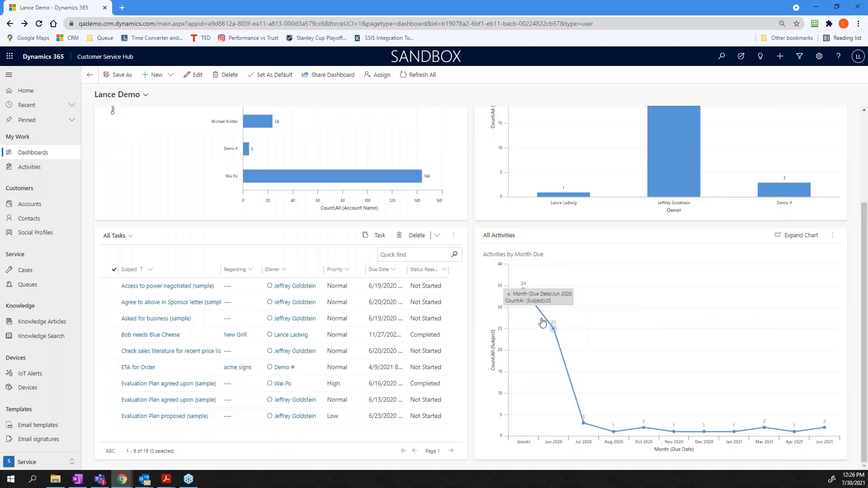
mouse_move(583, 426)
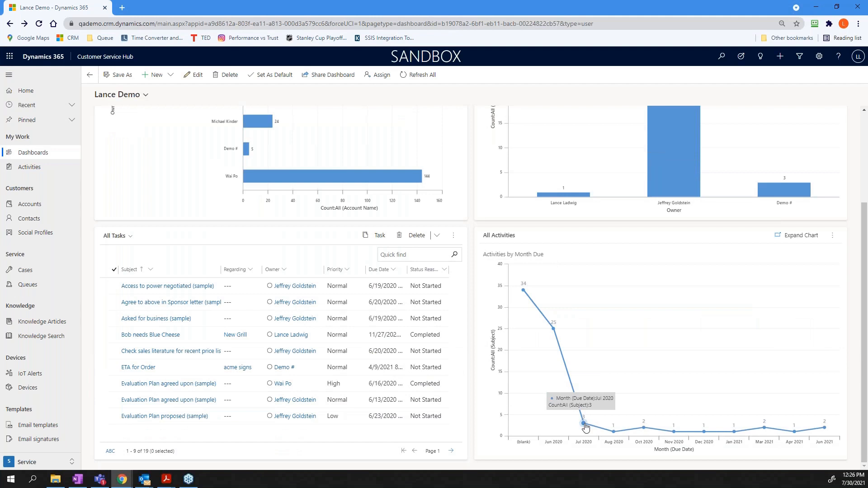
left_click(583, 422)
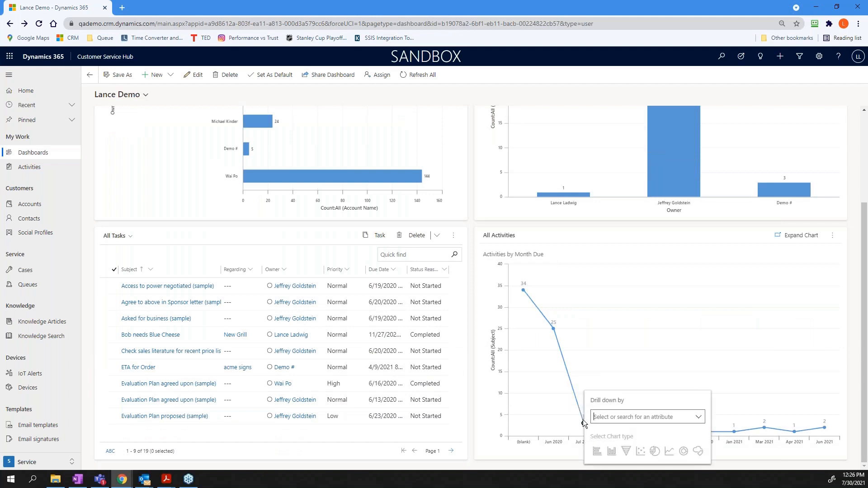
mouse_move(543, 329)
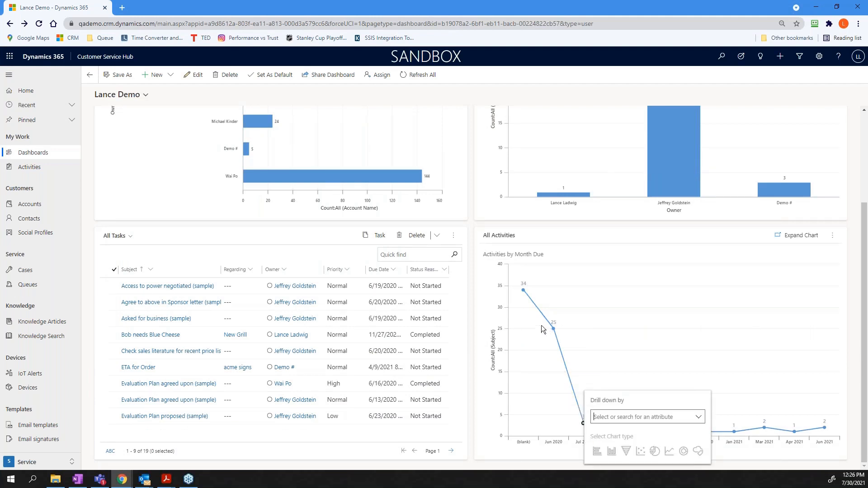
mouse_move(786, 431)
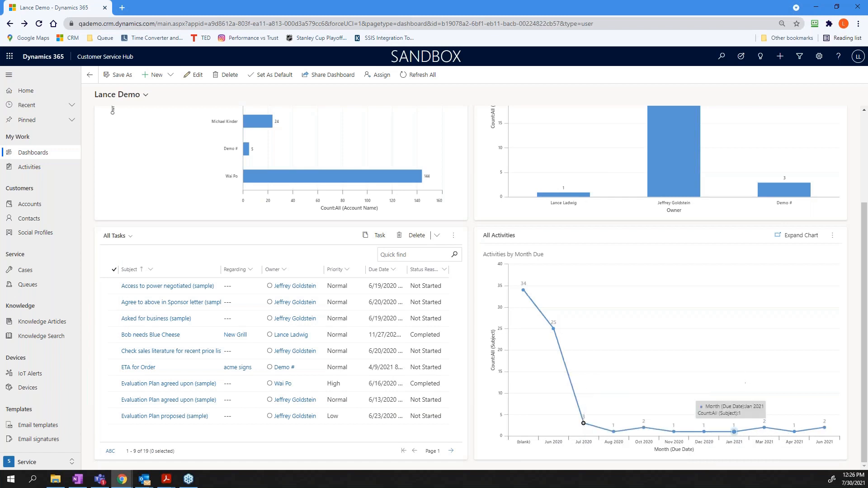
mouse_move(702, 322)
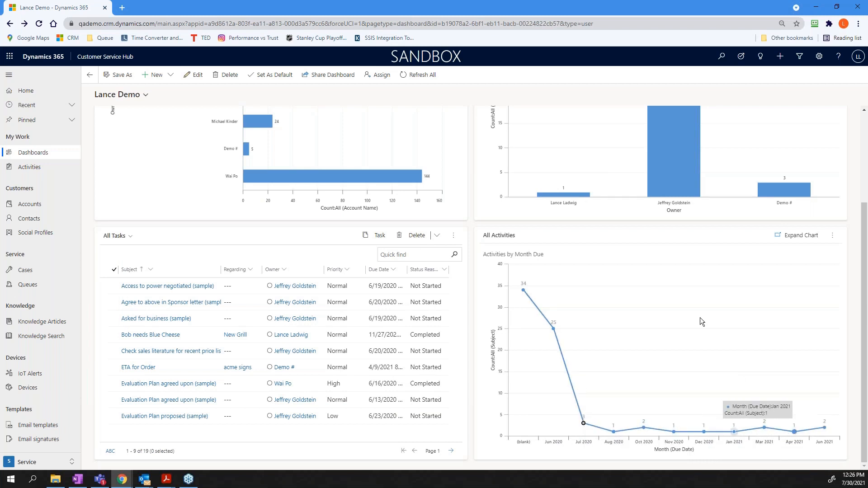
mouse_move(623, 256)
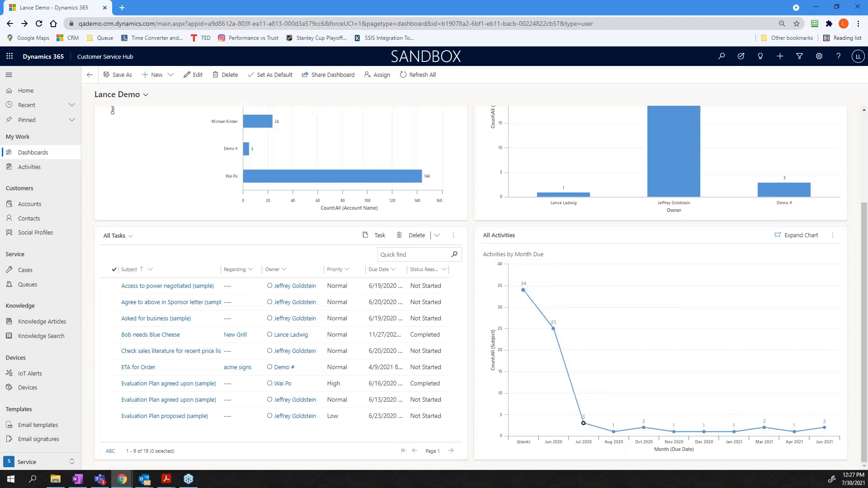
mouse_move(179, 178)
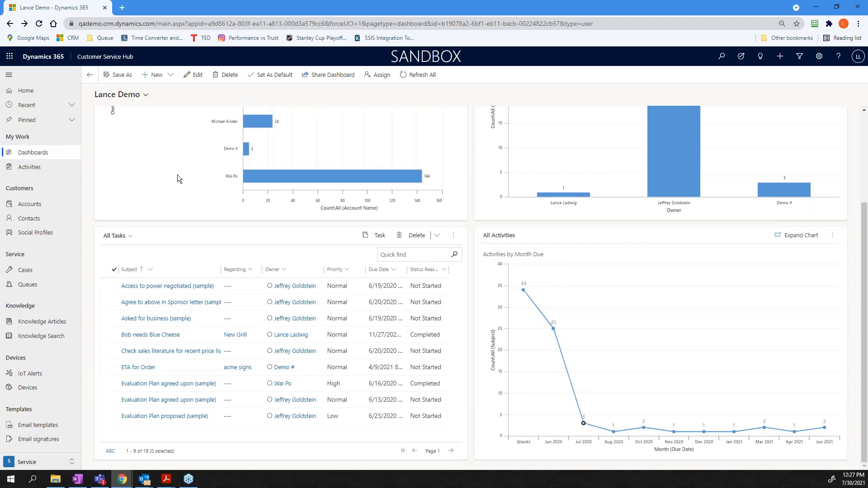
mouse_move(203, 167)
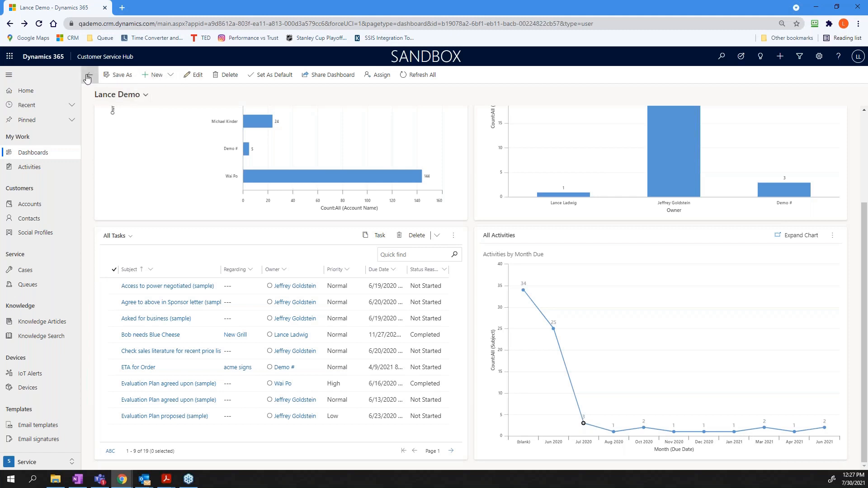
mouse_move(86, 77)
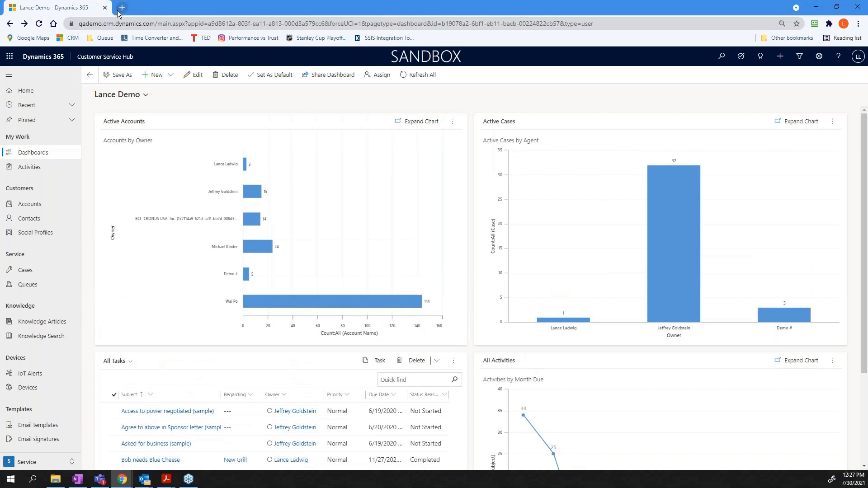
Step: Open a new empty browser tab beside the dashboard
left_click(121, 8)
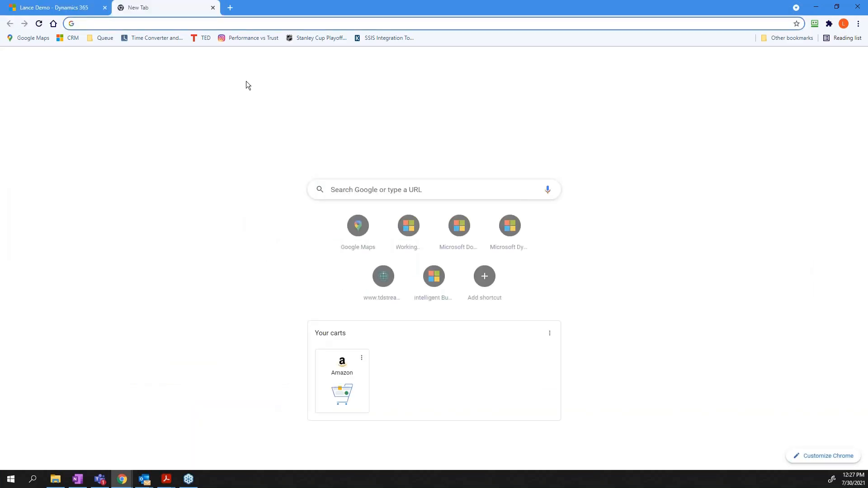